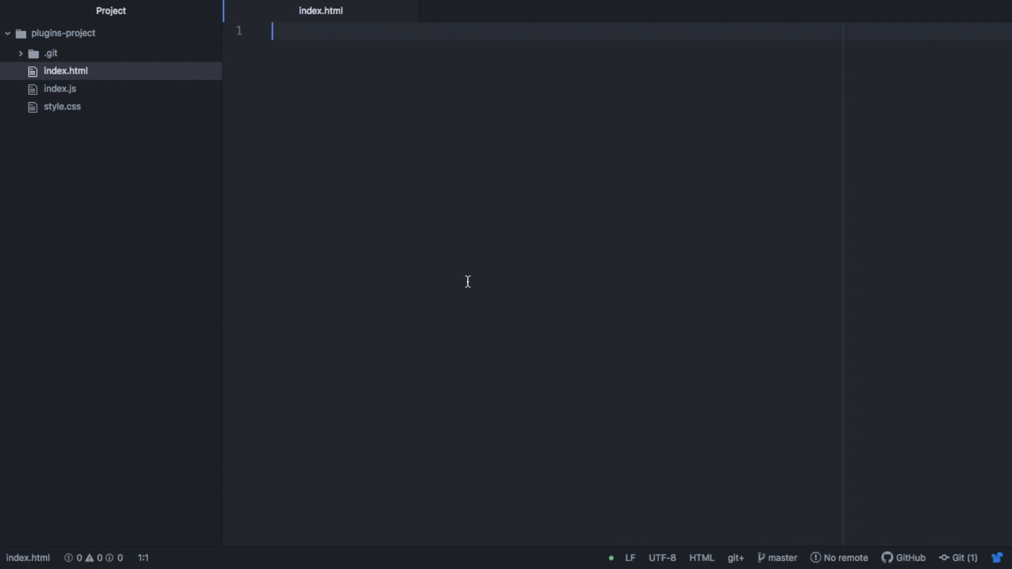
Step: Reach the Install section of Atom's Preferences from the application menu
left_click(52, 7)
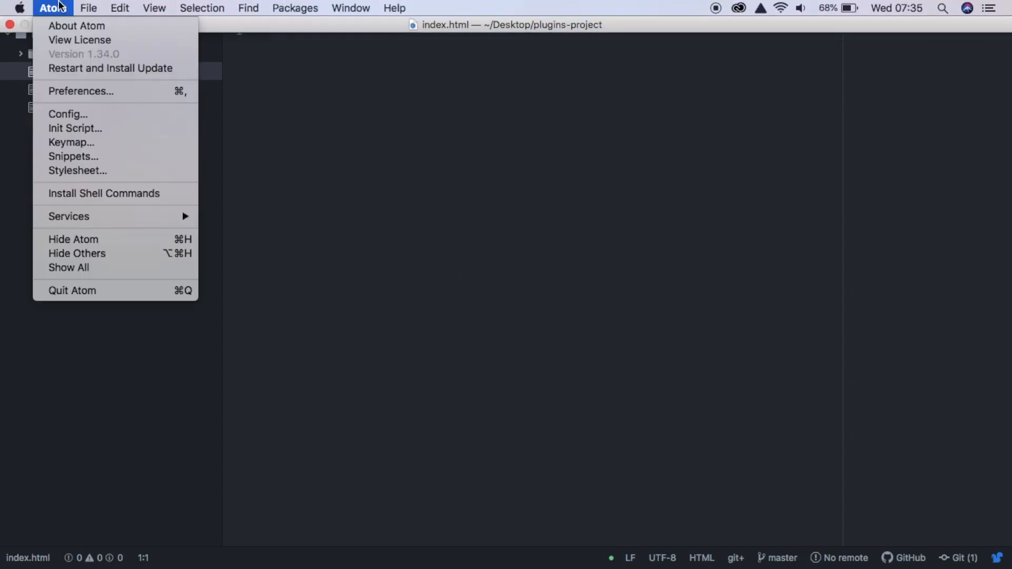
left_click(80, 90)
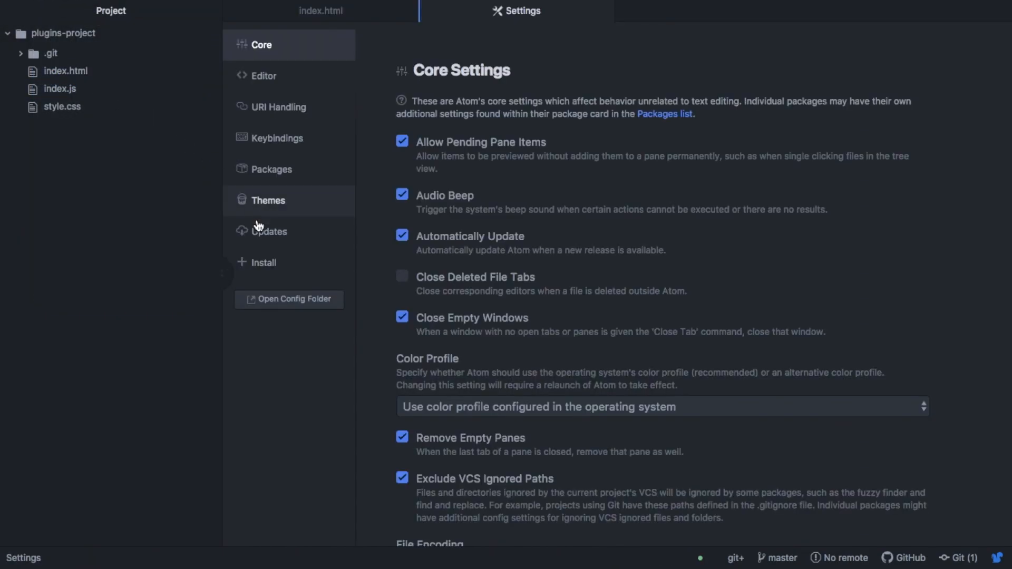
left_click(264, 263)
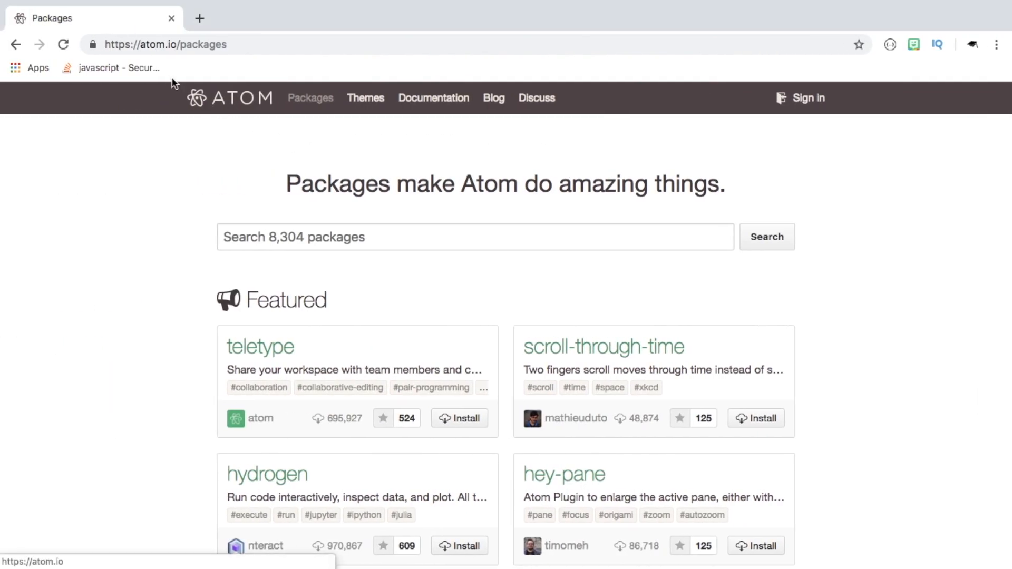
left_click(165, 44)
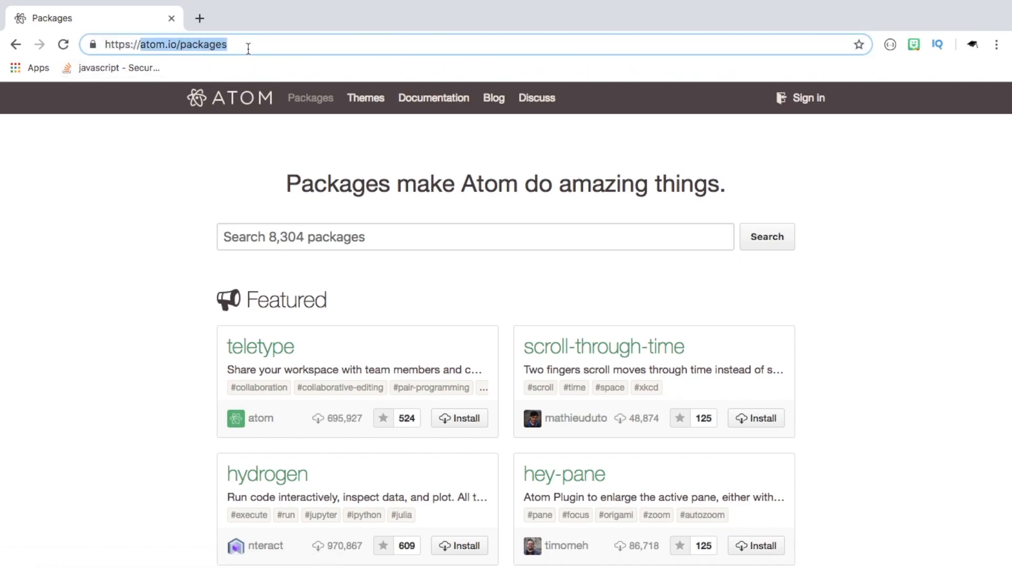
scroll("down", 3)
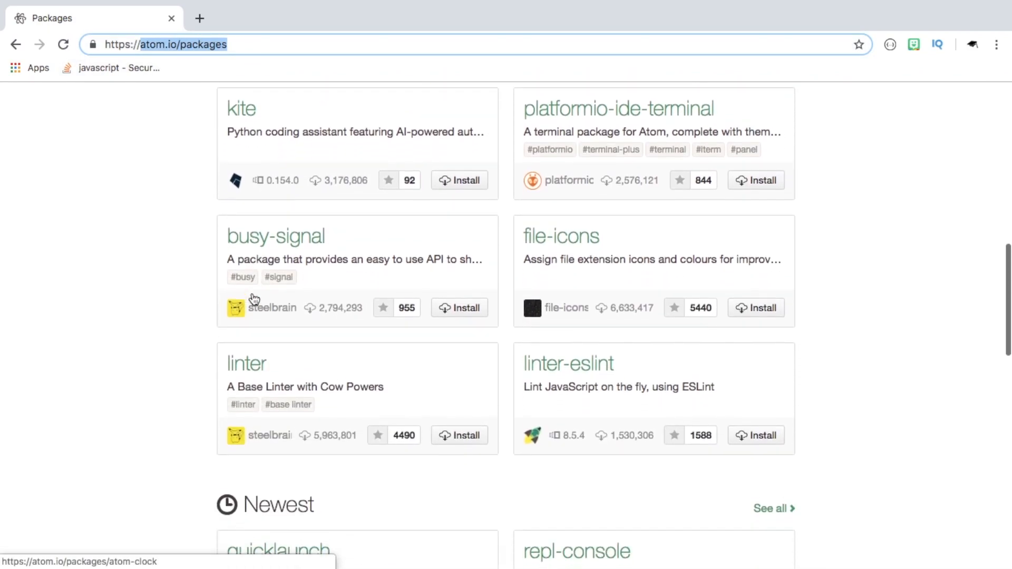
scroll("up", 3)
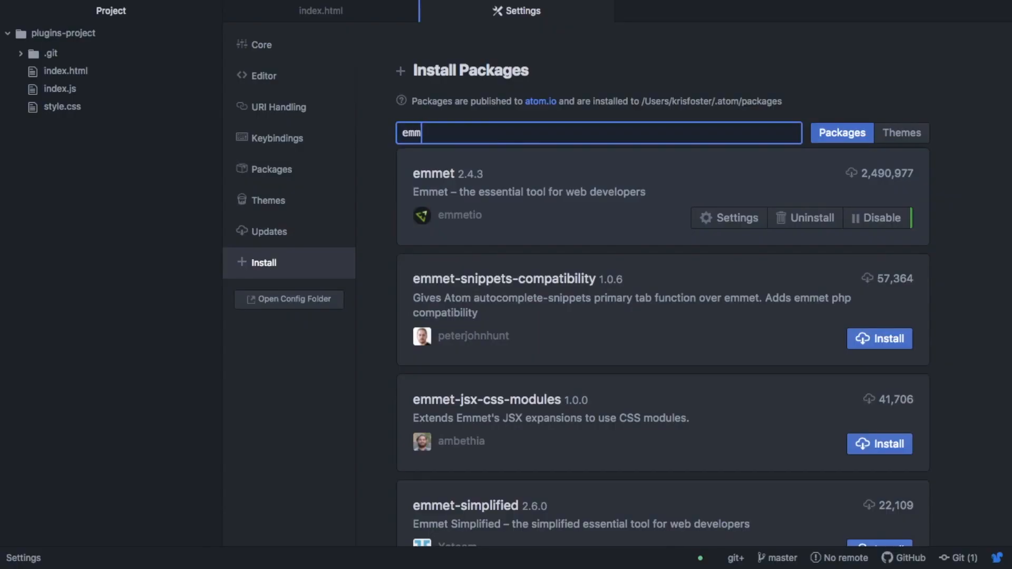
Step: Search for emmet and review its package page, settings and keybinding list
type("et")
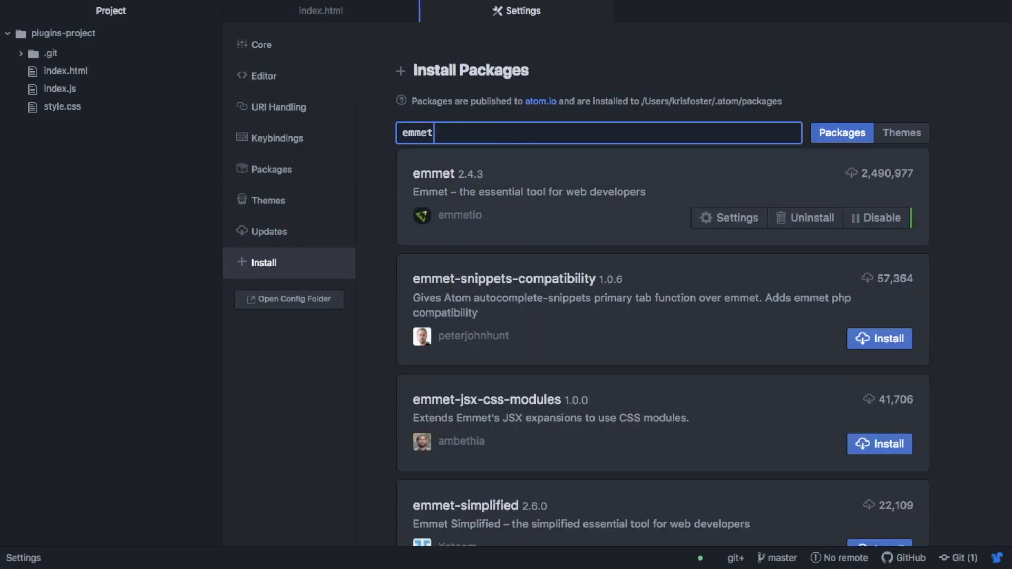
left_click(728, 217)
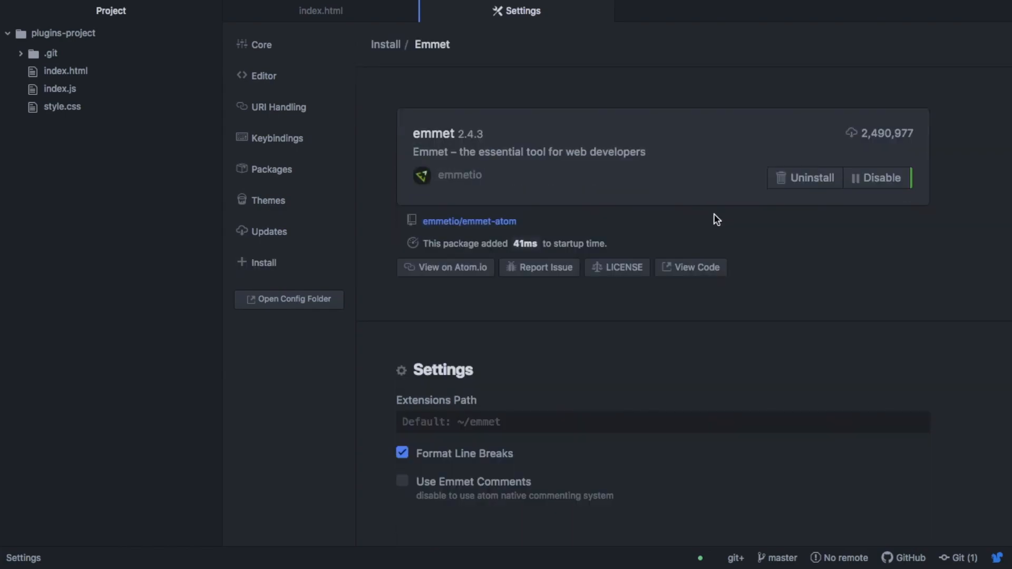
scroll("down", 3)
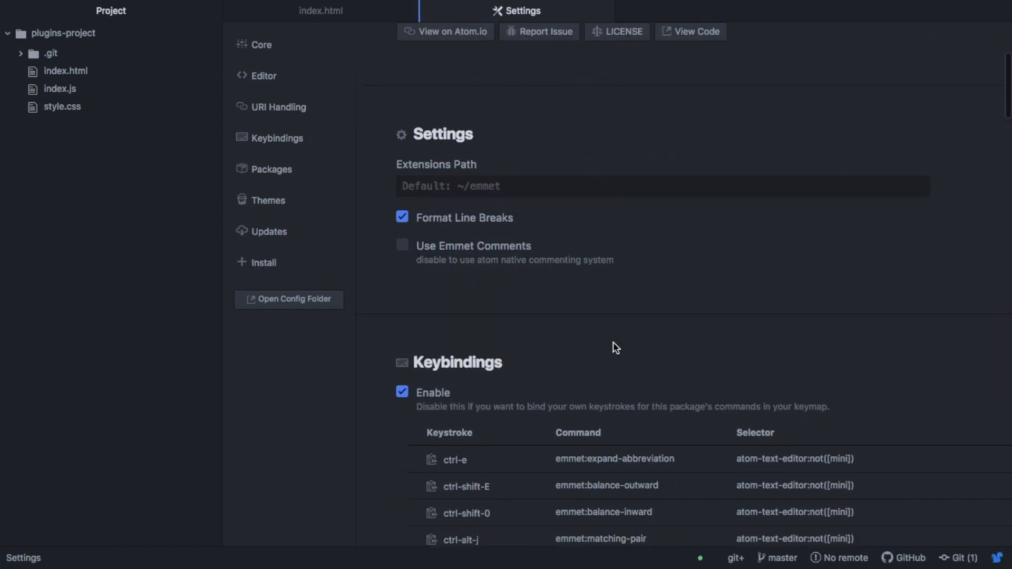
scroll("down", 3)
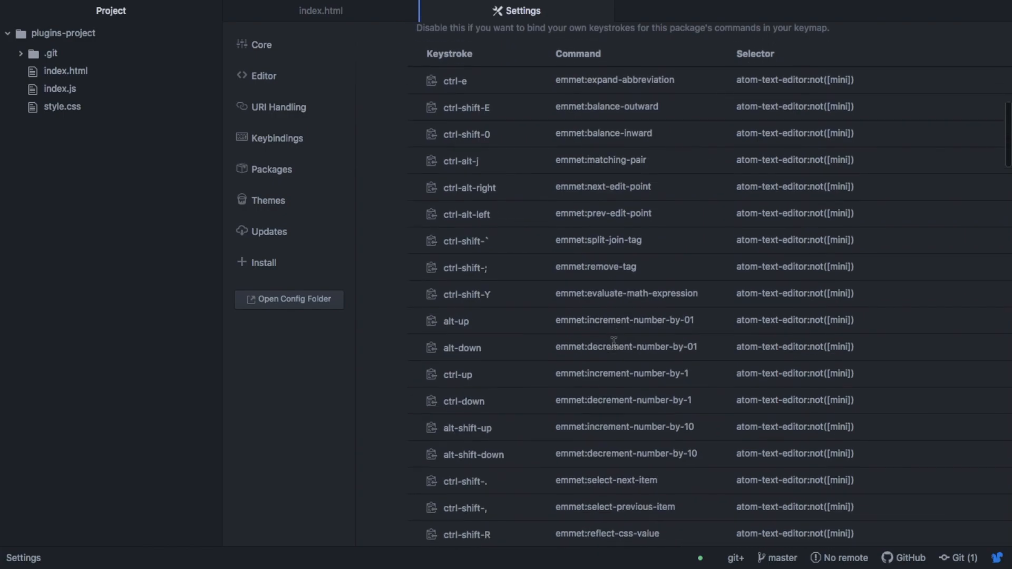
scroll("up", 3)
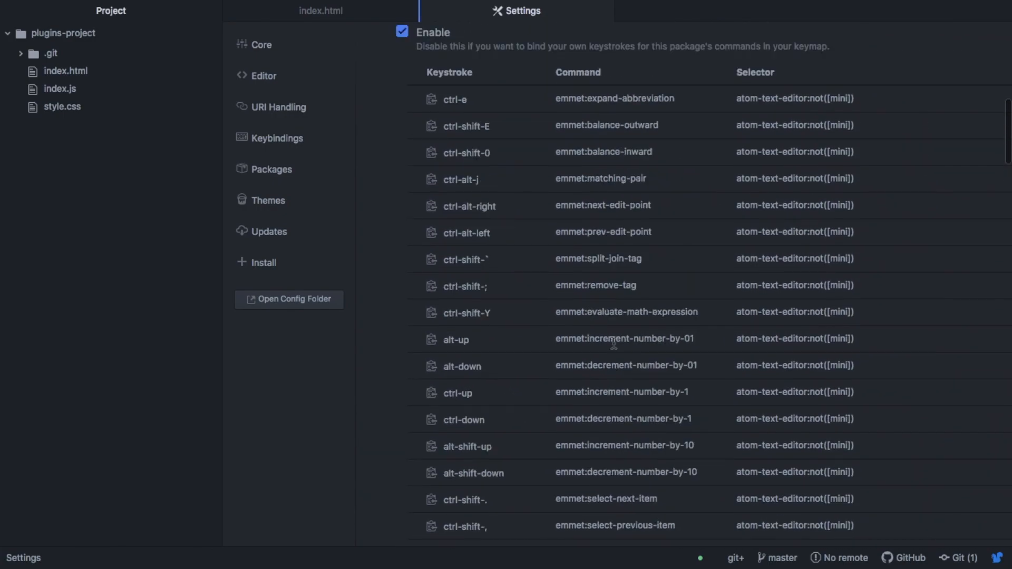
scroll("down", 3)
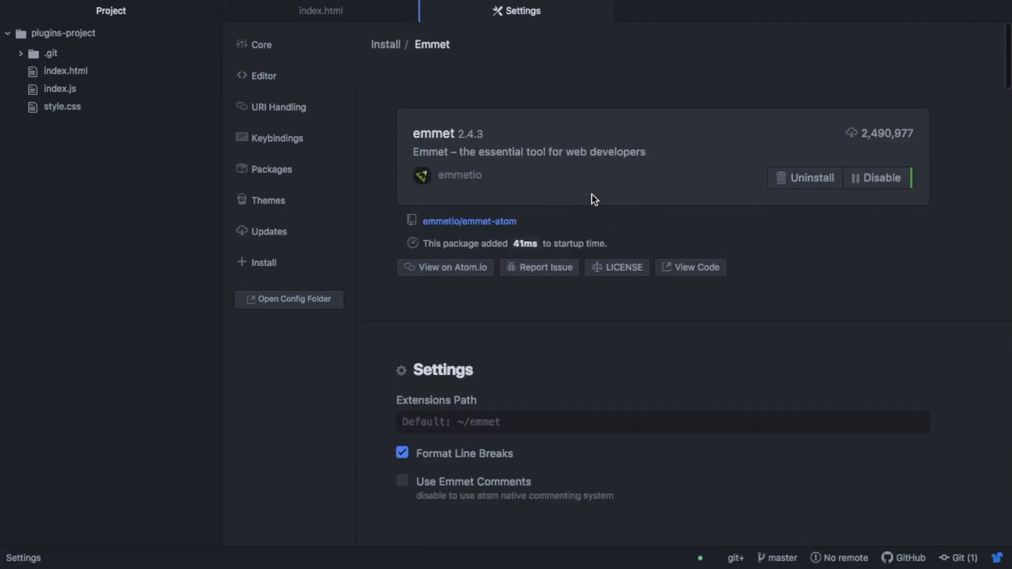
mouse_move(863, 181)
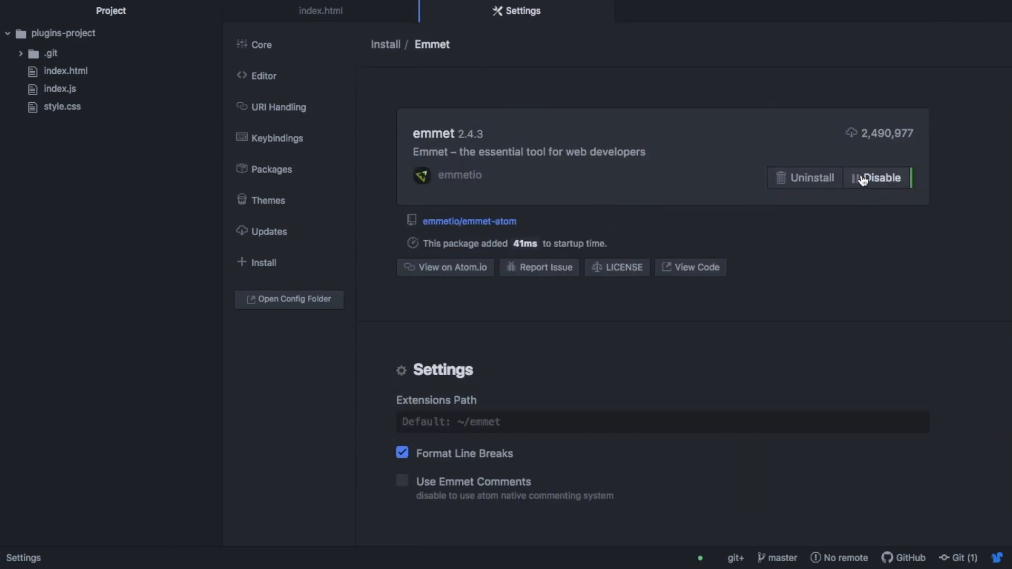
mouse_move(335, 12)
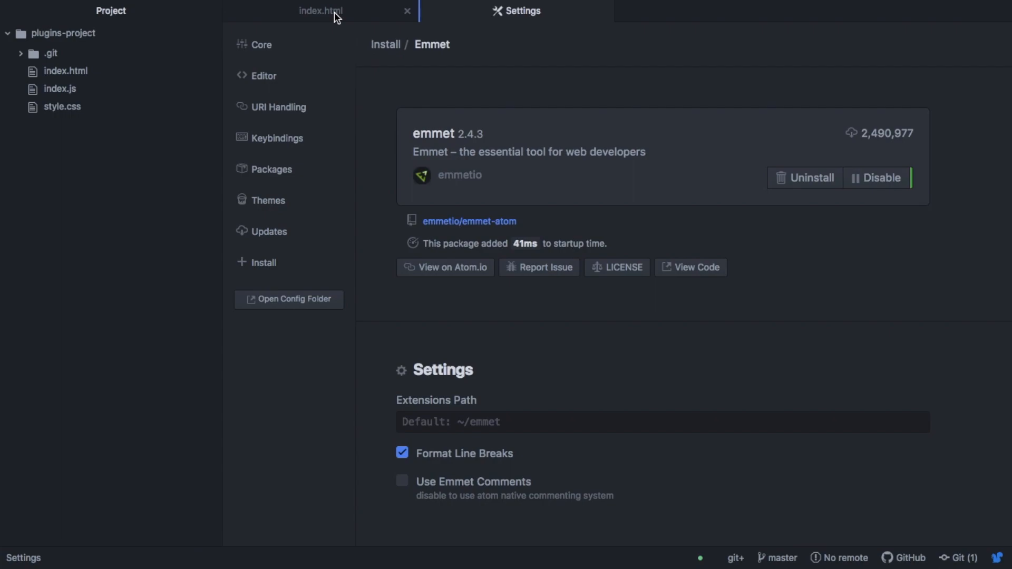
Step: In index.html type the emmet abbreviation div.my-div>ul>li*5>a{Link} and expand it
left_click(320, 10)
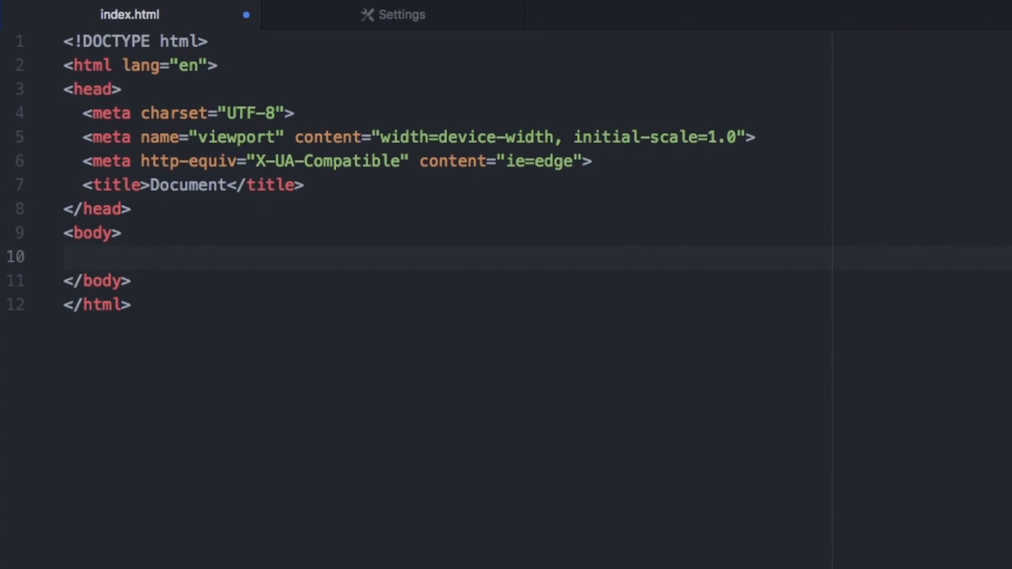
type("div")
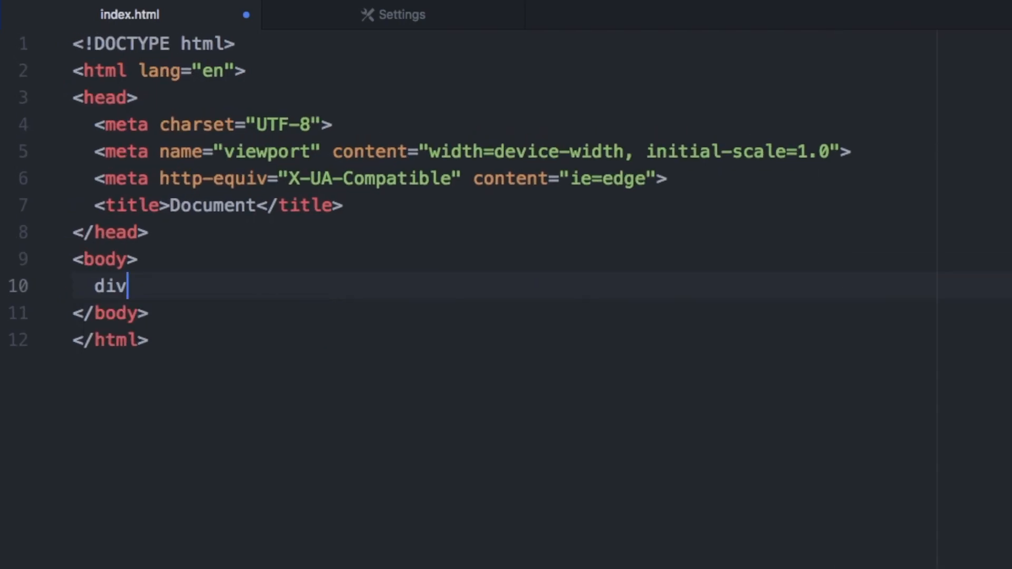
type(".my-d")
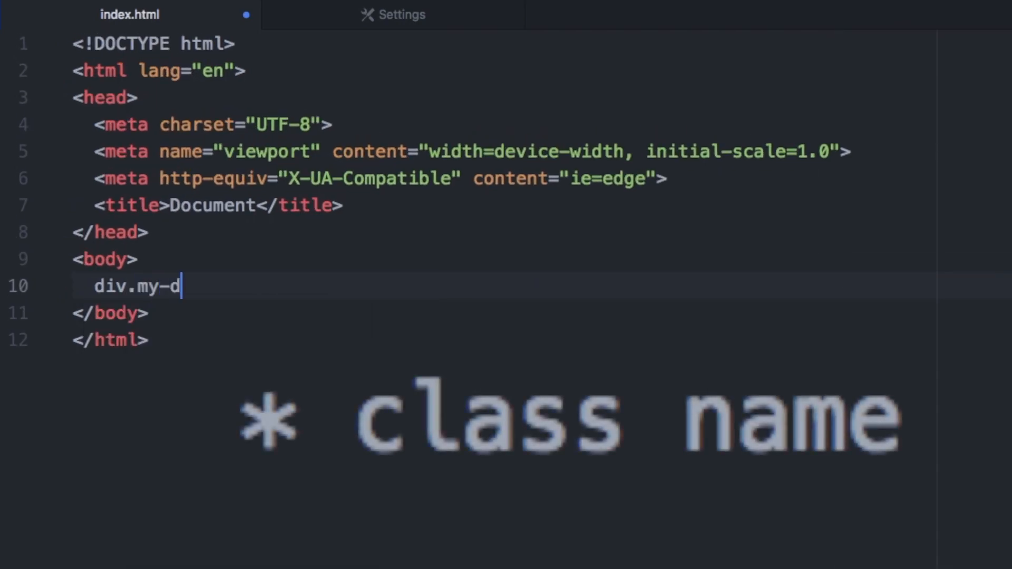
type("iv>")
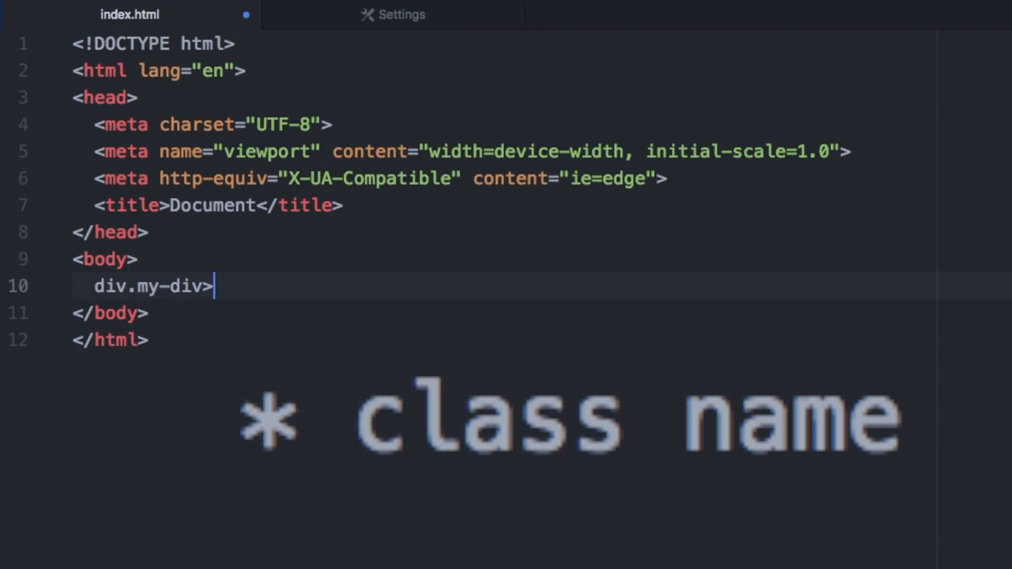
type("ul>")
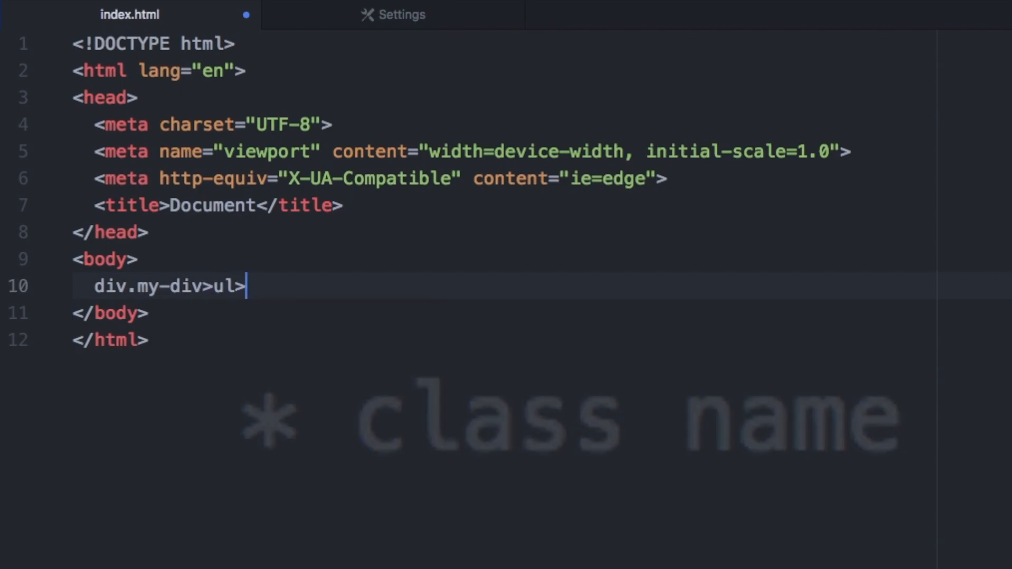
type("li")
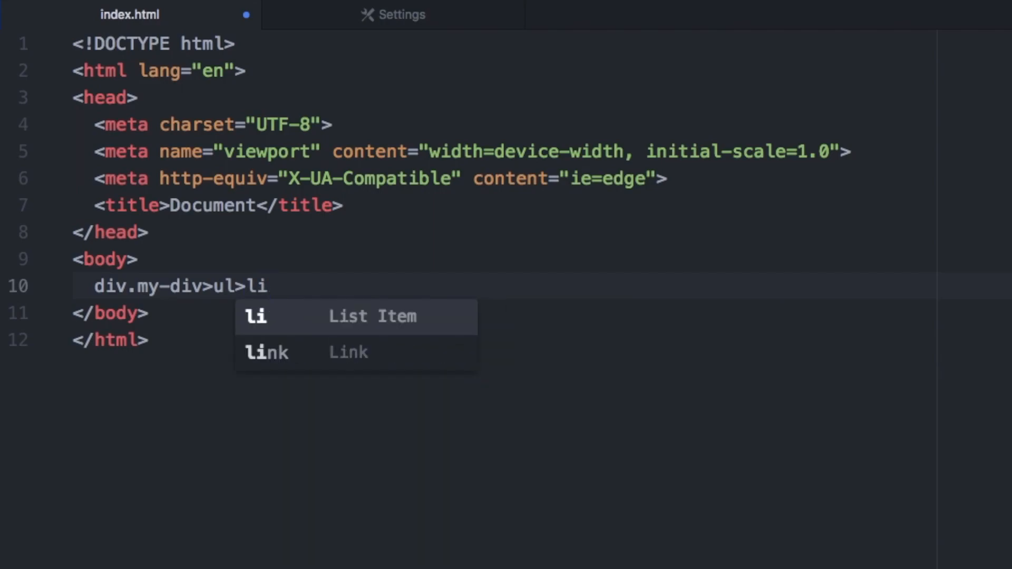
type("*5")
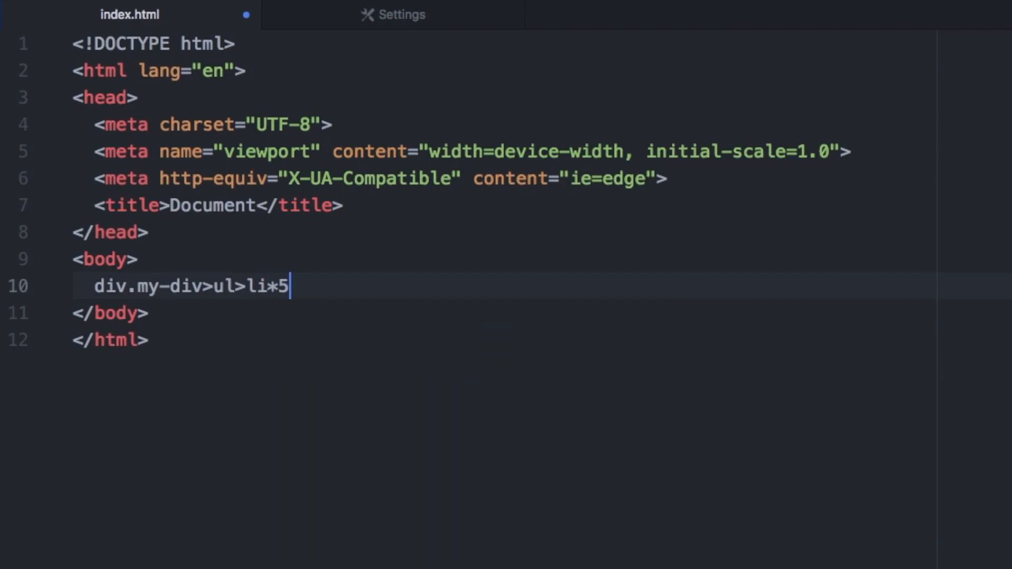
type(">a")
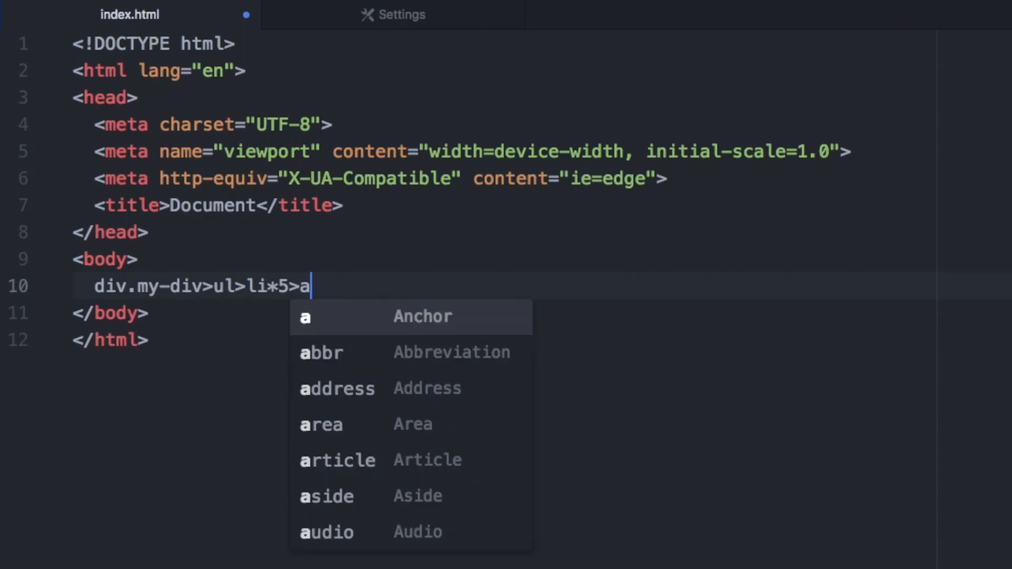
type("{Link")
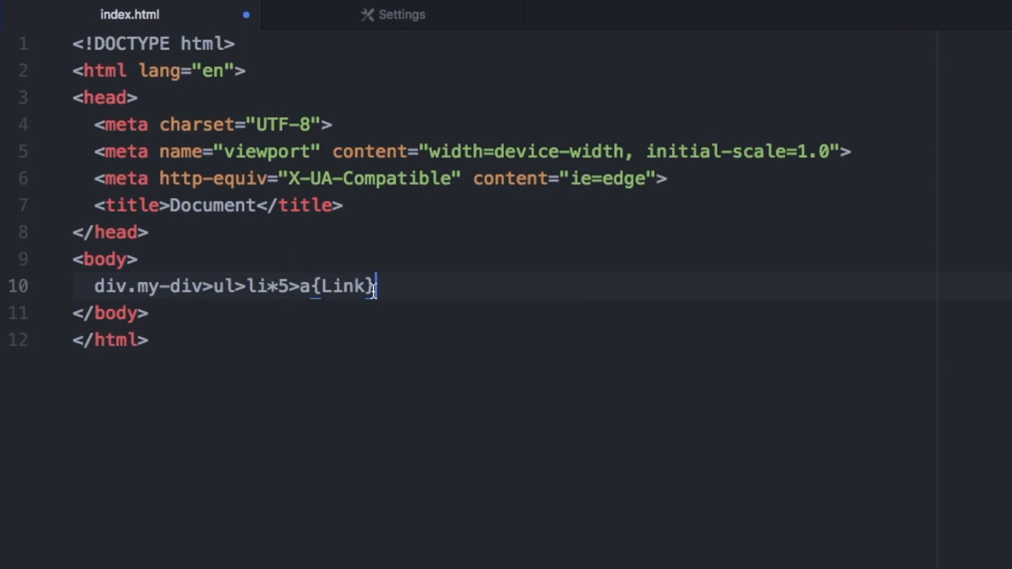
mouse_move(400, 289)
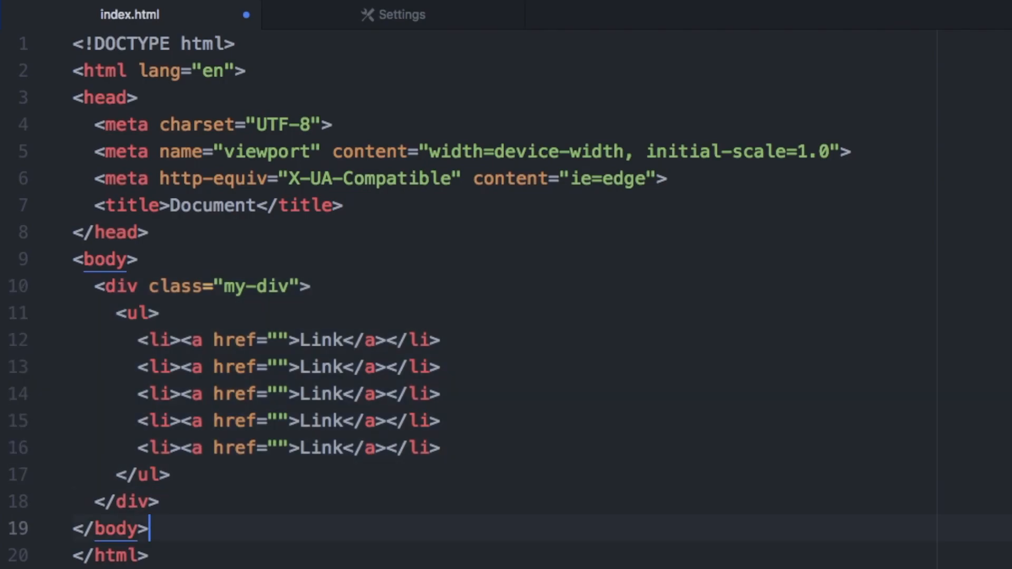
mouse_move(352, 24)
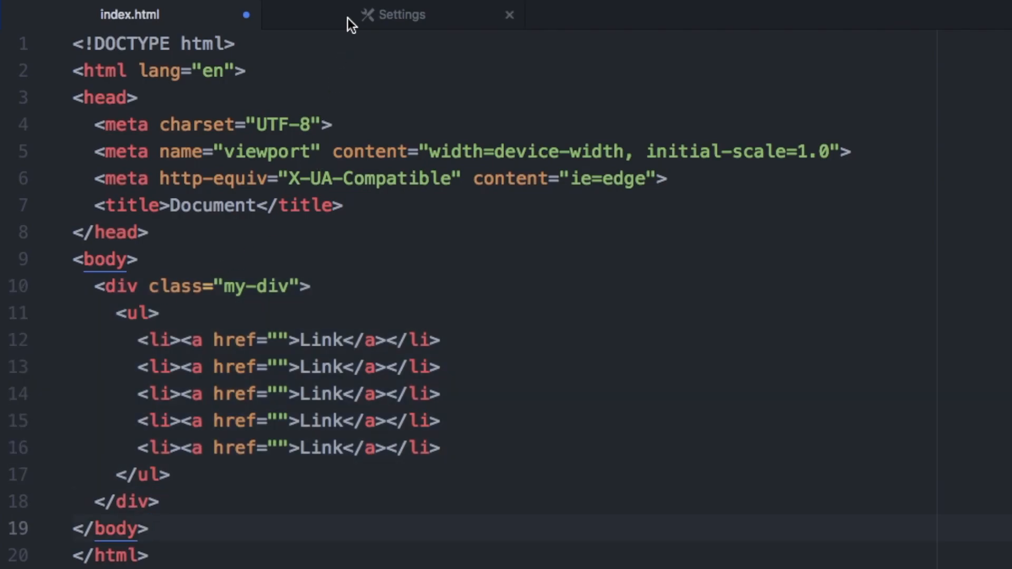
Step: Check the emmet keybindings in Settings and return to the index.html markup
left_click(400, 15)
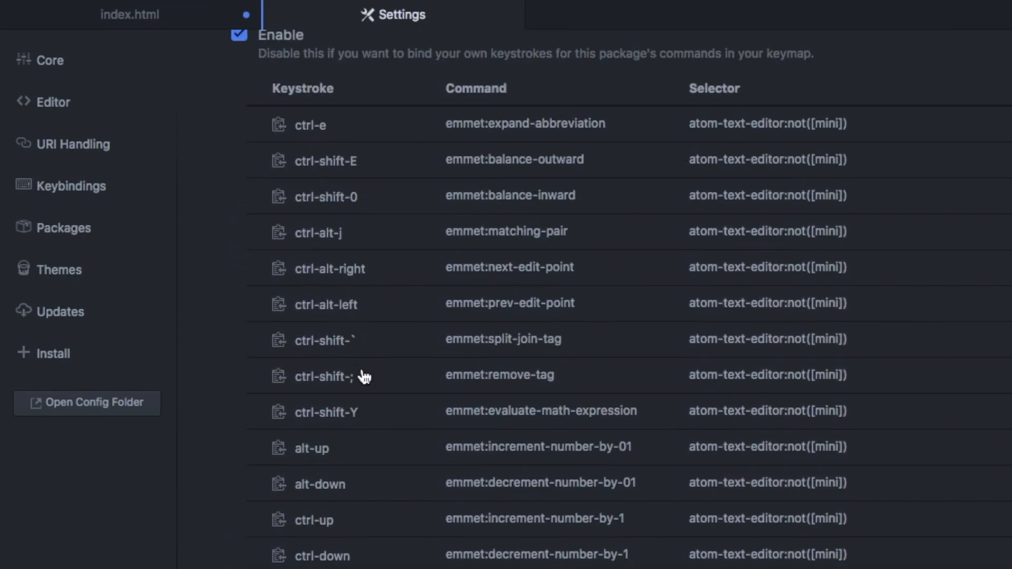
scroll("down", 3)
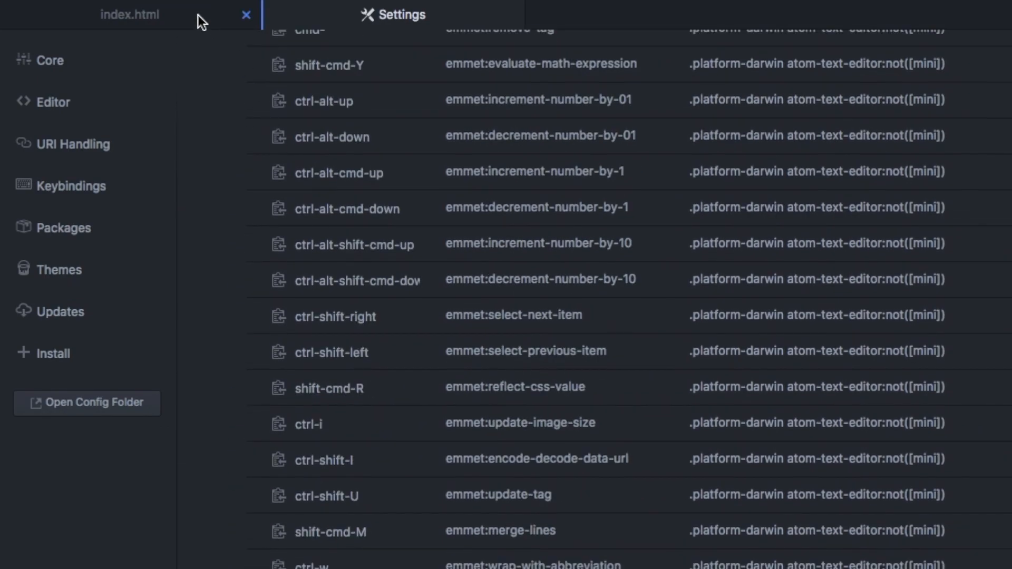
left_click(129, 14)
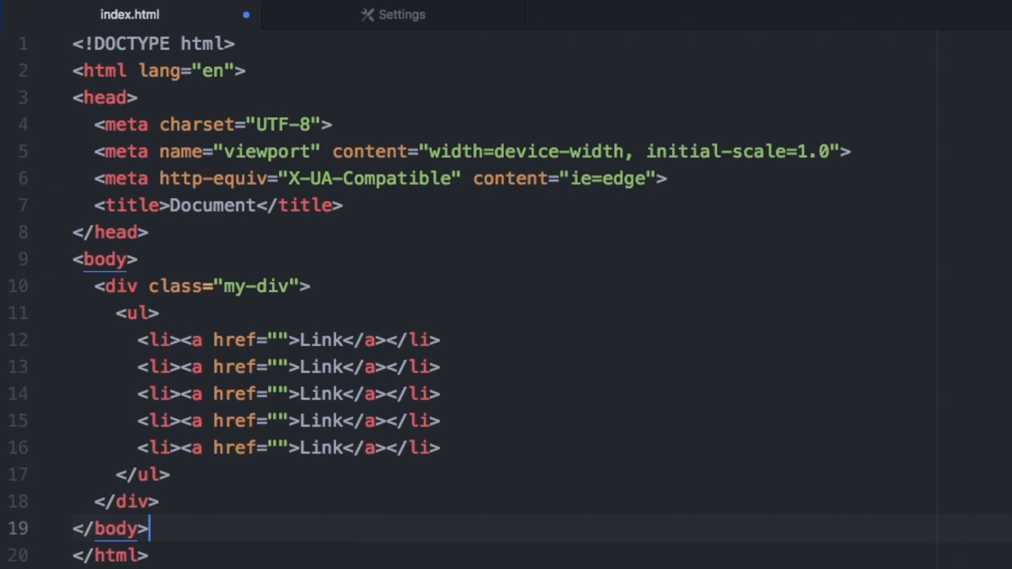
Step: Search for file-icons in Install and enable the package
left_click(392, 13)
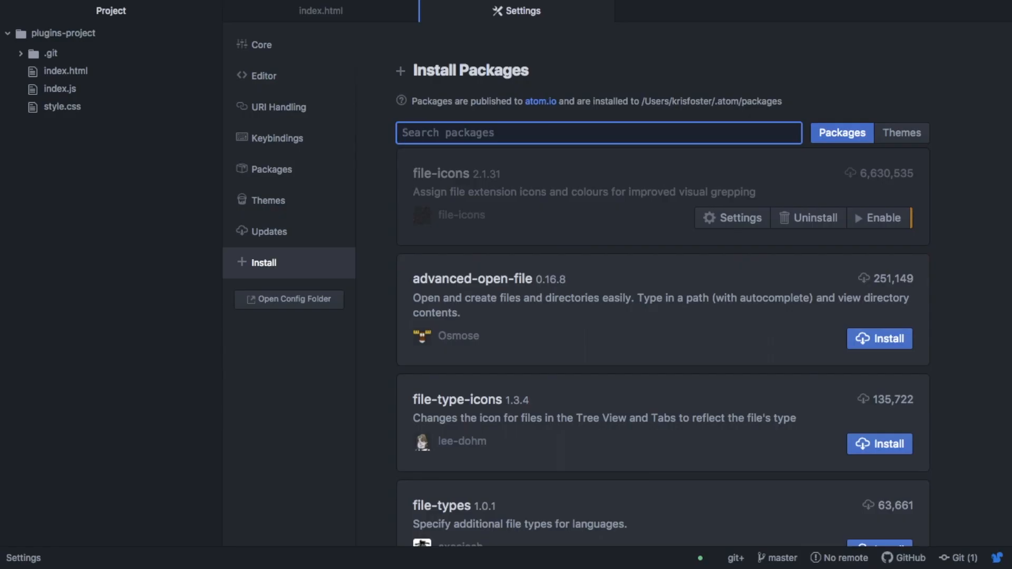
type("file-icon")
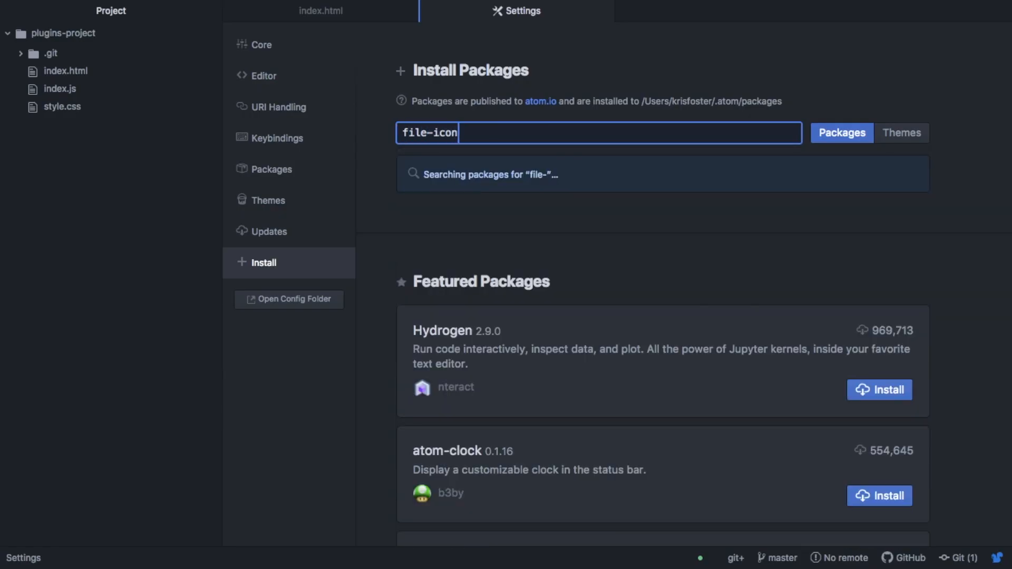
type("s")
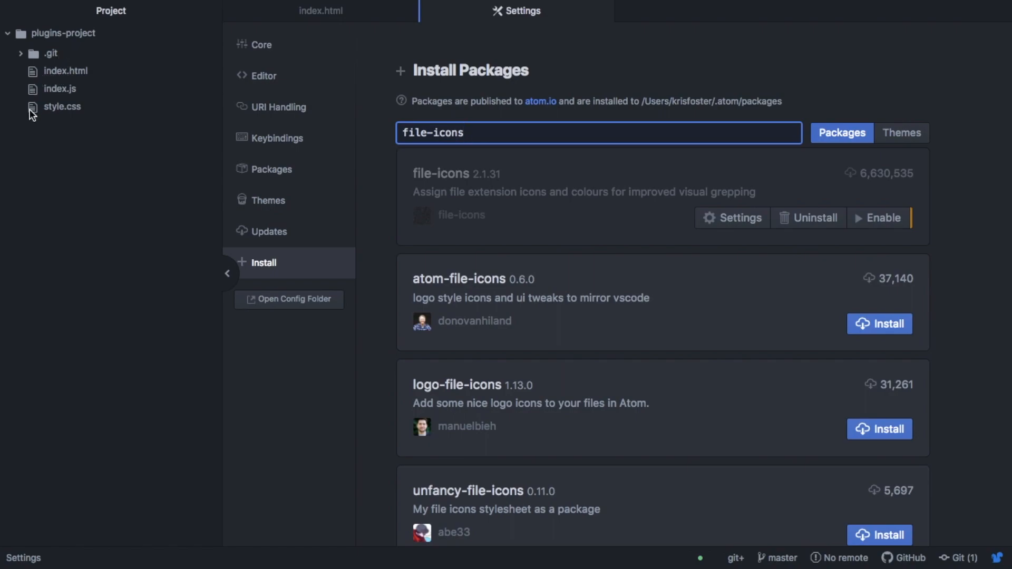
mouse_move(38, 77)
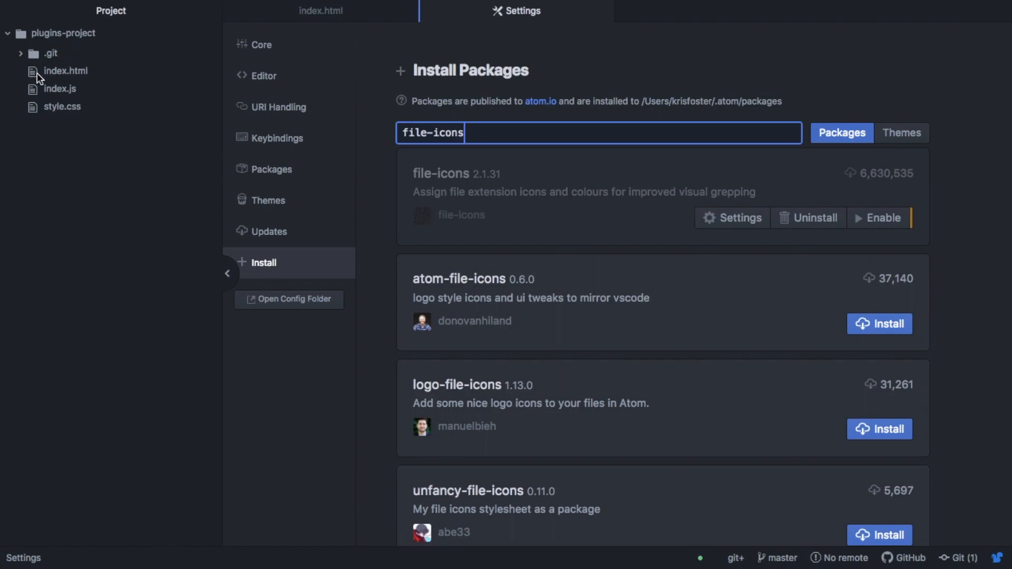
mouse_move(627, 296)
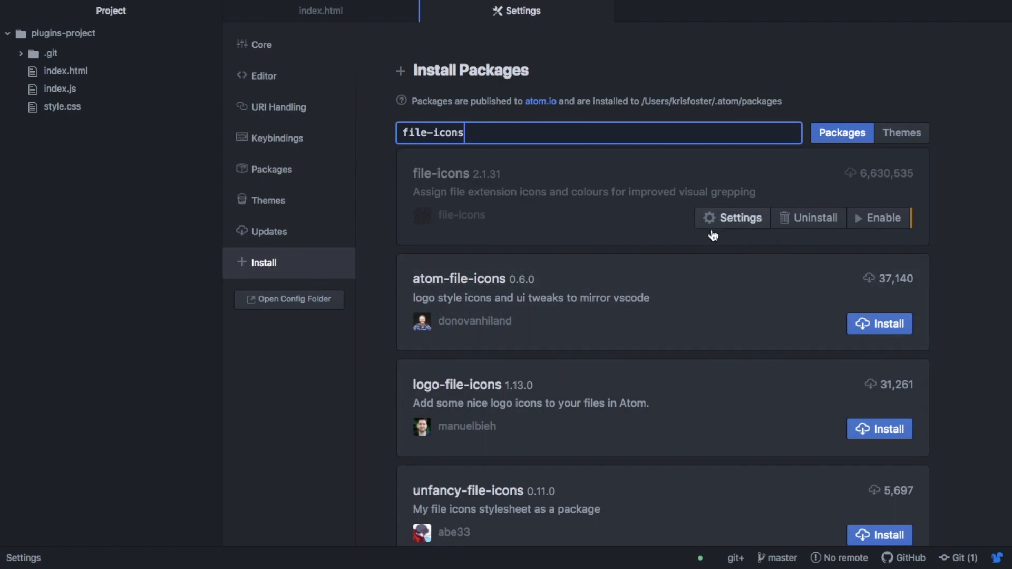
left_click(878, 217)
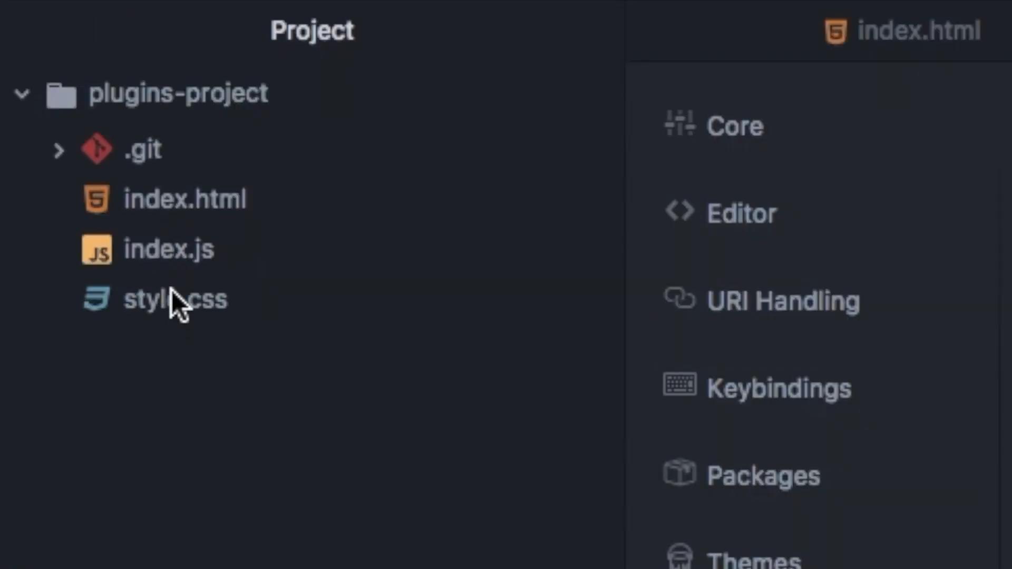
mouse_move(180, 271)
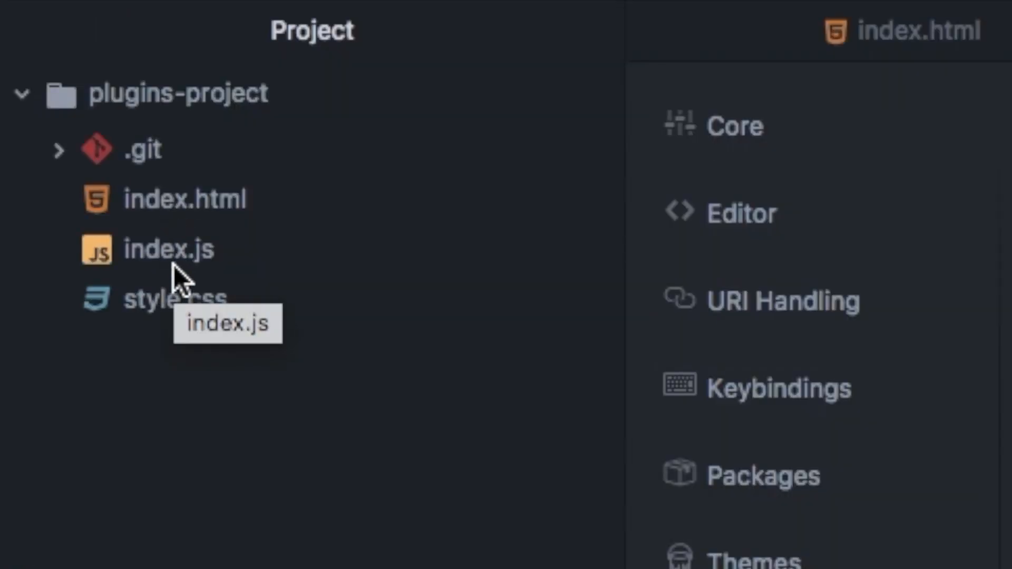
mouse_move(290, 259)
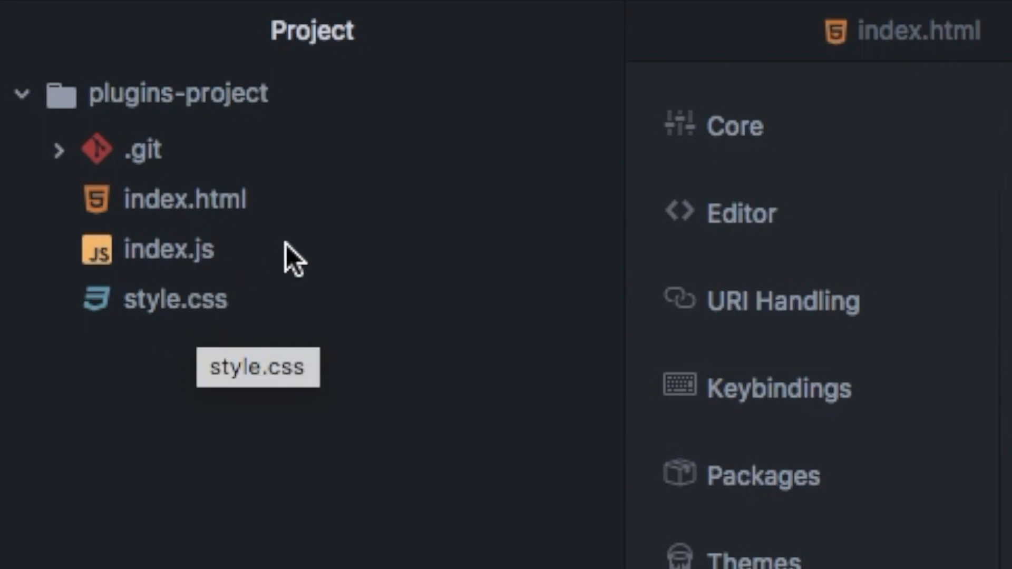
Step: Preview index.html and index.js in the tree view with their new file-type icons
left_click(185, 198)
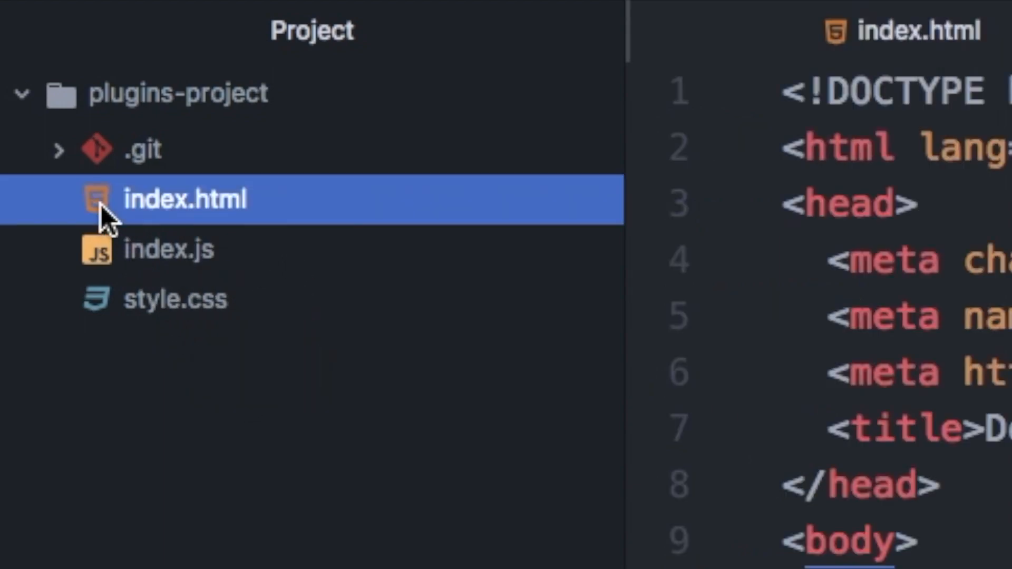
left_click(168, 250)
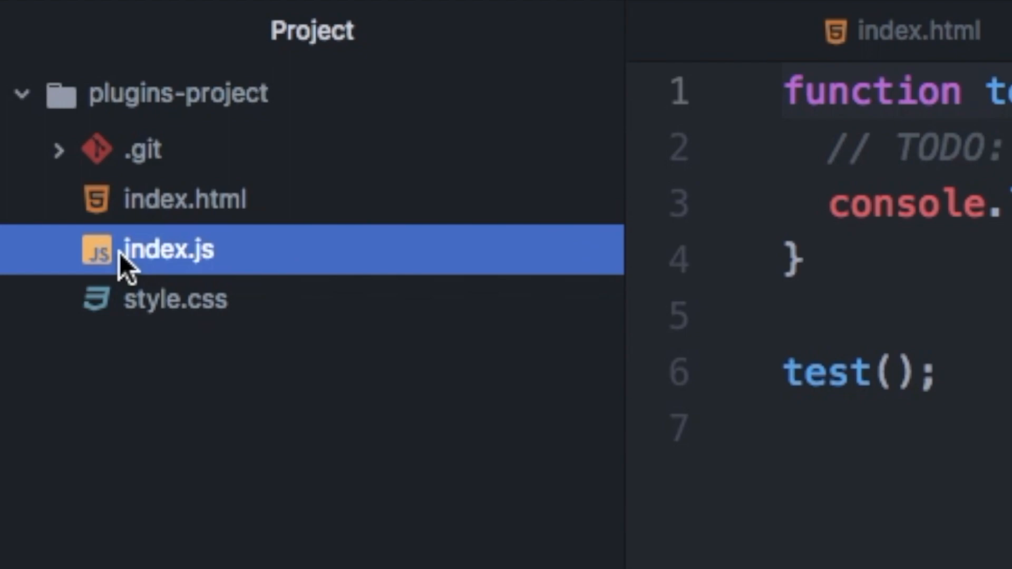
Step: Preview style.css with its h1 colour rule from the project tree
left_click(174, 298)
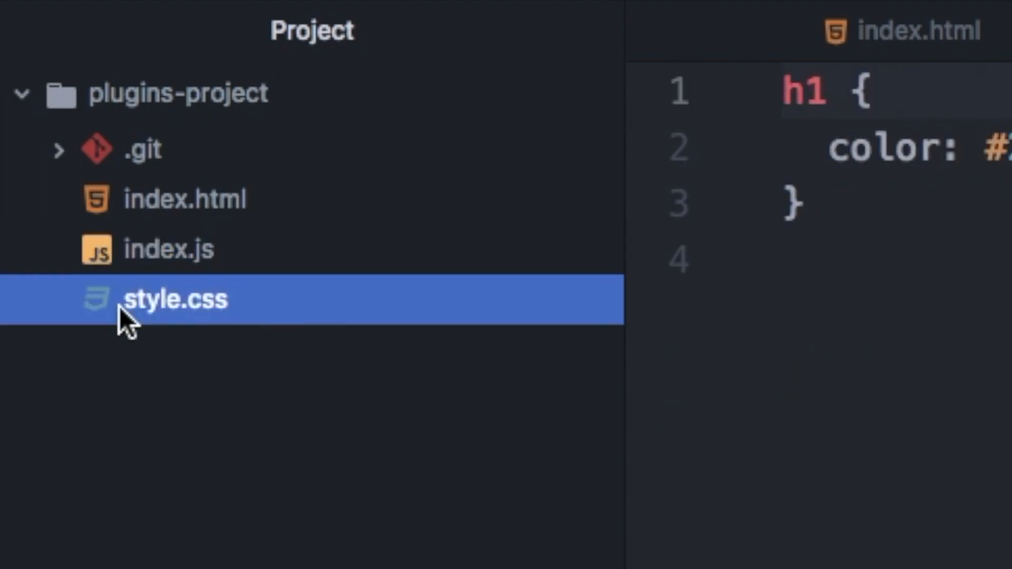
left_click(169, 248)
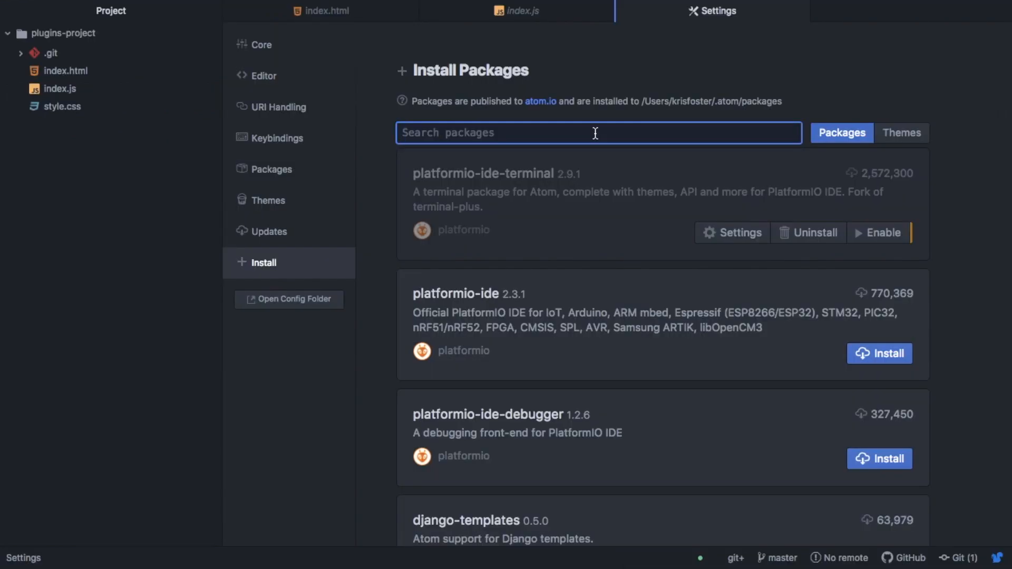
Step: Search for platformio and enable the platformio-ide-terminal package
type("pla")
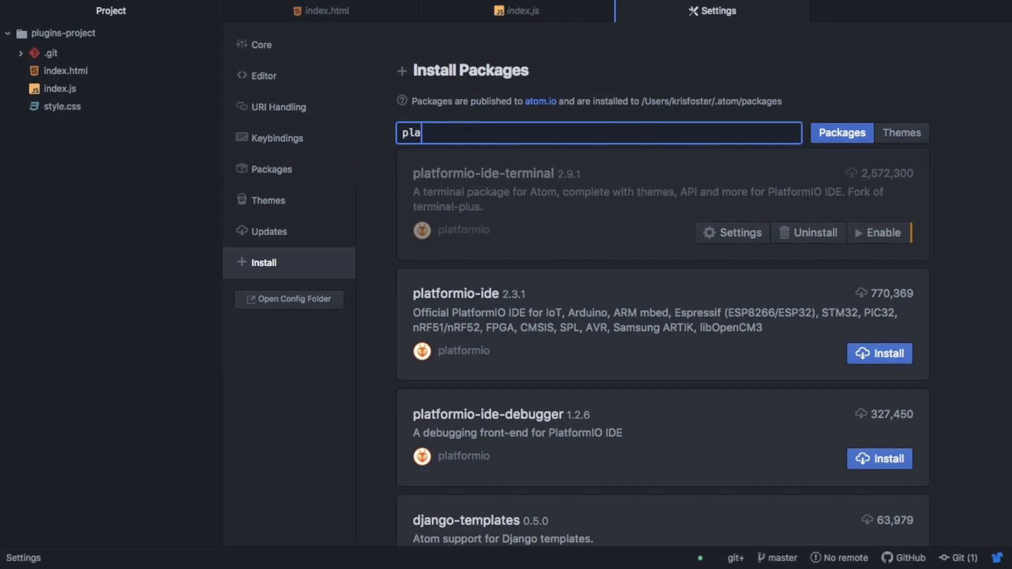
type("tformio")
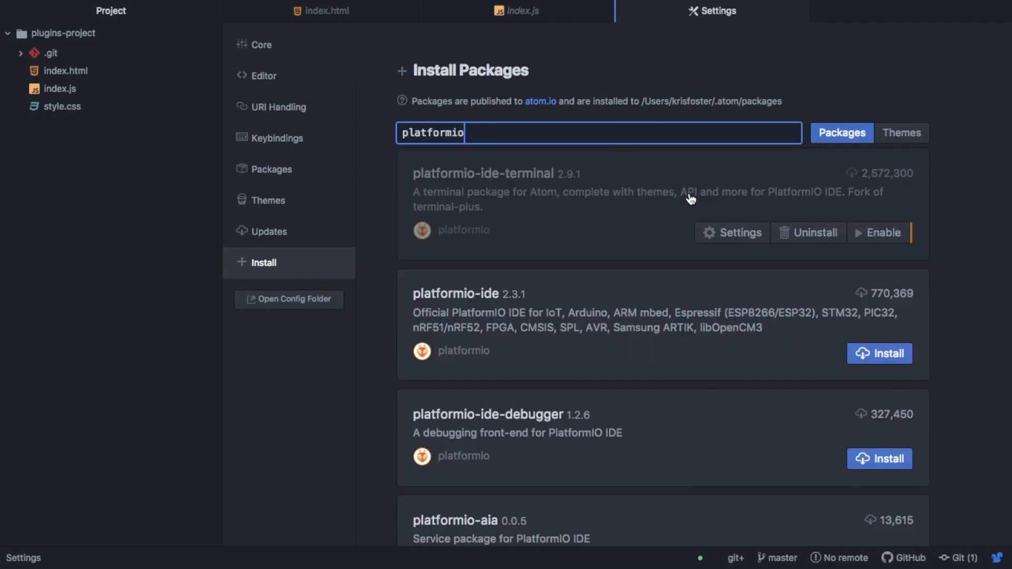
left_click(879, 232)
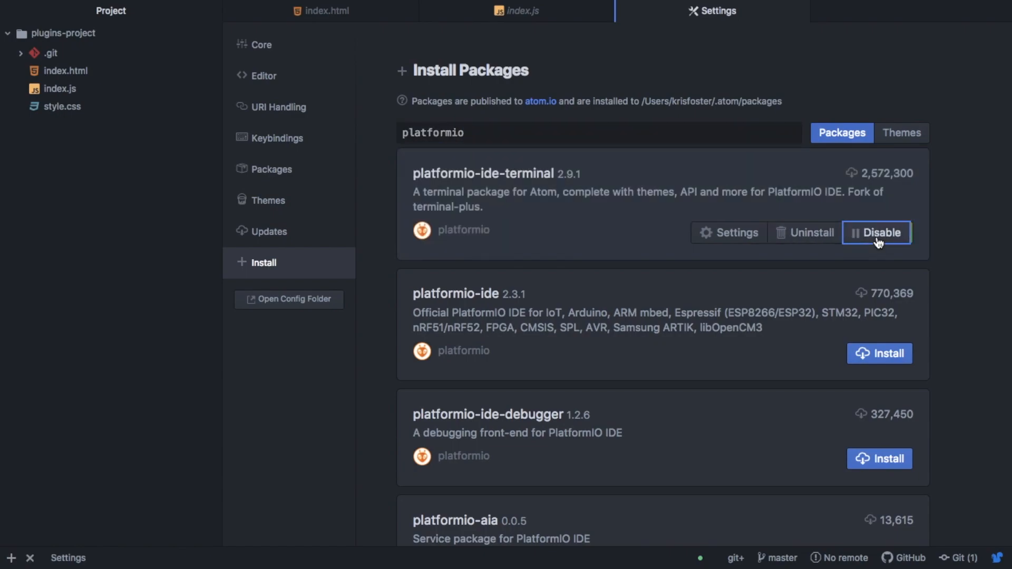
mouse_move(31, 561)
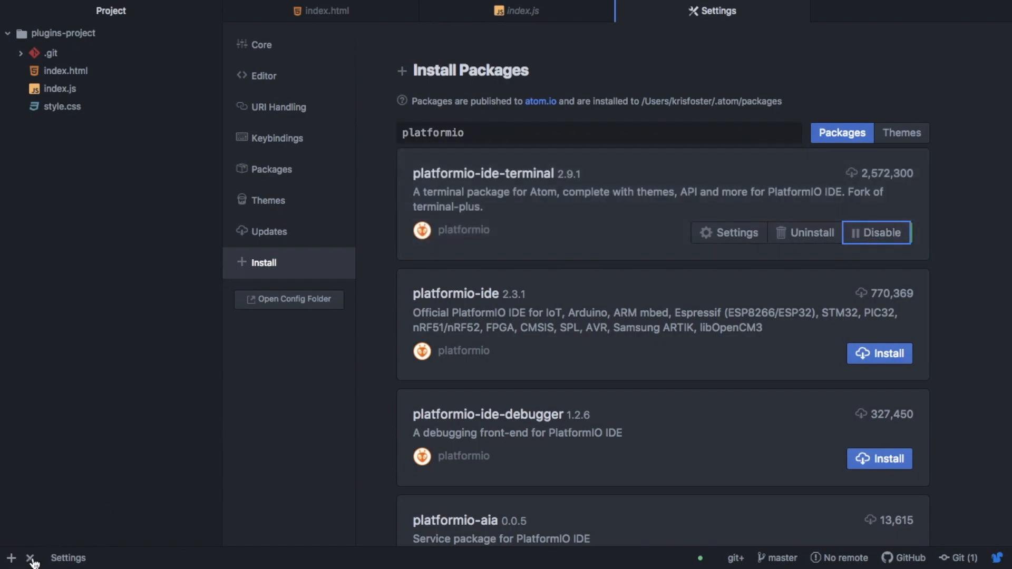
mouse_move(191, 505)
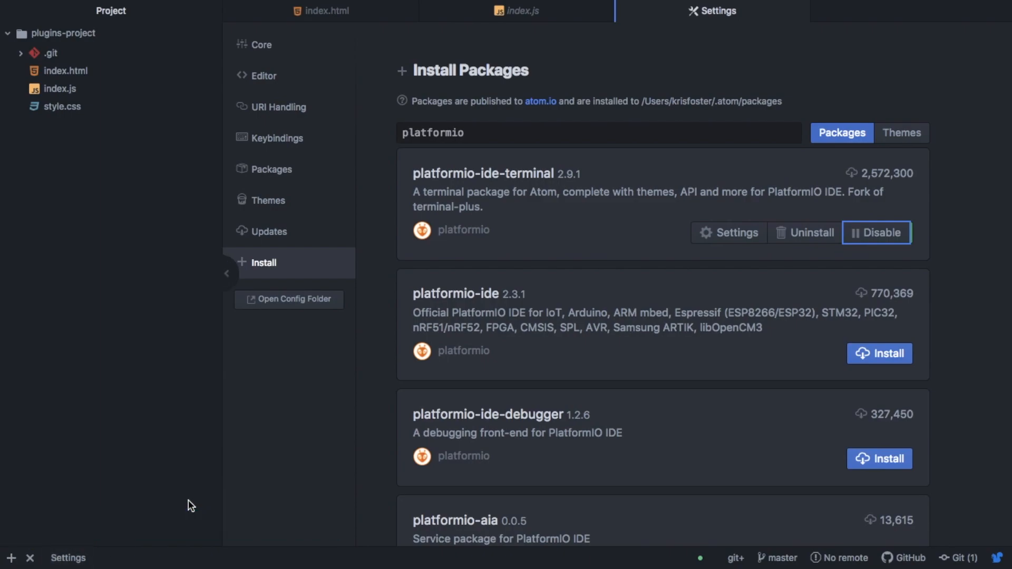
Step: From index.js, open two integrated terminal sessions at the project prompt and close them
left_click(517, 10)
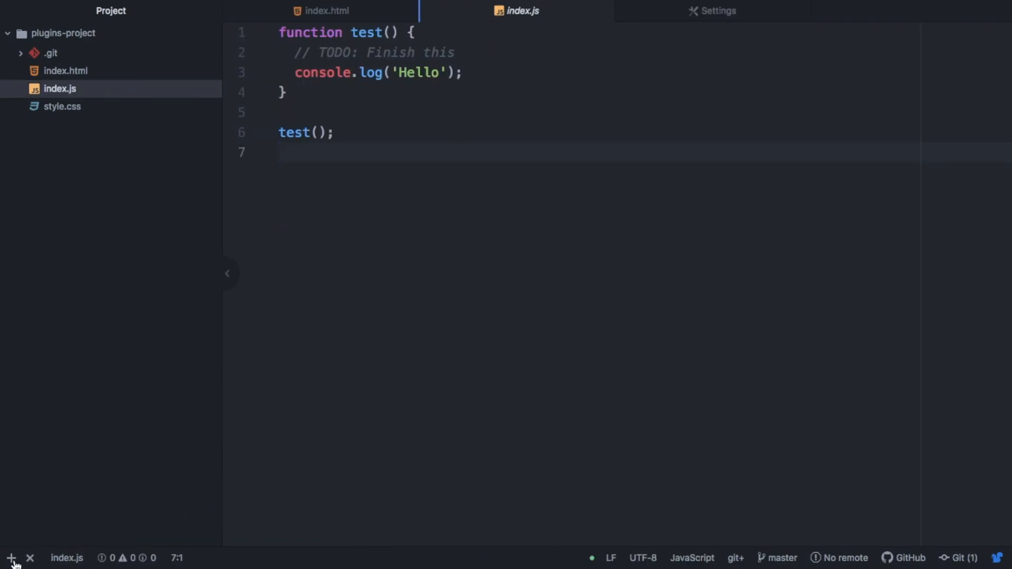
left_click(10, 557)
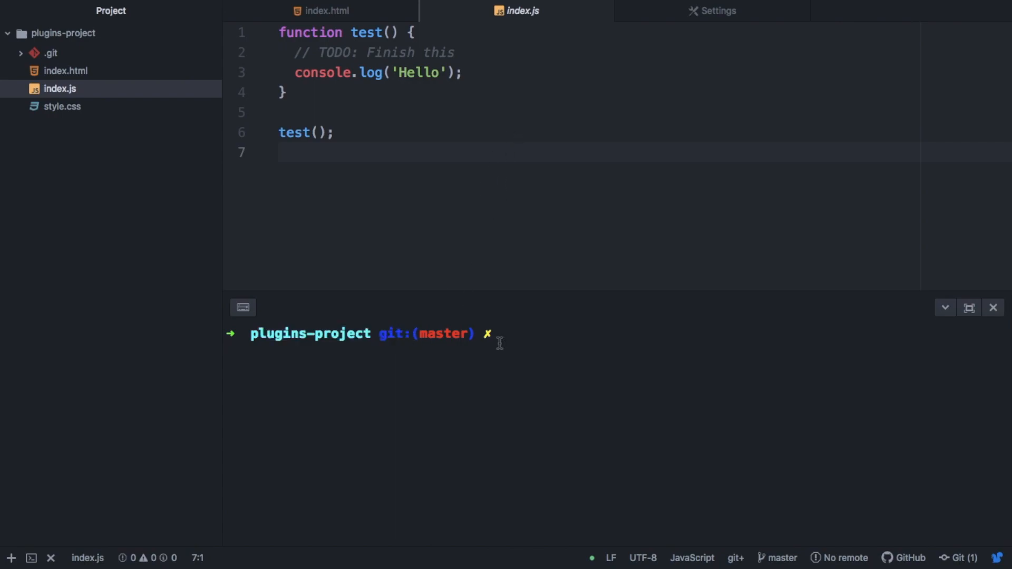
mouse_move(512, 307)
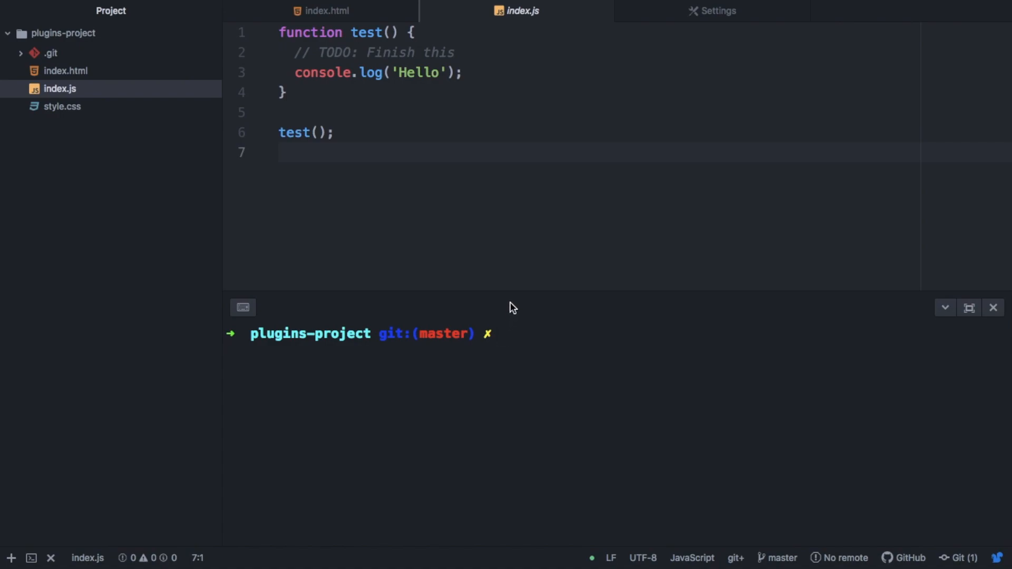
mouse_move(510, 291)
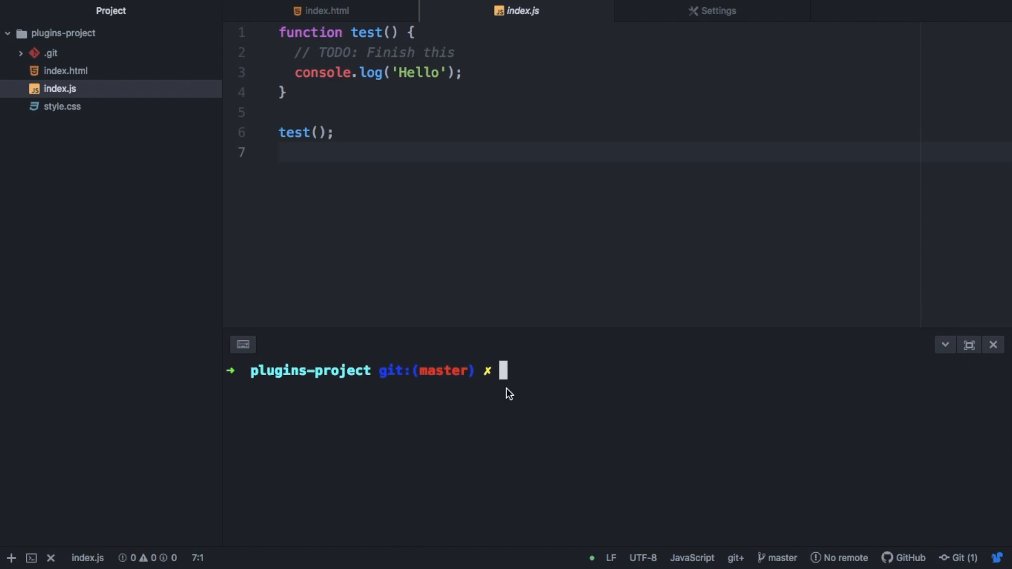
mouse_move(25, 558)
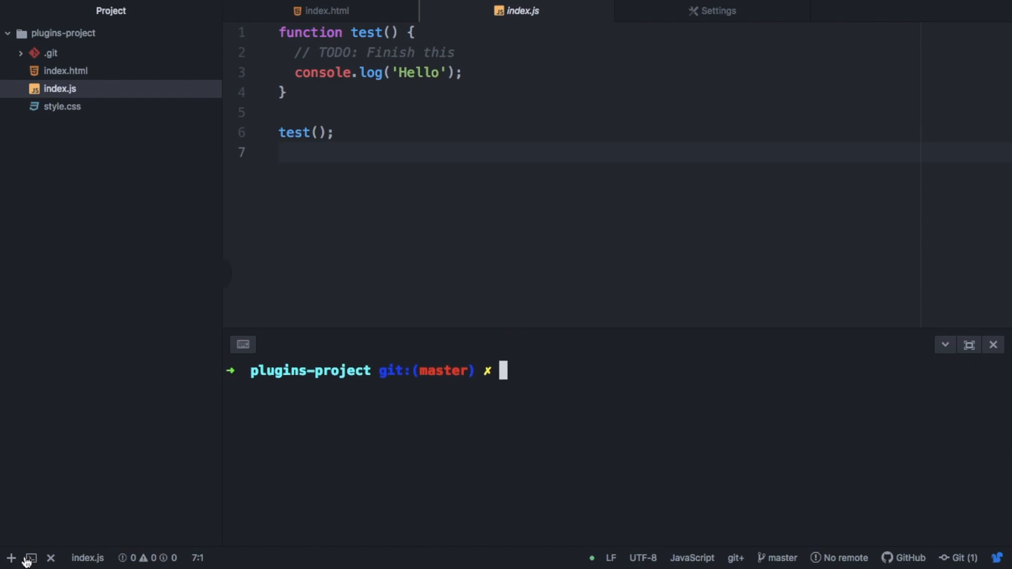
left_click(10, 558)
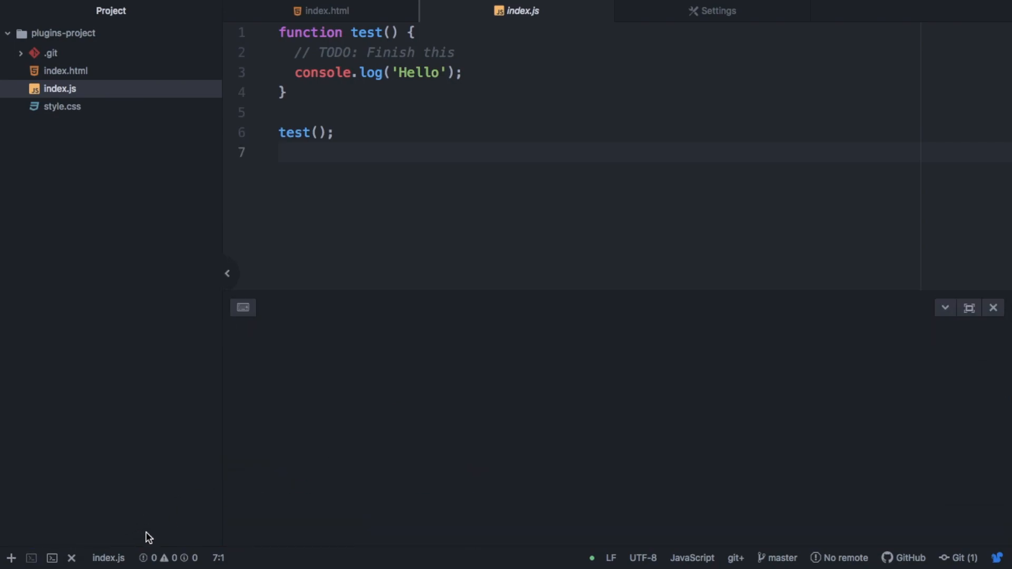
left_click(30, 557)
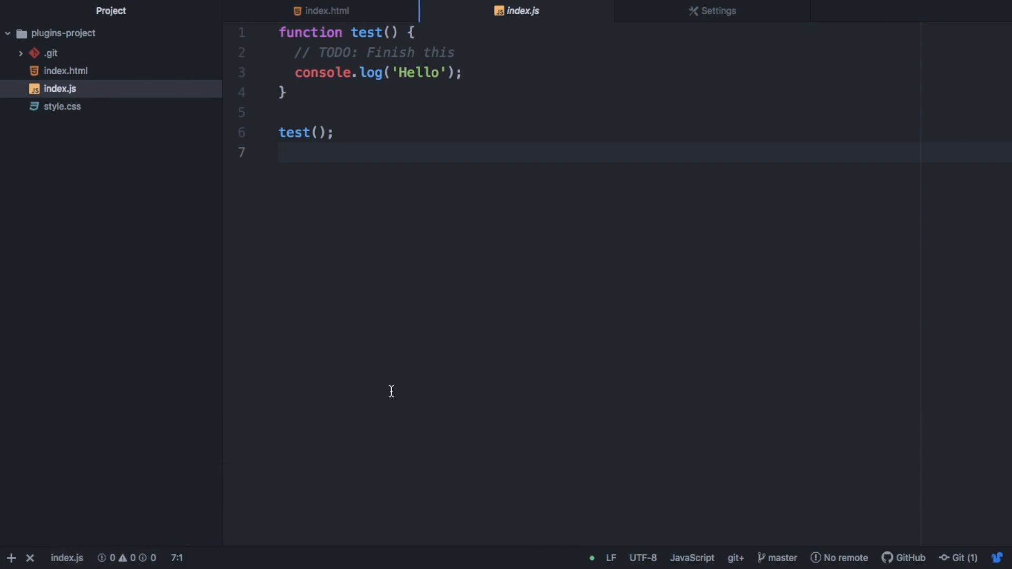
Step: Enable the minimap package and view index.html with its code minimap
left_click(711, 10)
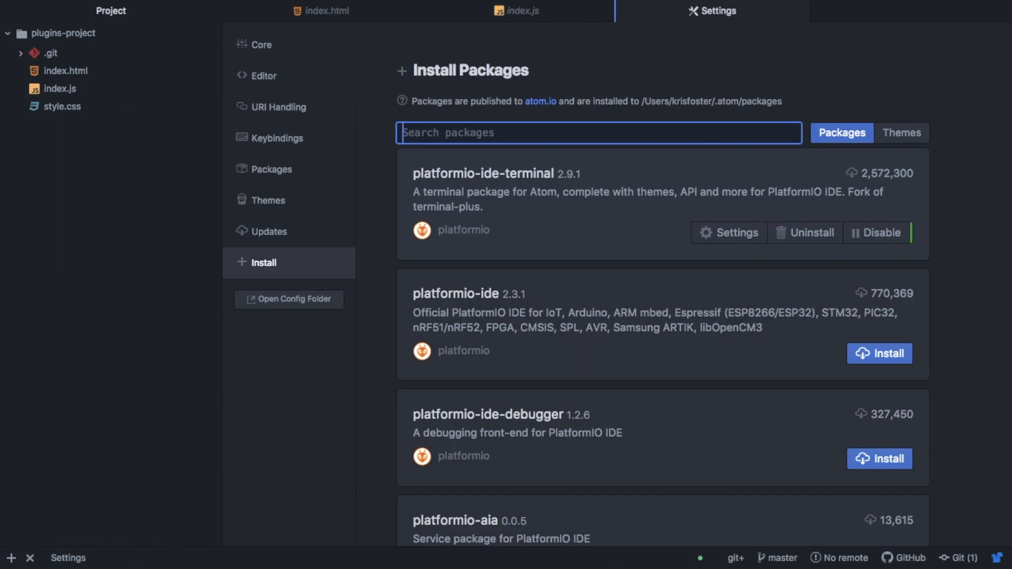
type("minimap")
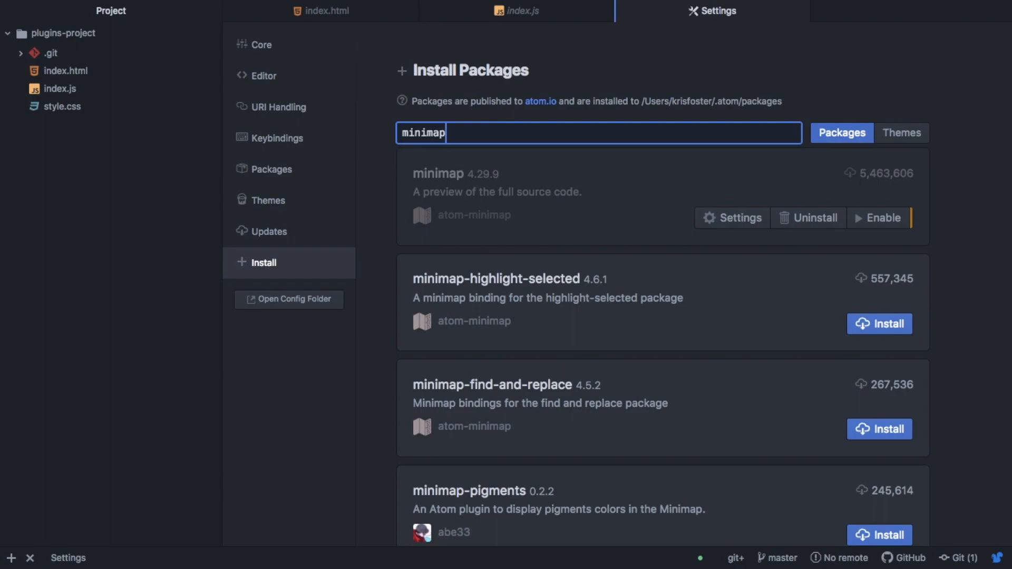
mouse_move(670, 228)
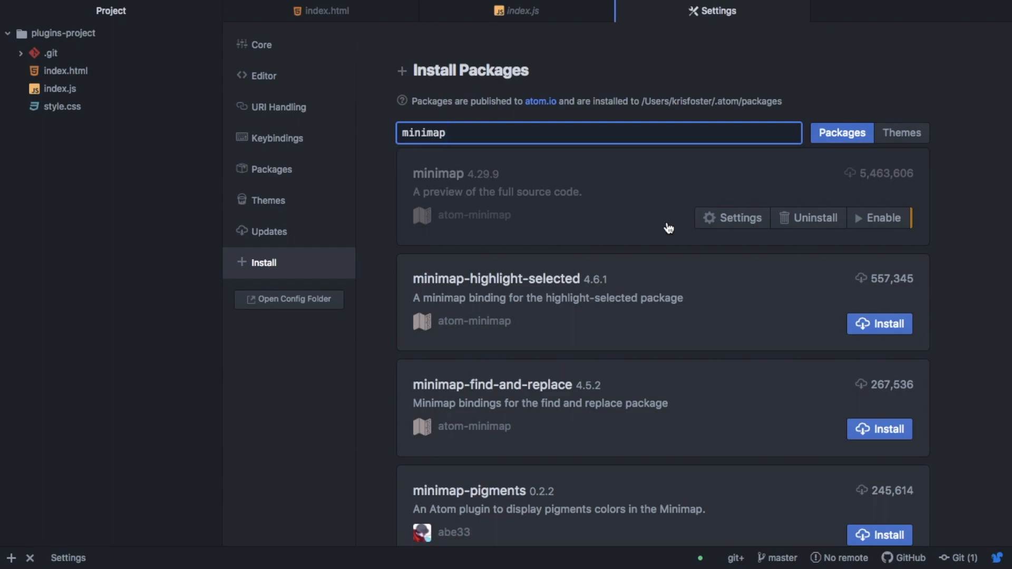
left_click(883, 217)
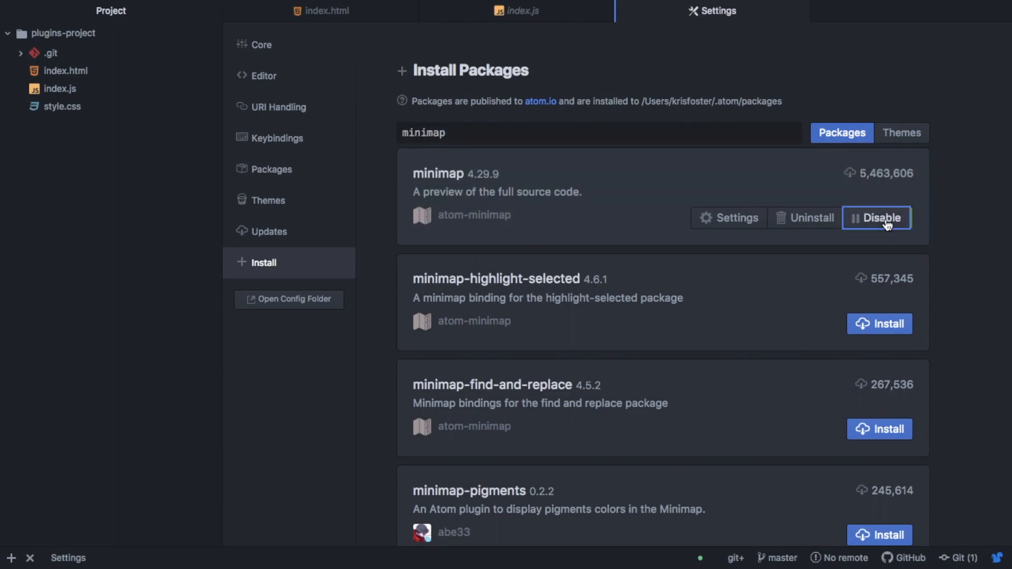
left_click(326, 11)
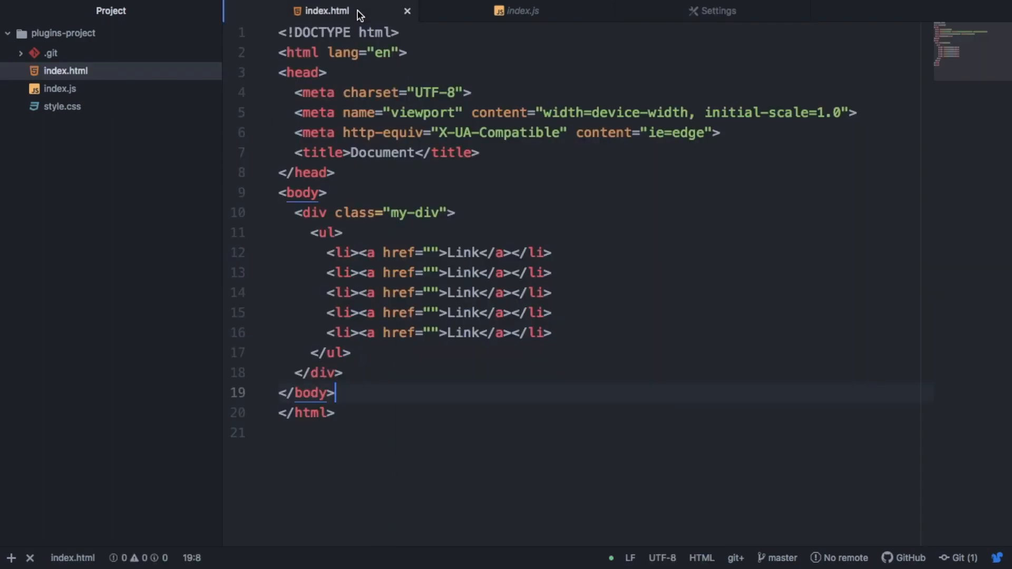
mouse_move(968, 106)
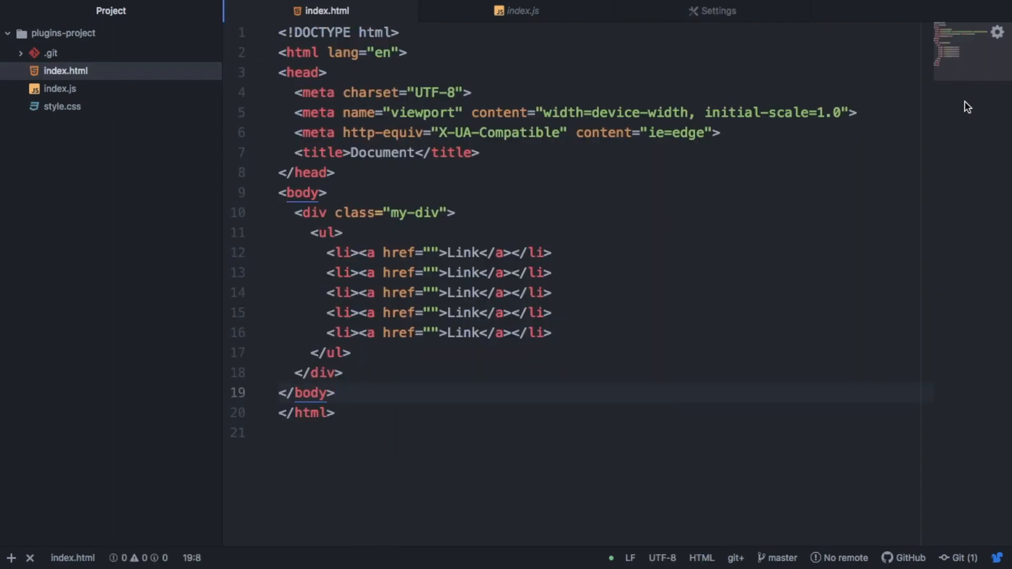
Step: Fill index.html with pasted copies of its markup past line 179 and scroll through them
left_click(334, 392)
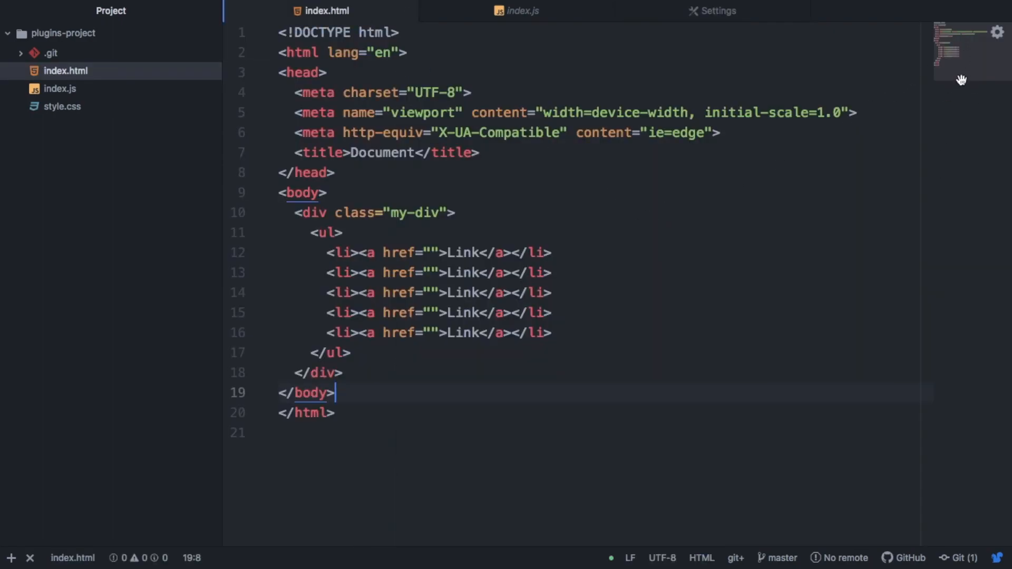
mouse_move(695, 424)
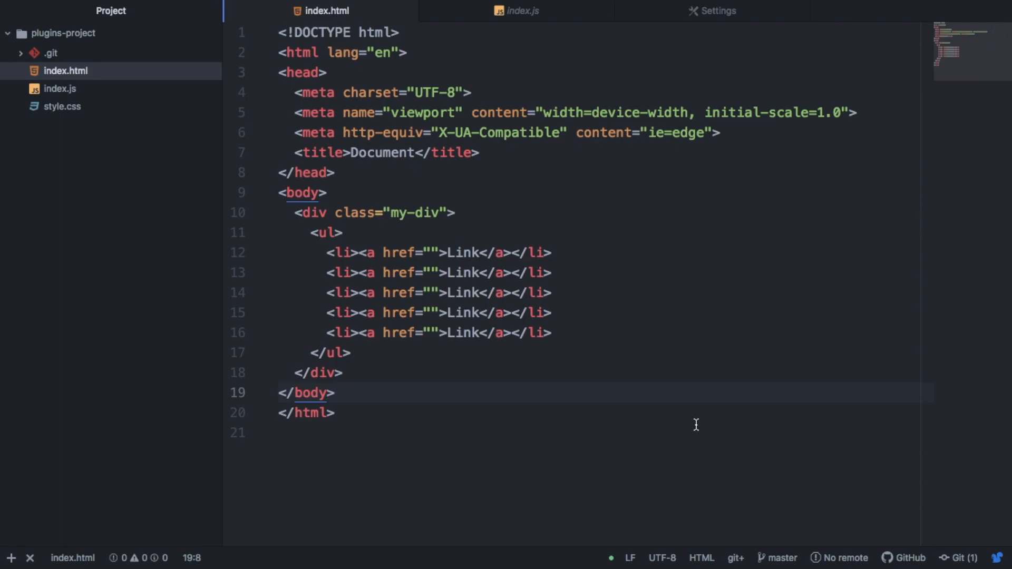
left_click(281, 432)
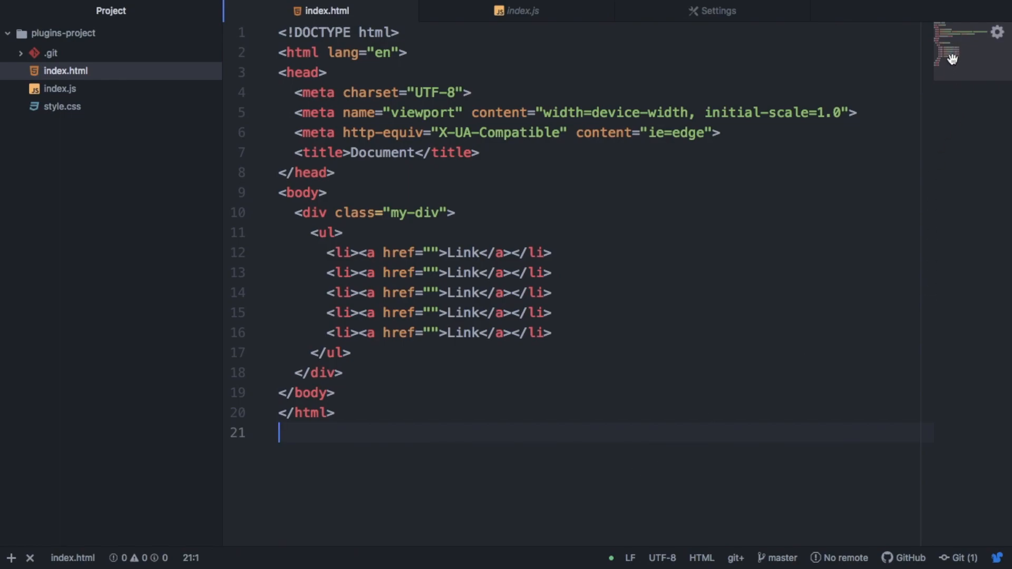
mouse_move(970, 42)
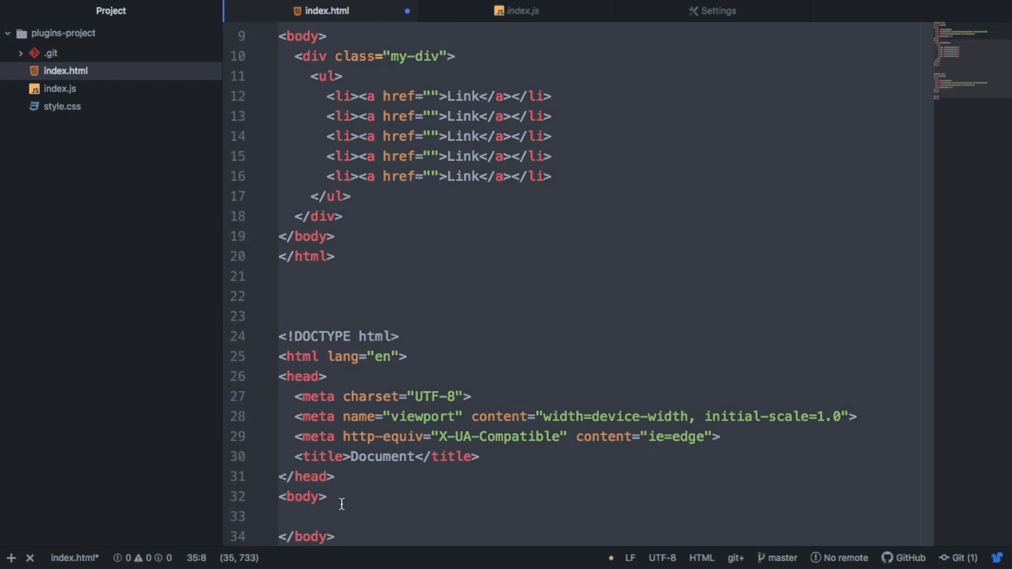
scroll("down", 3)
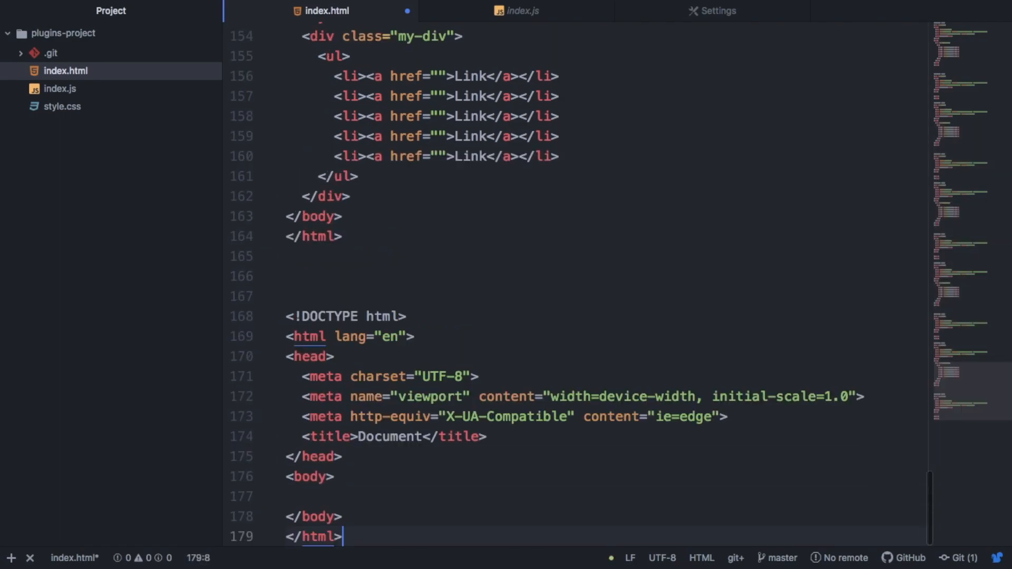
scroll("up", 3)
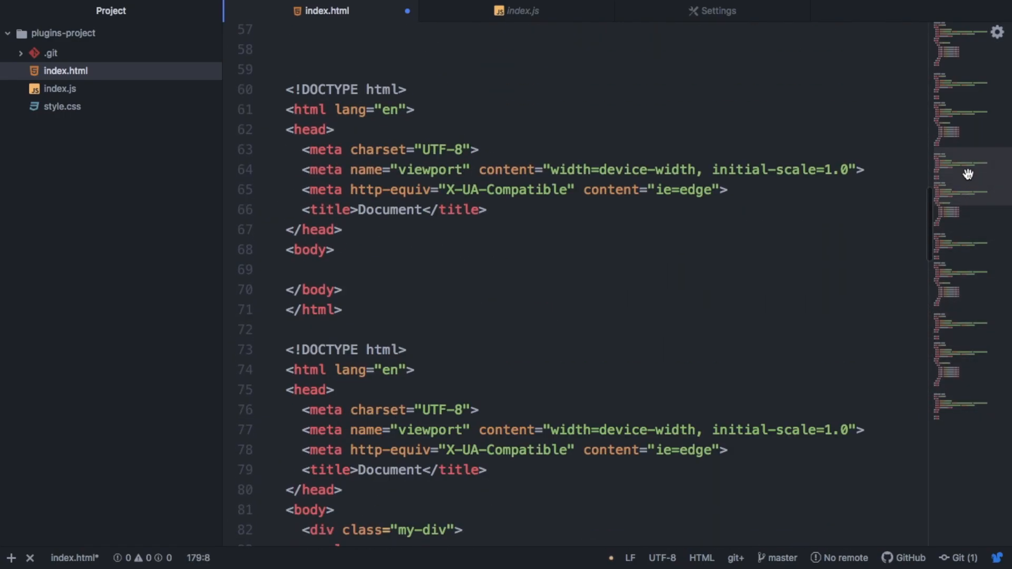
scroll("down", 3)
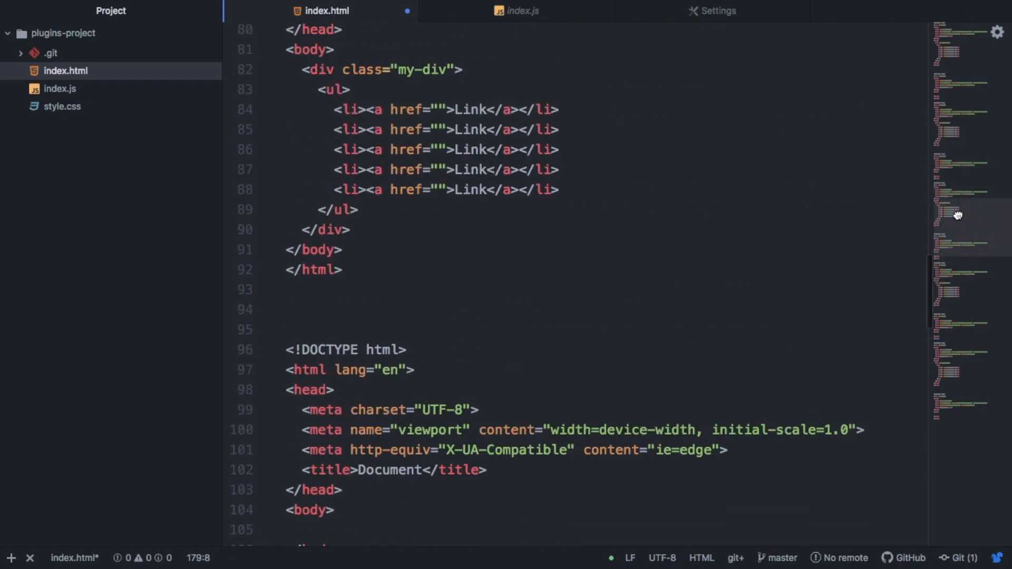
scroll("up", 3)
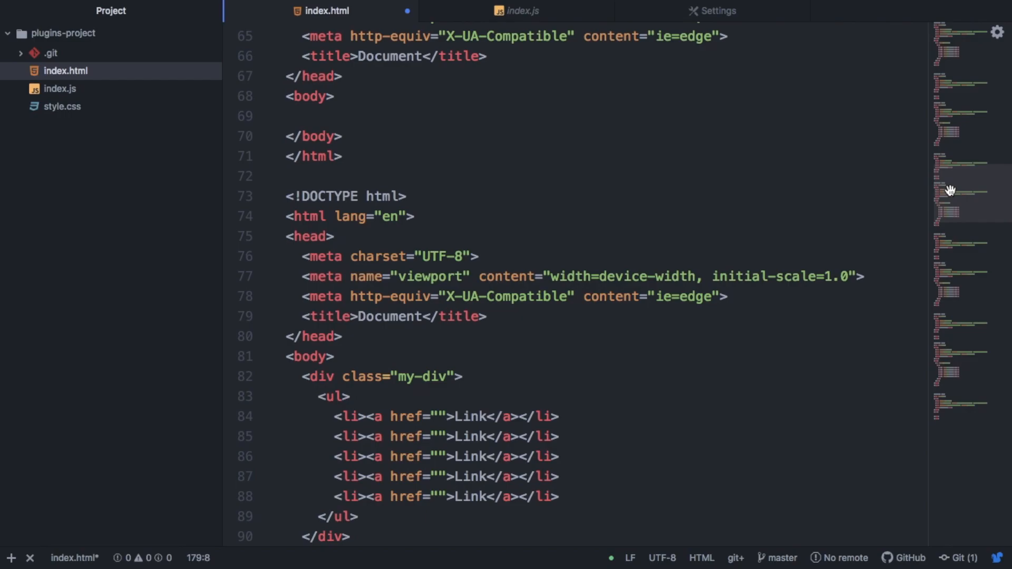
Step: Confirm color-picker 2.3.0 is installed, then bring up style.css with its #228ae9 h1 rule
left_click(712, 11)
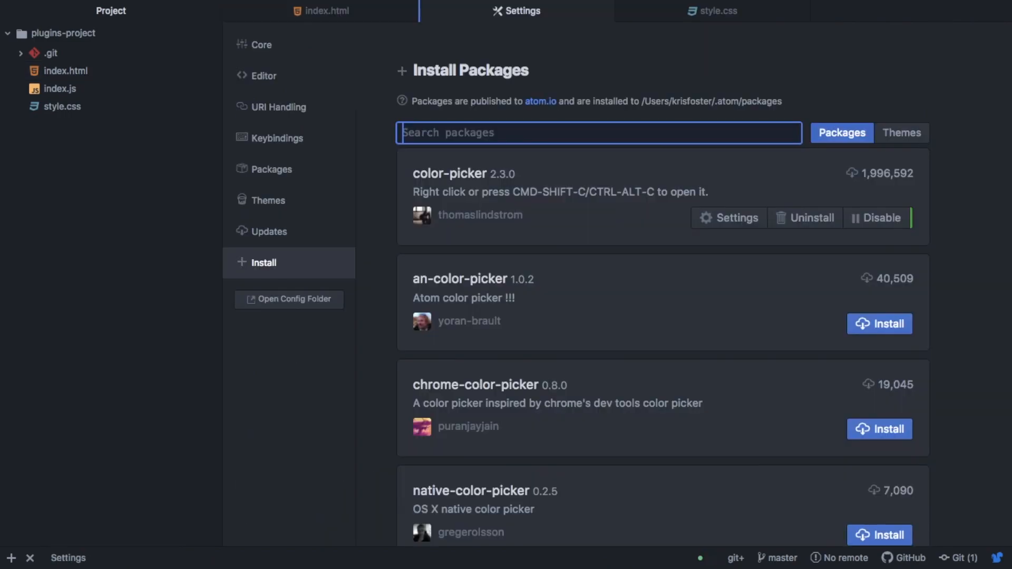
type("color-")
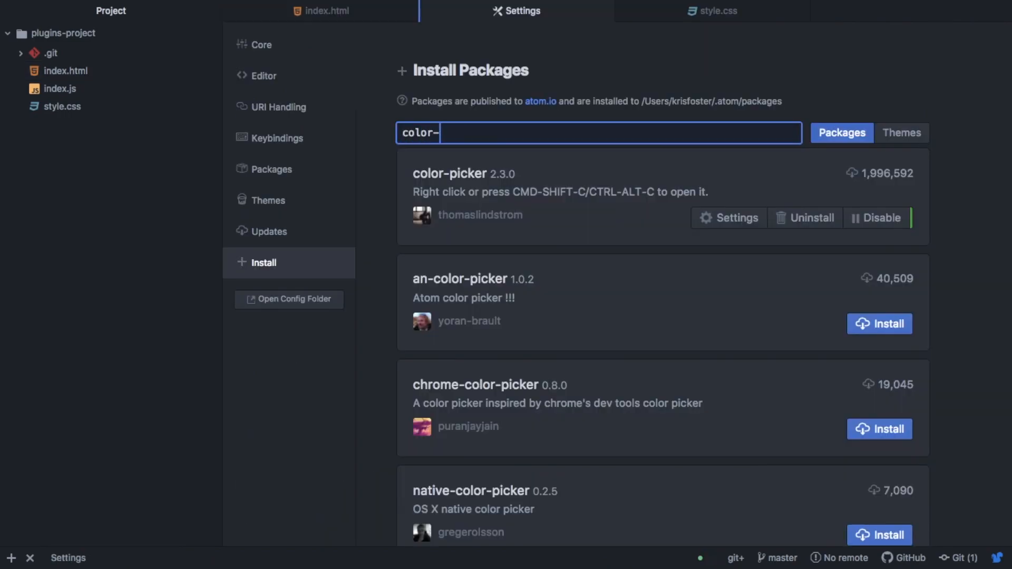
type("picker")
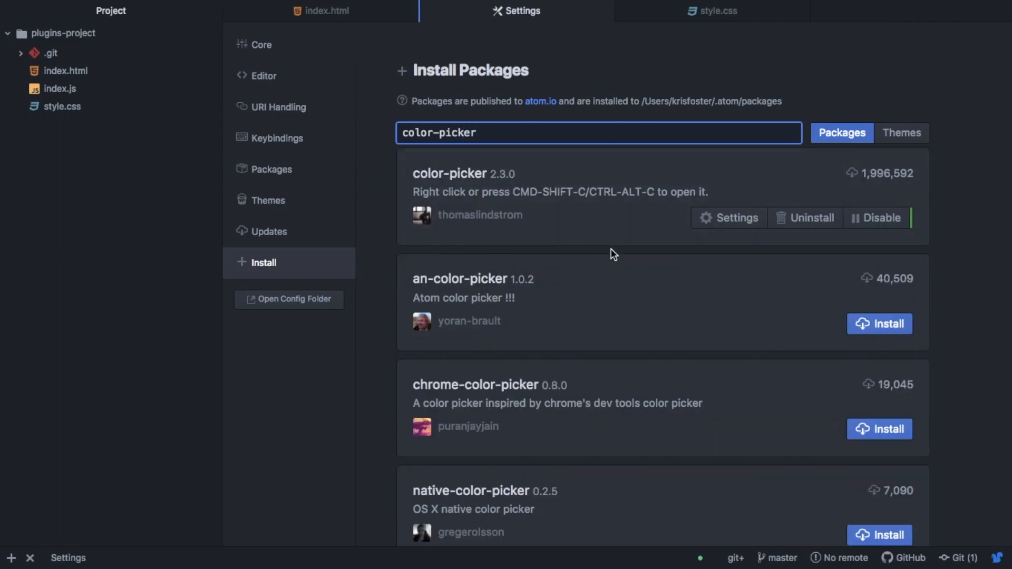
mouse_move(647, 90)
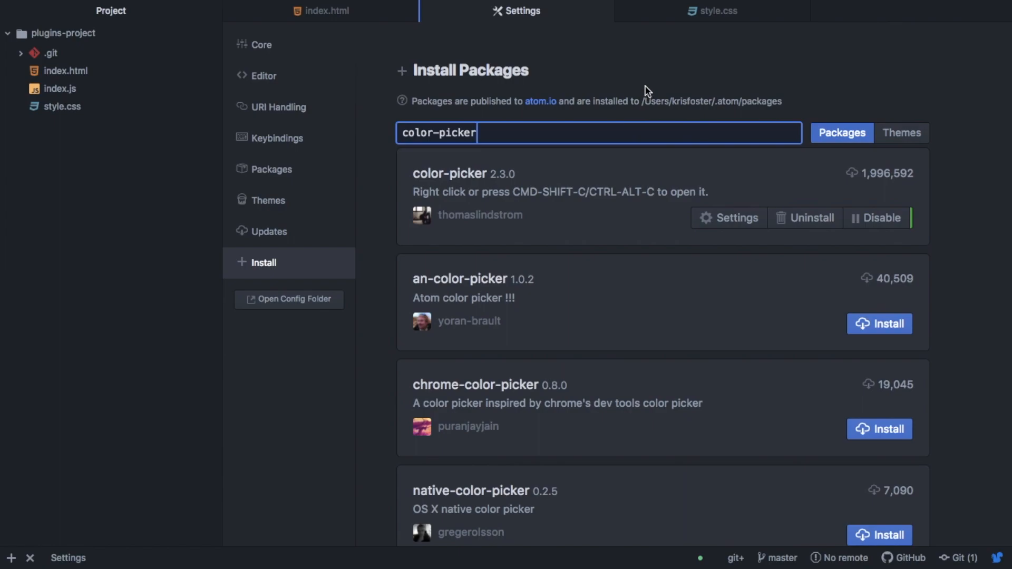
left_click(712, 11)
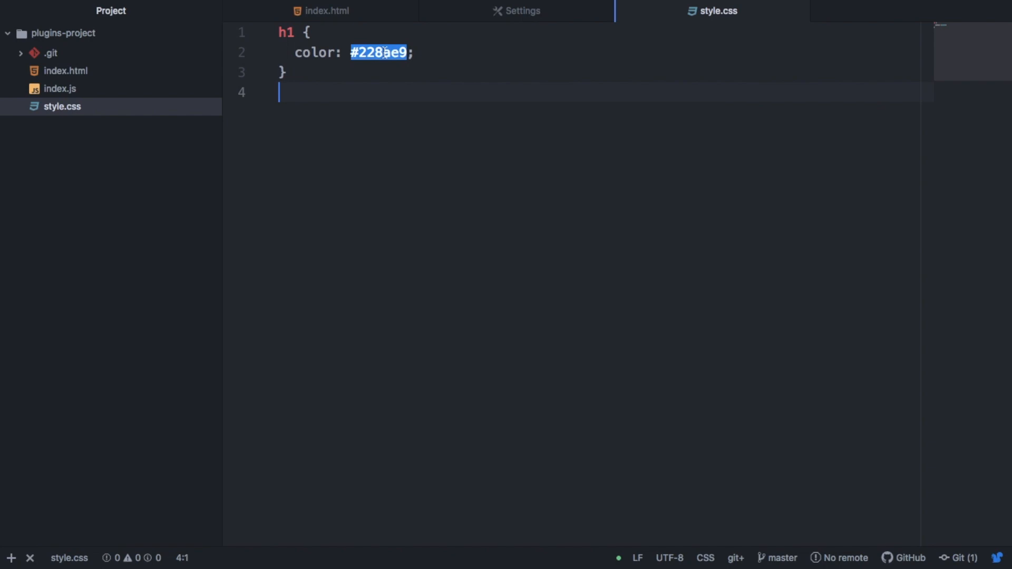
Step: Use the colour picker on the h1 hex value to change it from #228ae9 to the darker blue #053561
left_click(383, 53)
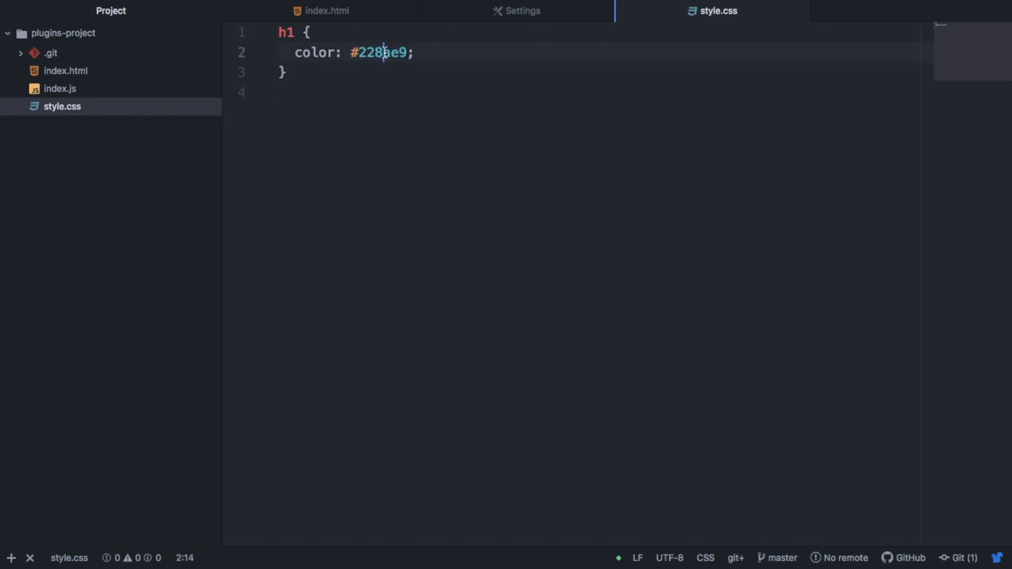
left_click(380, 53)
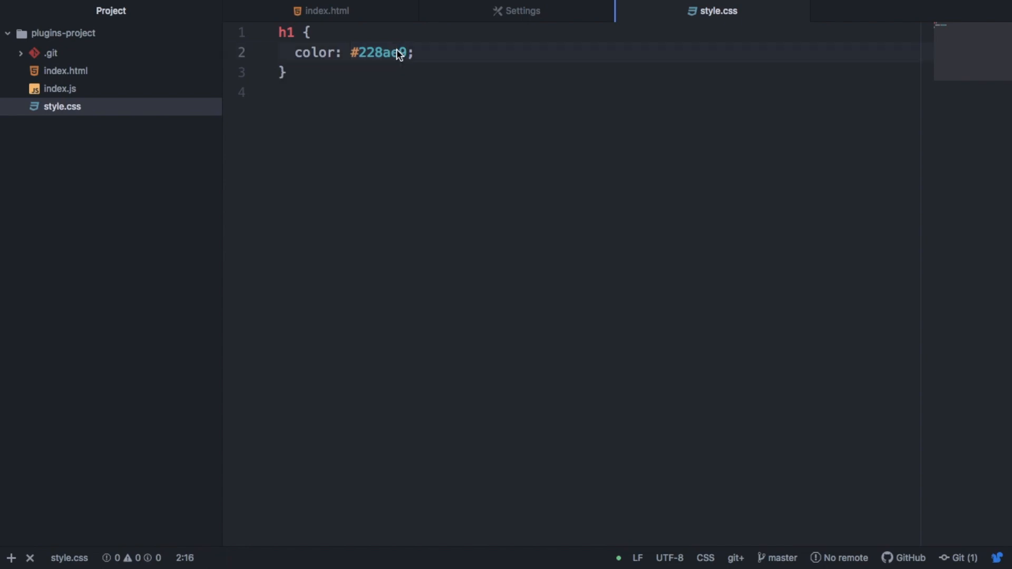
right_click(399, 52)
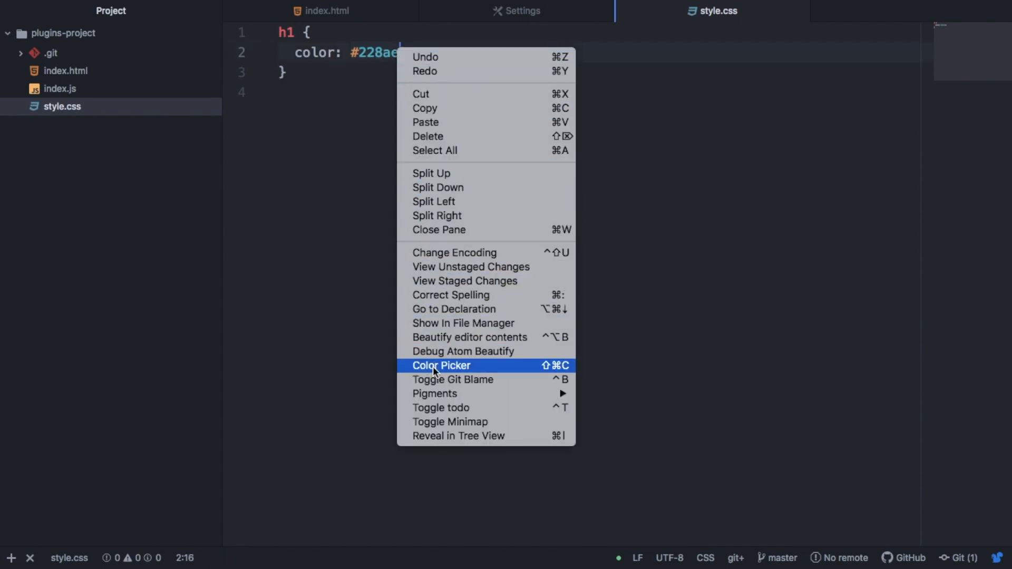
left_click(441, 365)
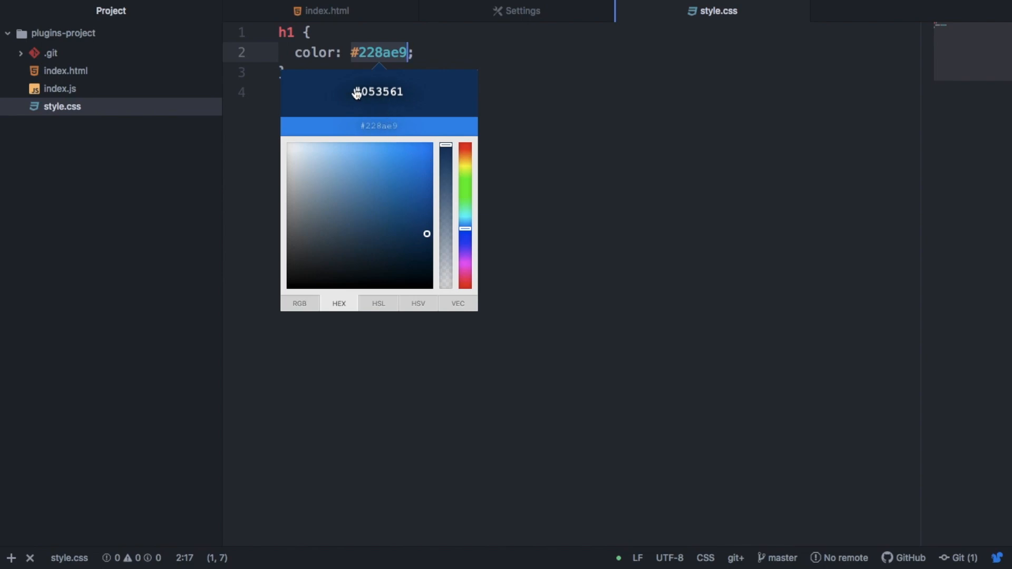
left_click(379, 87)
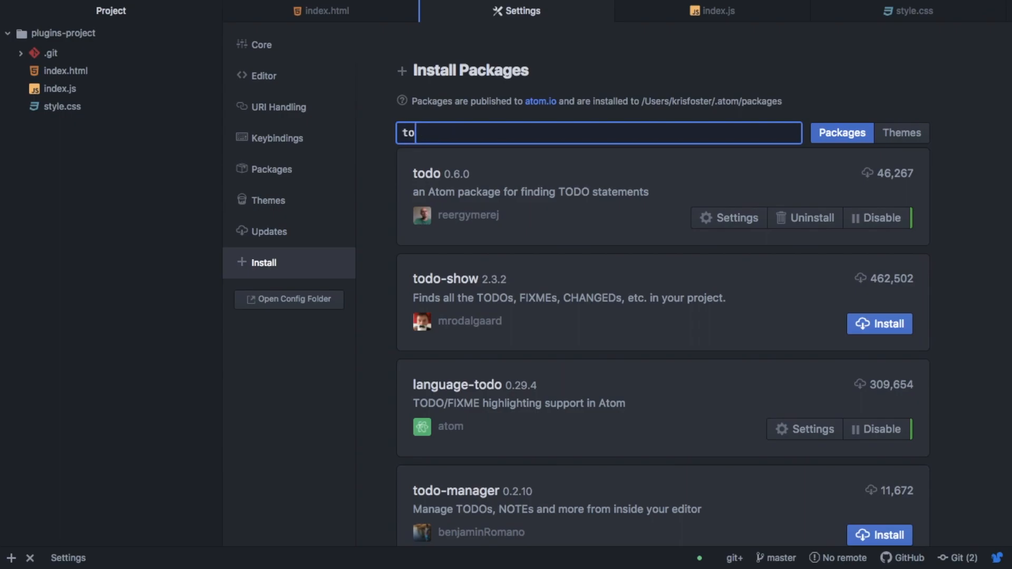
Step: Complete the package search to read "todo", confirming it is installed, then bring index.js into view
type("do")
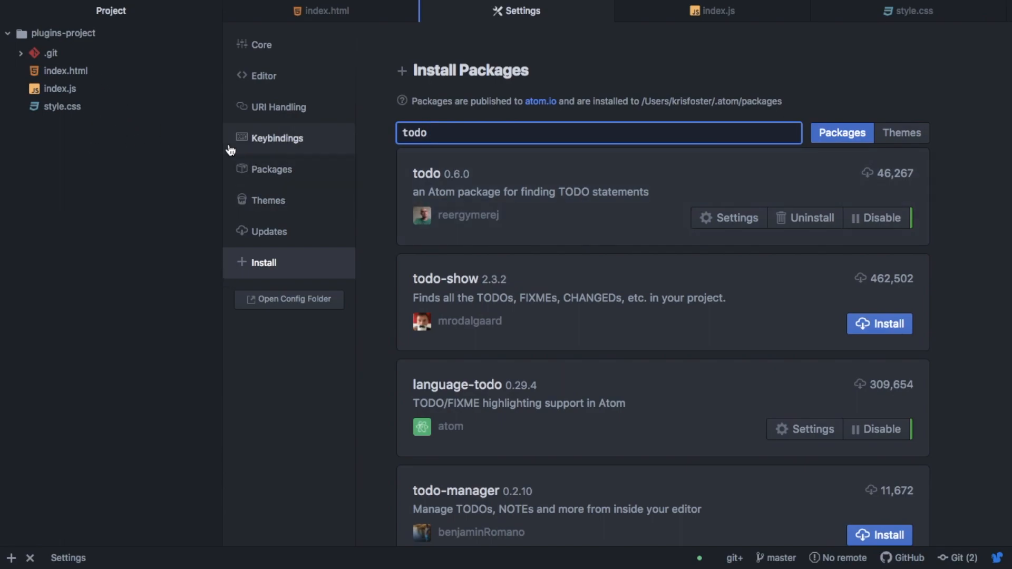
left_click(712, 10)
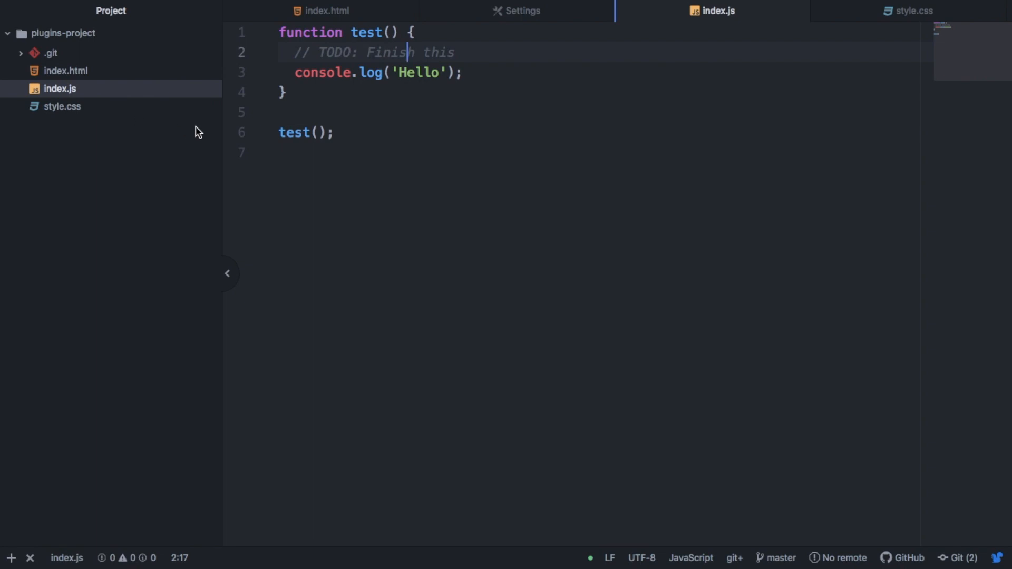
mouse_move(476, 53)
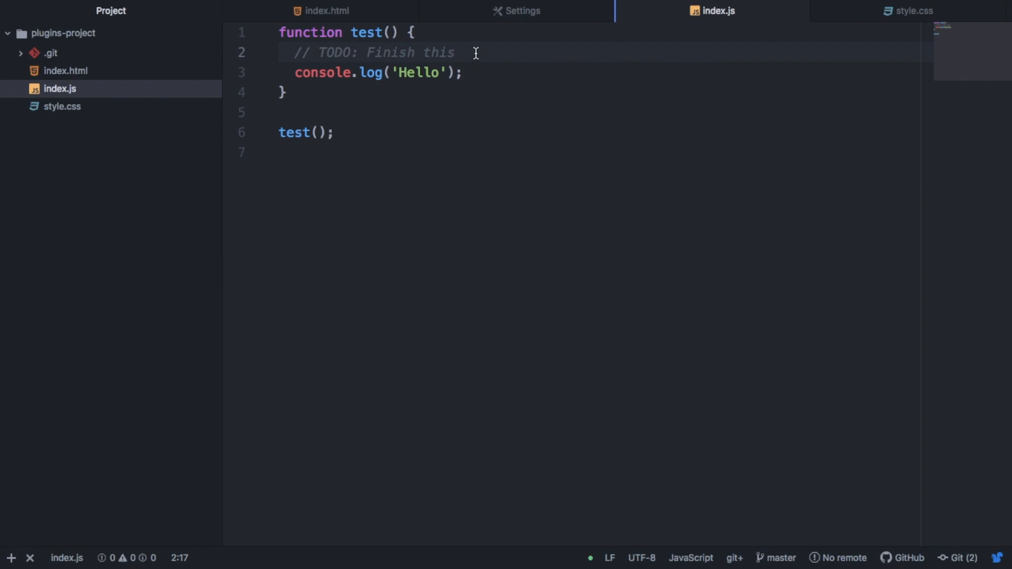
Step: Complete the index.js comment to read "TODO: Finish this function"
type("fu")
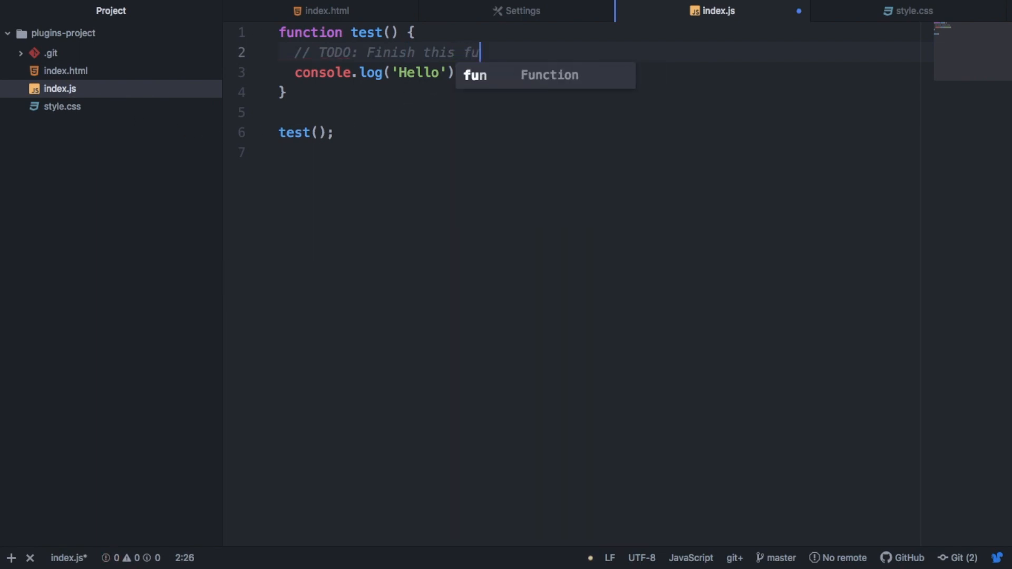
type("nction")
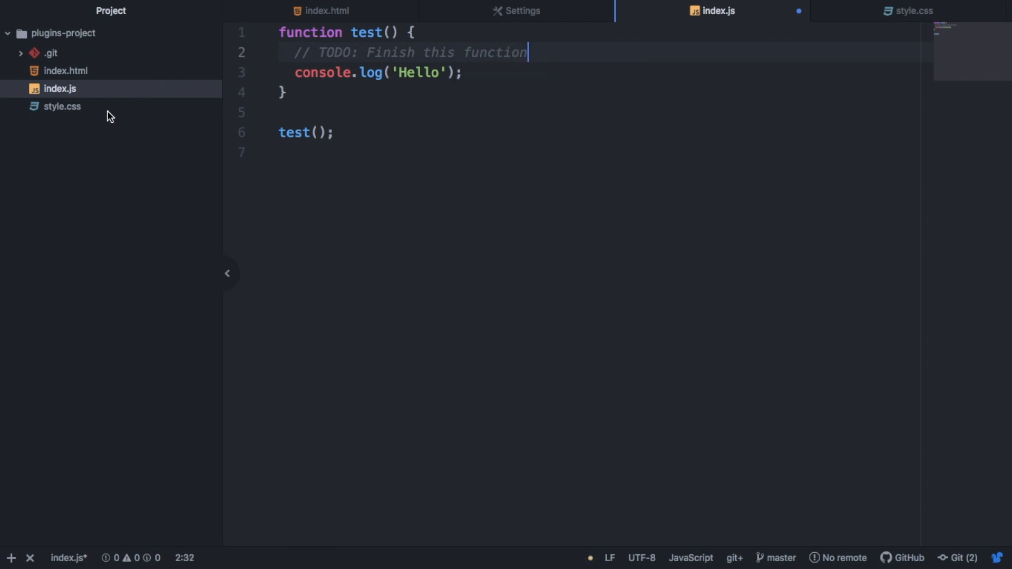
Step: Add a "/* TODO: add more */" comment in style.css
left_click(62, 106)
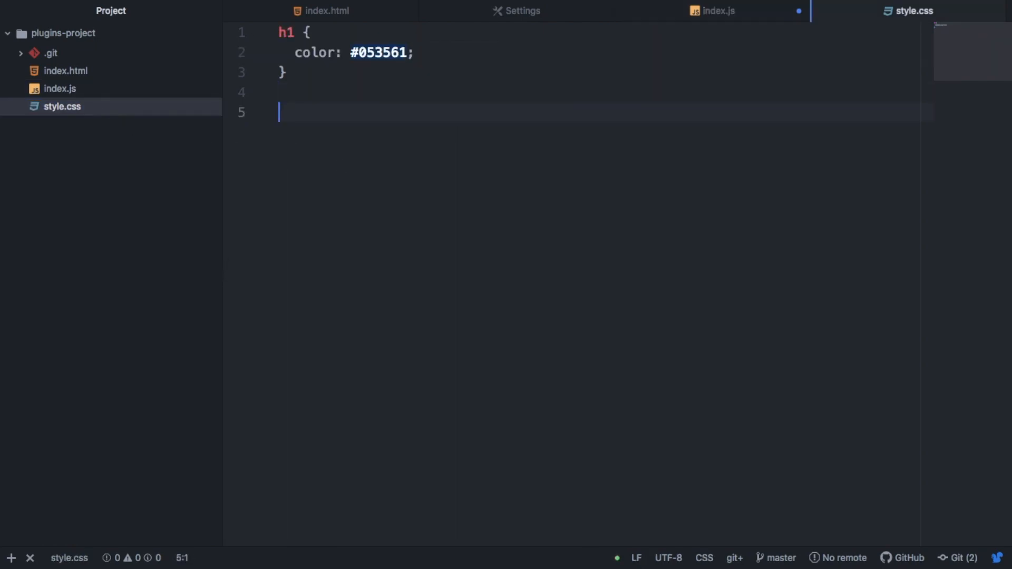
type("/* TODO")
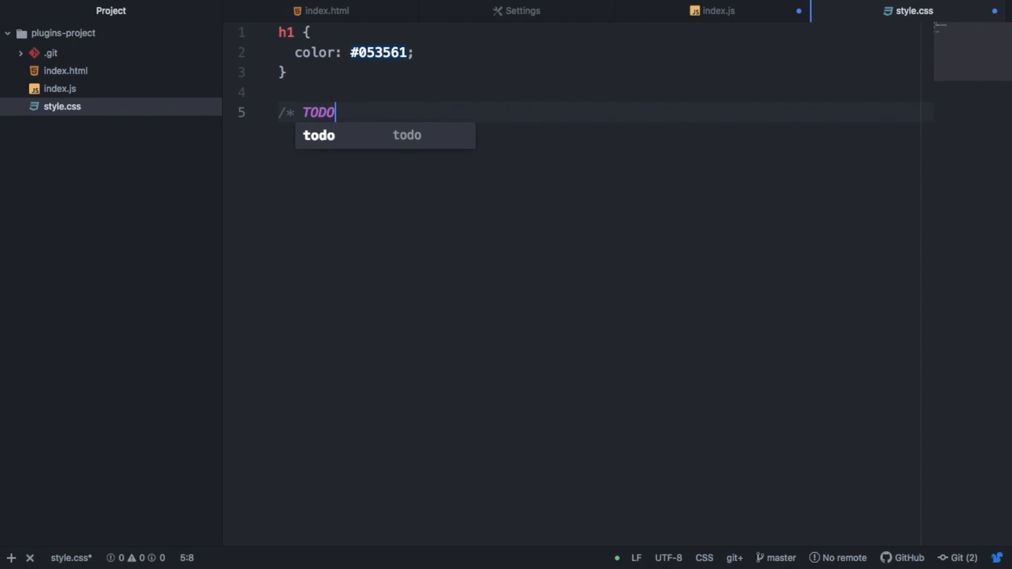
type(": a")
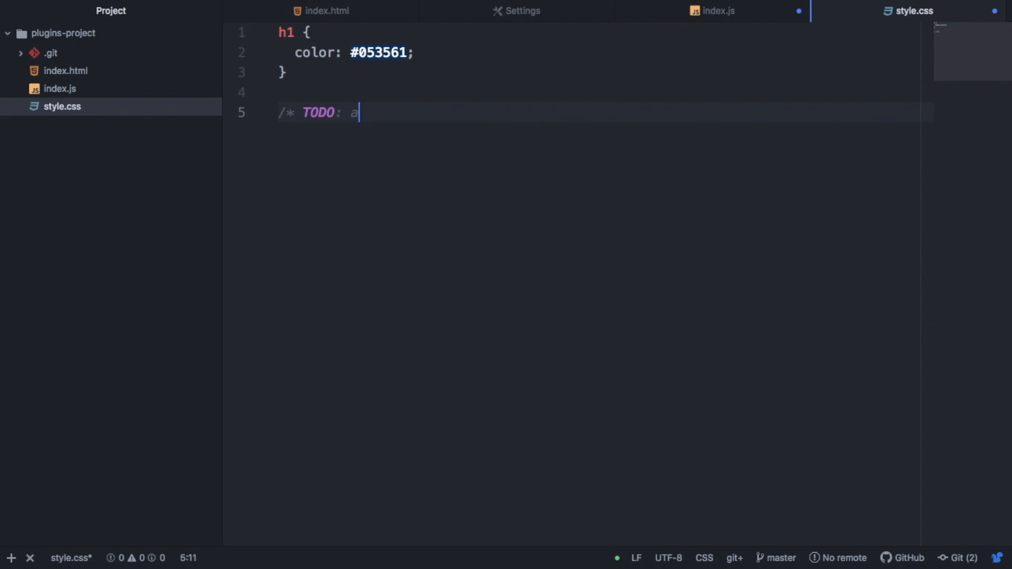
type("dd more")
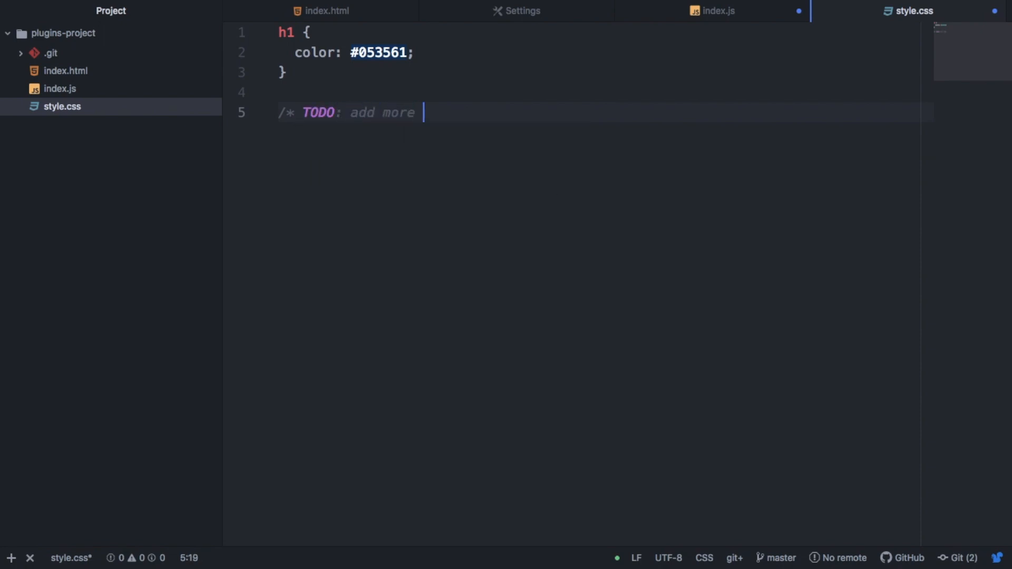
type("*/")
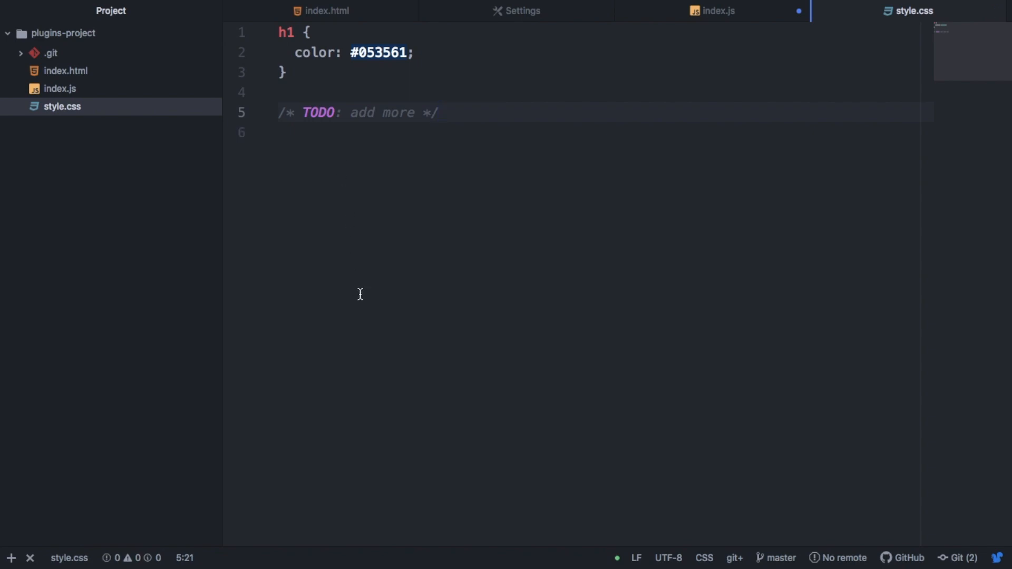
left_click(295, 7)
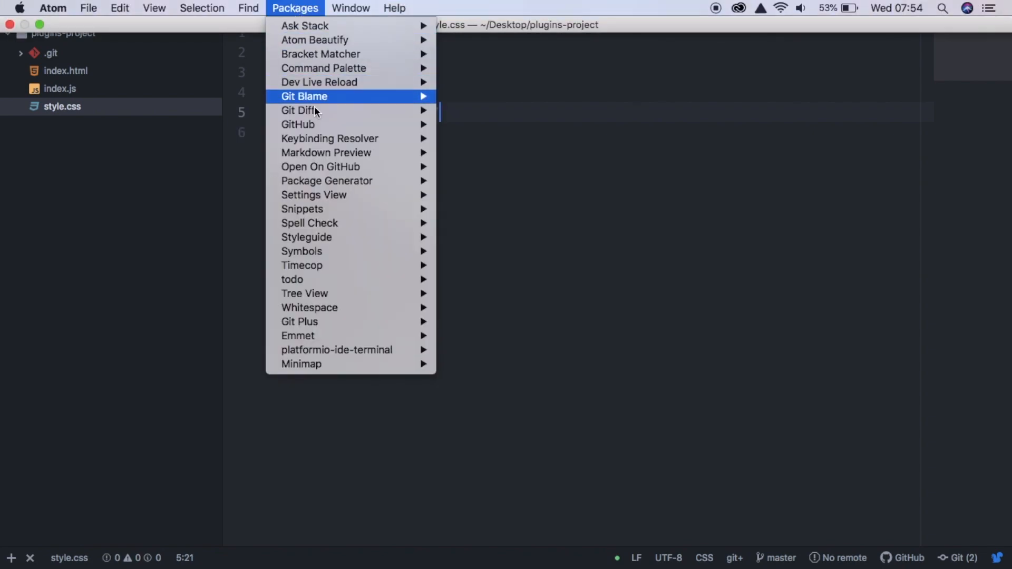
mouse_move(292, 278)
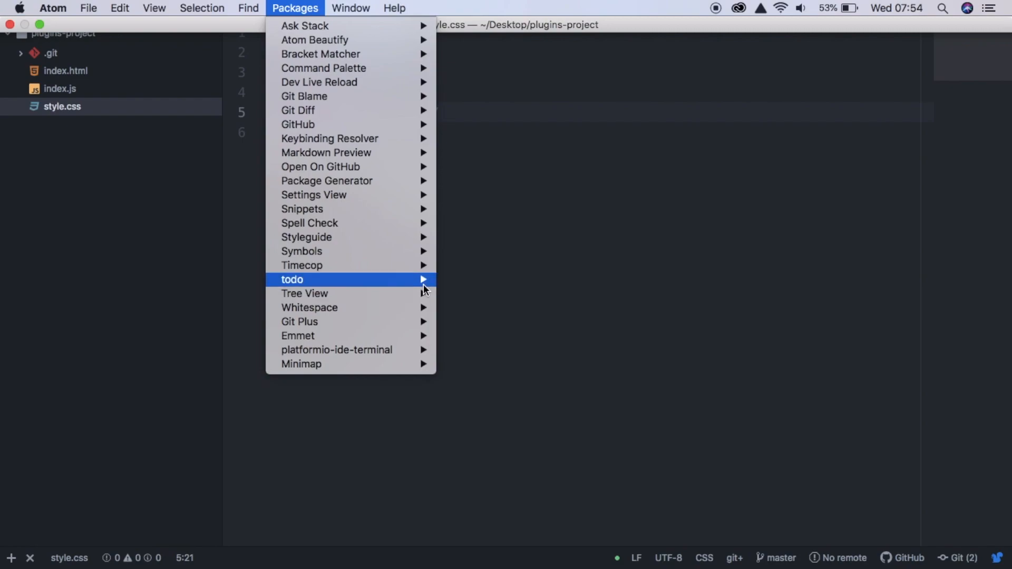
Step: Toggle the todo panel listing both TODO comments found across the project's three files
left_click(291, 280)
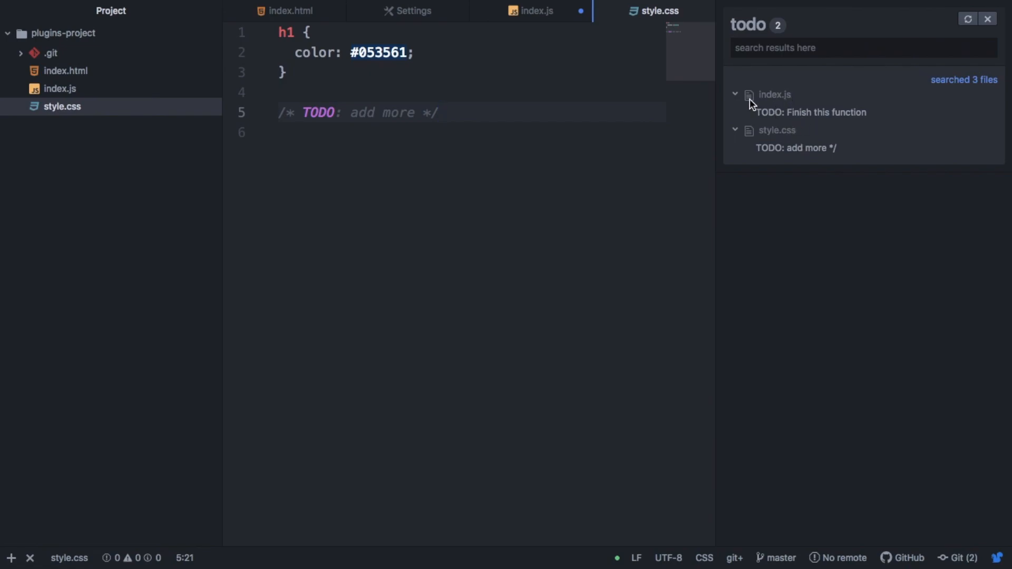
mouse_move(742, 118)
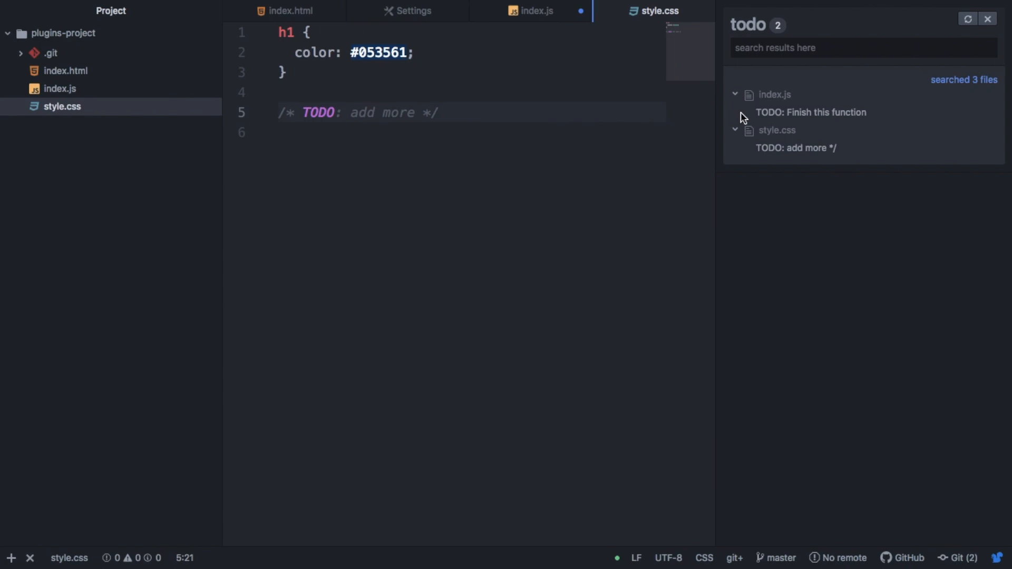
left_click(439, 112)
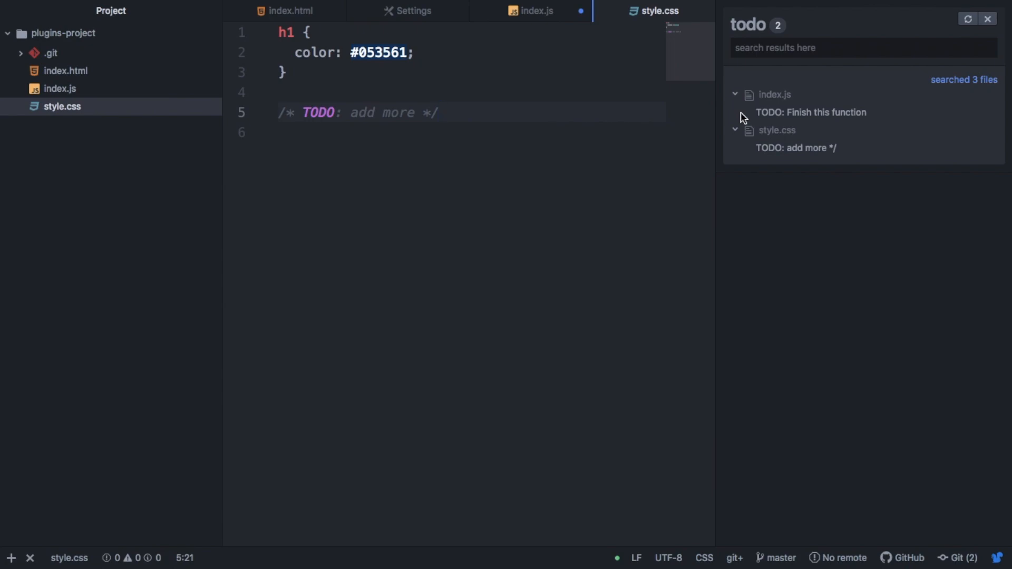
left_click(439, 112)
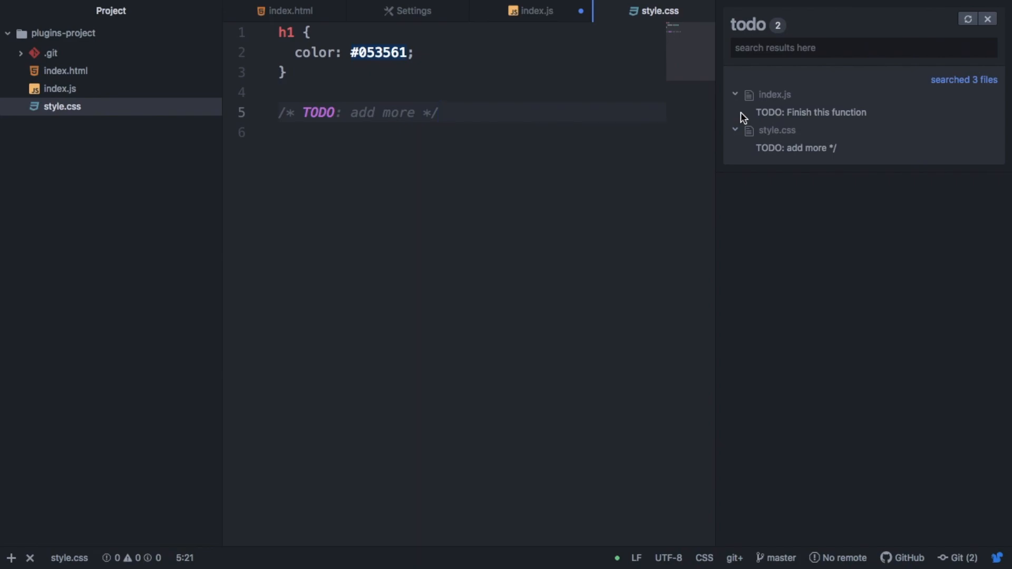
left_click(413, 11)
type("atom-beaut")
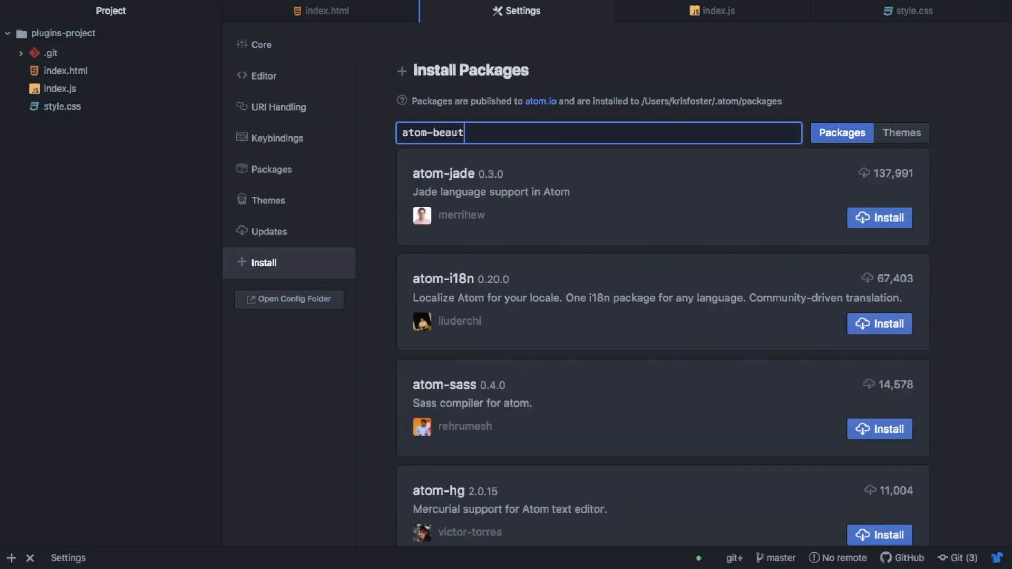
Step: Finish the search for "atom-beautify", confirming it is installed, and return to index.html
type("fy")
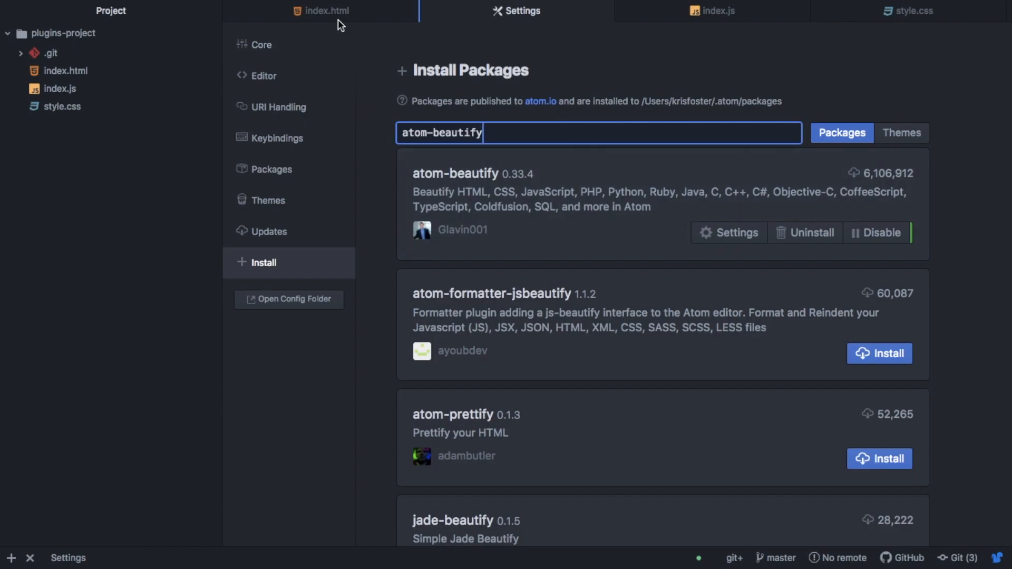
left_click(326, 11)
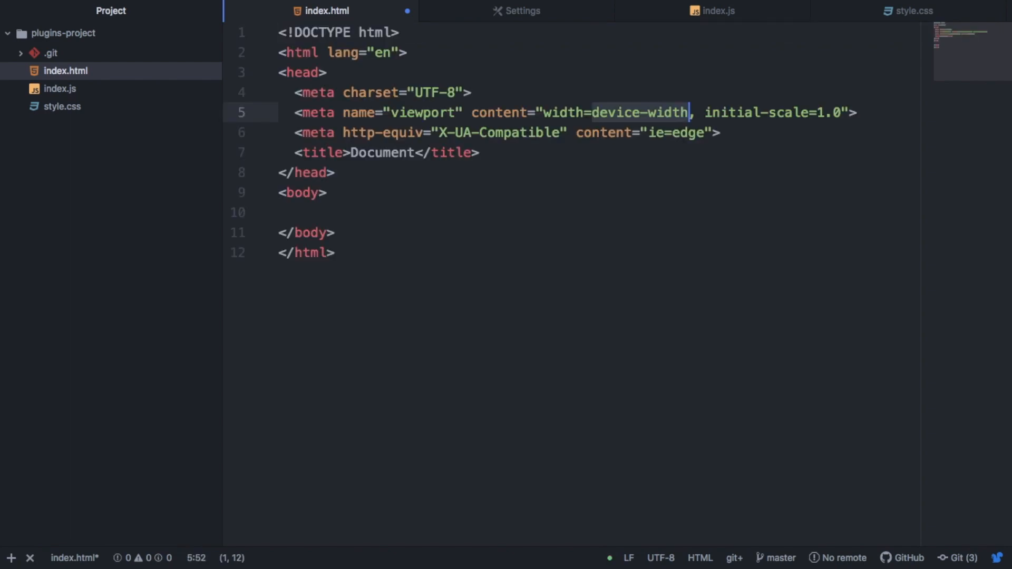
Step: Expand the Emmet abbreviation ul>li*5 into a five-item list, then deliberately mess up its indentation and save
left_click(341, 212)
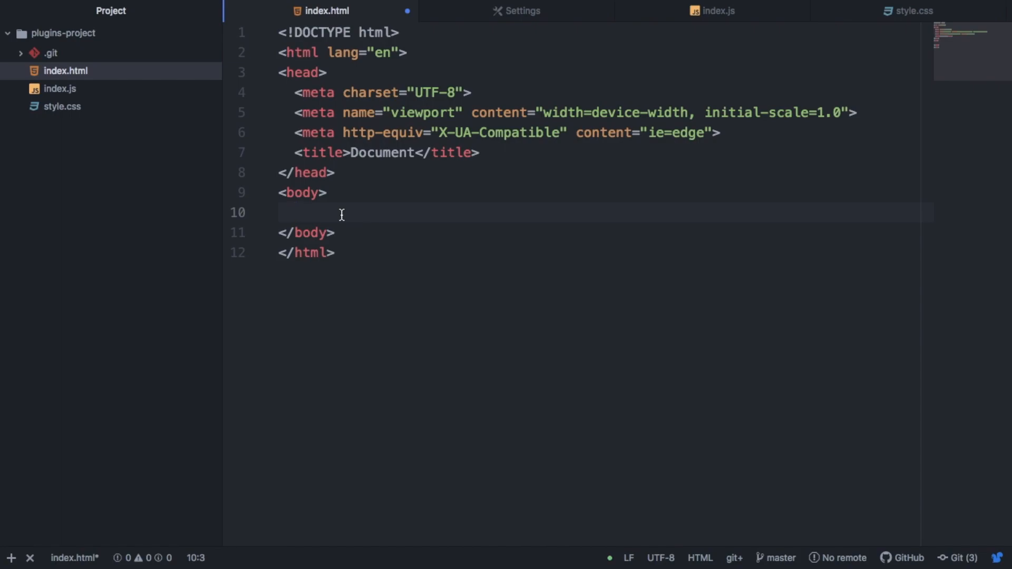
type("ul")
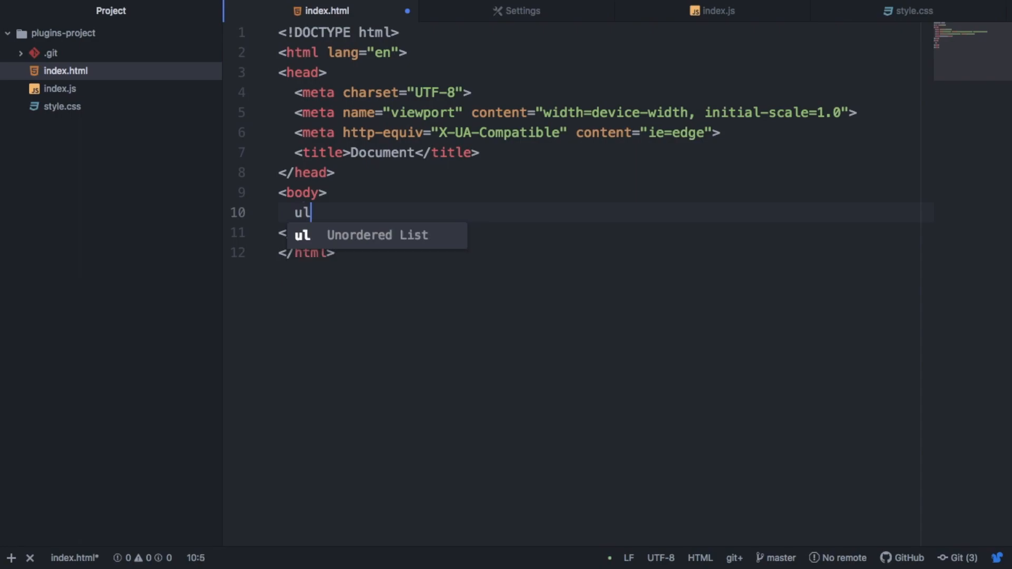
type(">li")
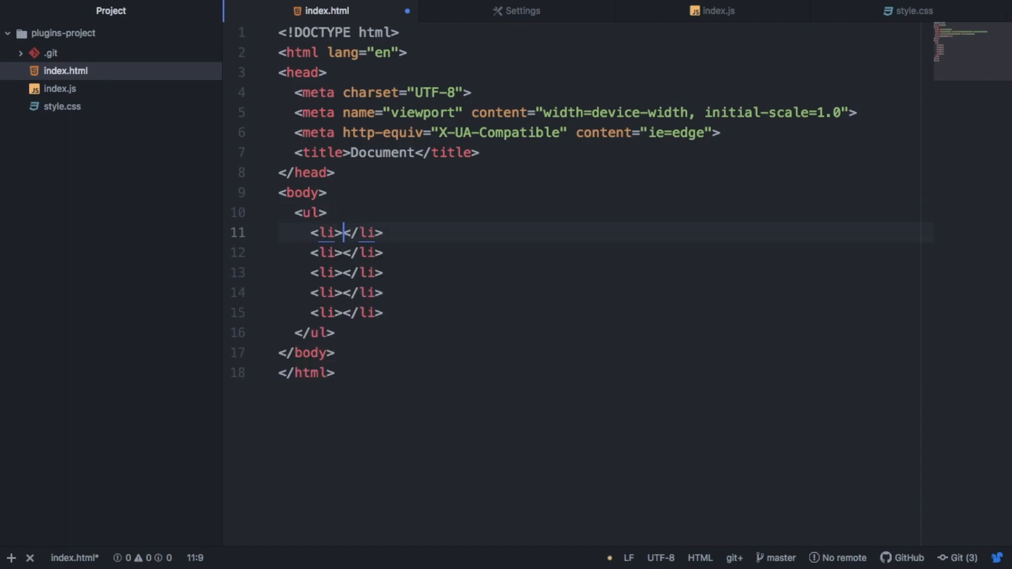
left_click(313, 252)
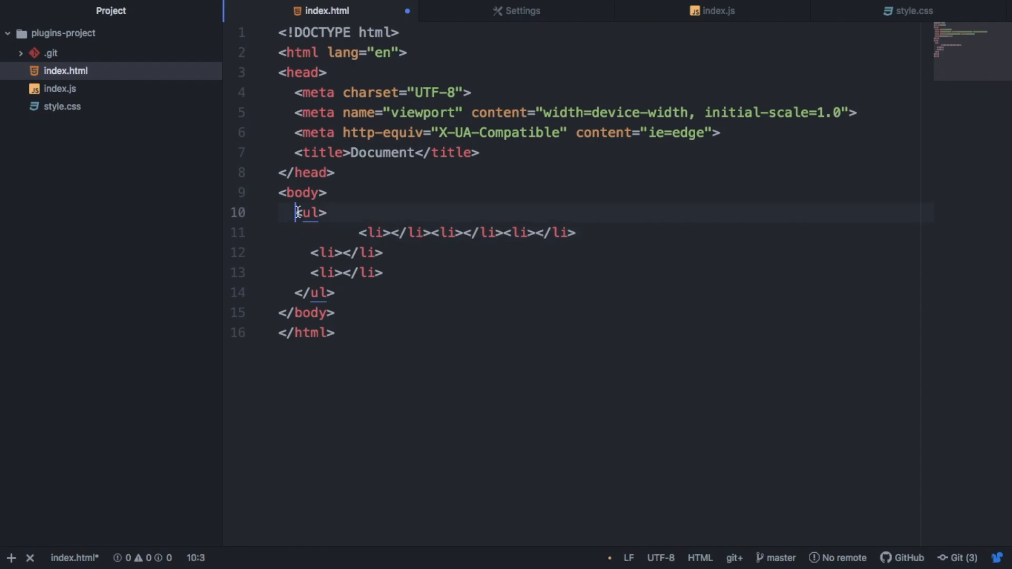
key("Tab")
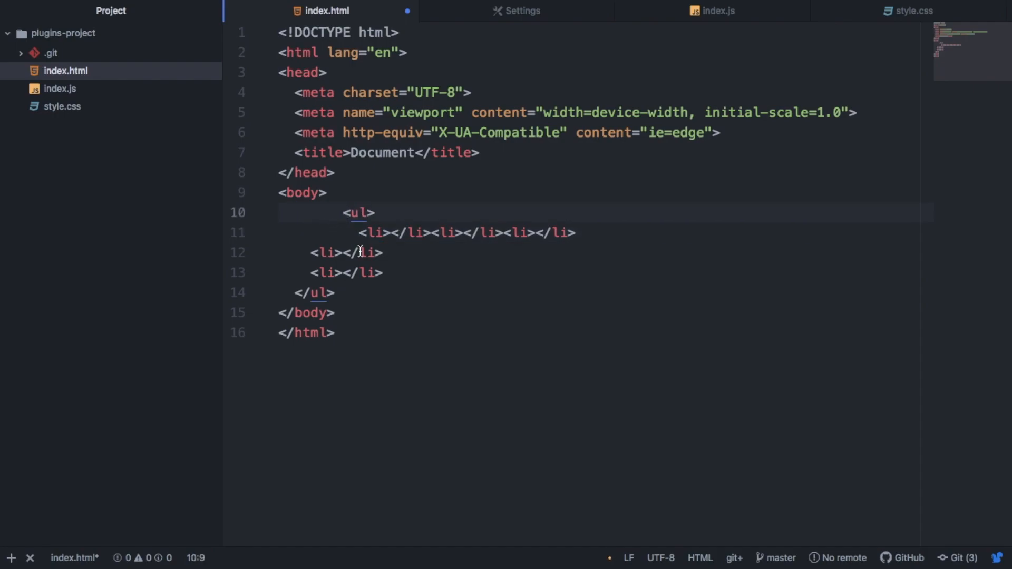
left_click(333, 292)
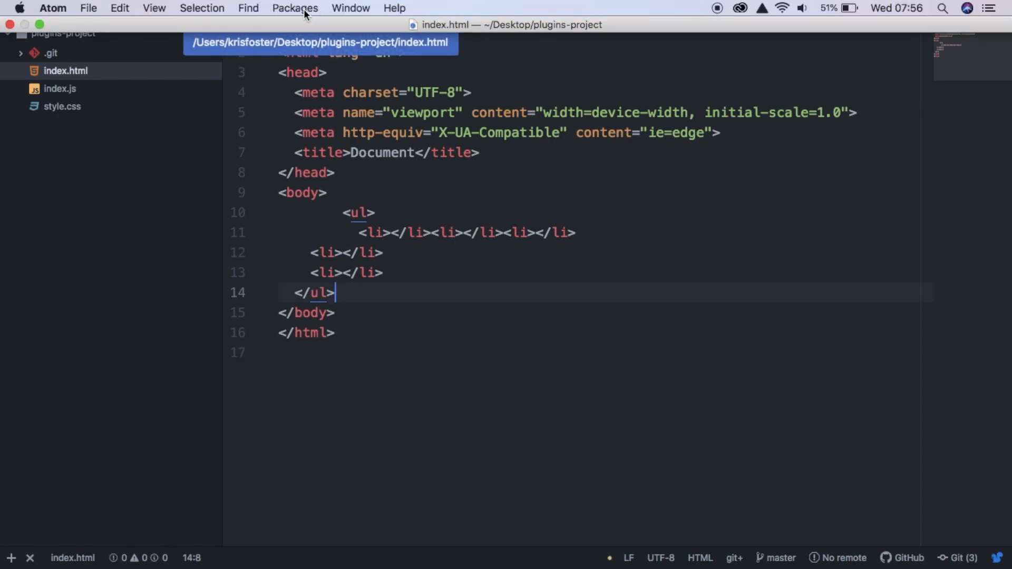
Step: Run Atom Beautify to reformat index.html with each list item on its own indented line
left_click(294, 7)
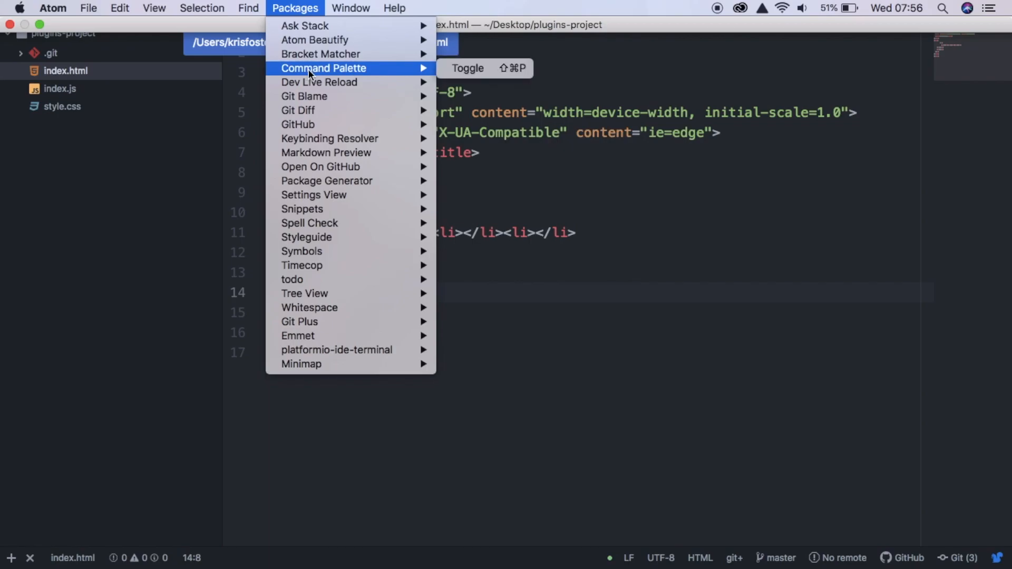
mouse_move(314, 40)
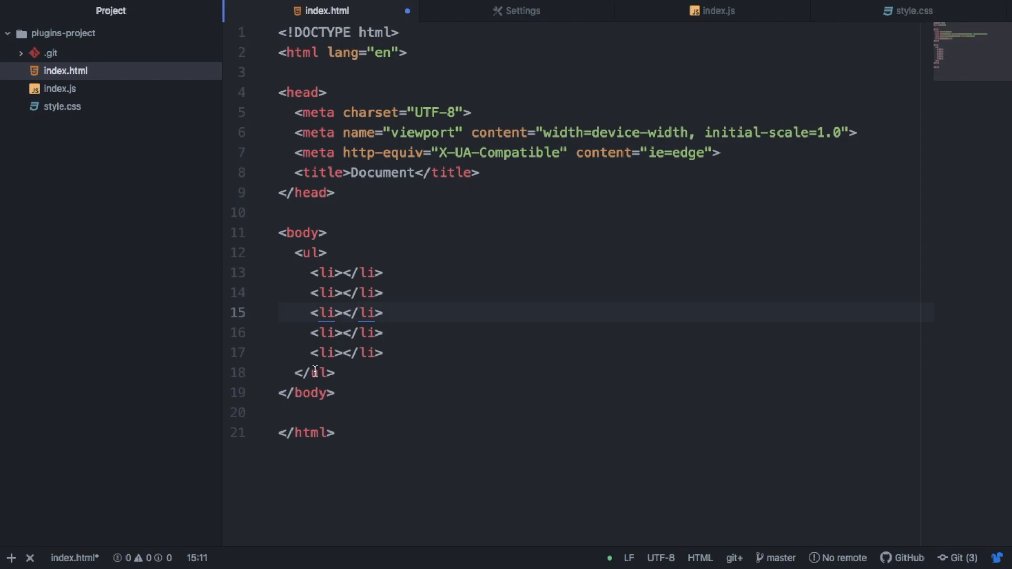
left_click(358, 312)
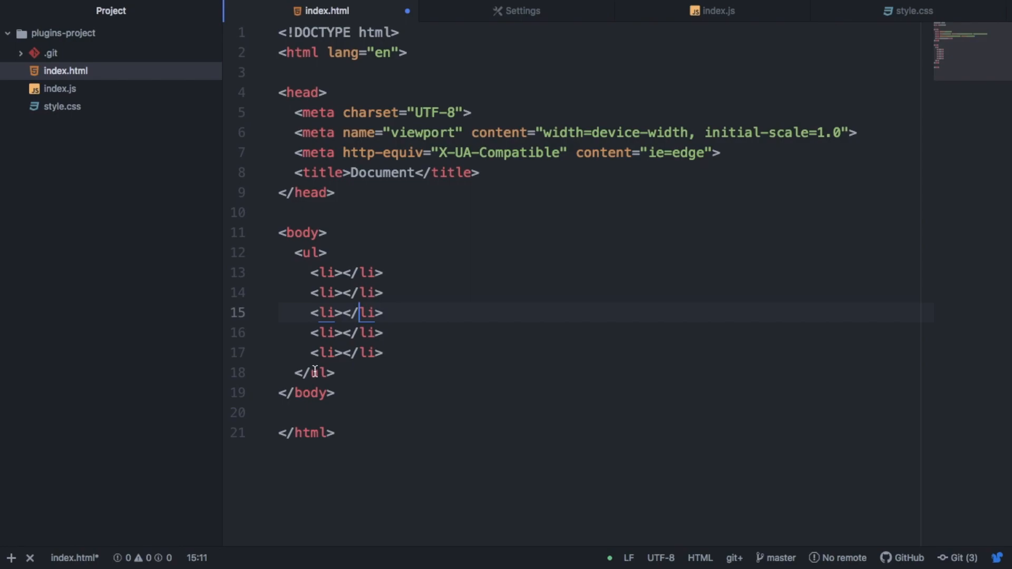
Step: Search the installer for "ask-stack", confirm it is installed, and switch to index.js
left_click(522, 11)
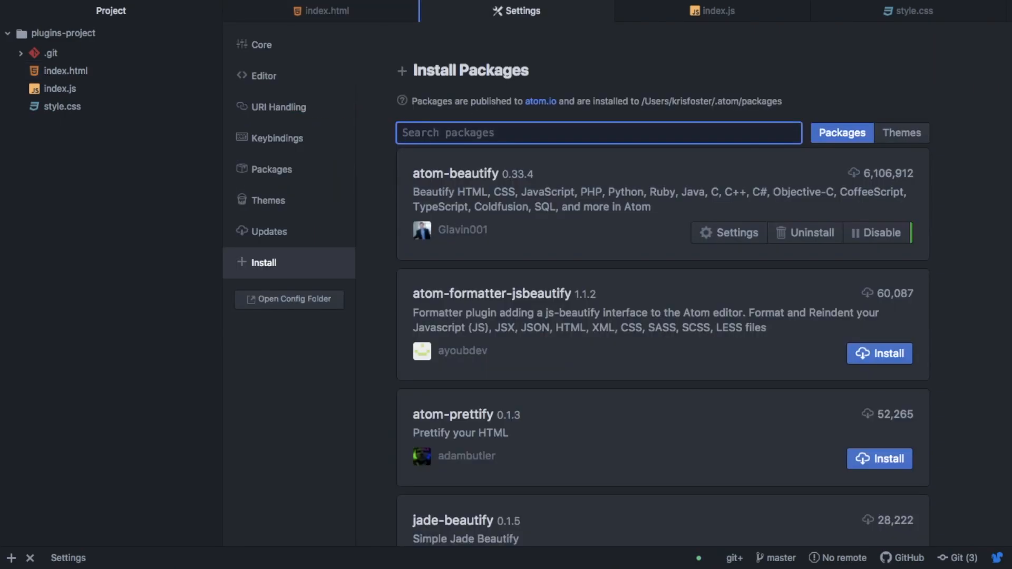
type("ask")
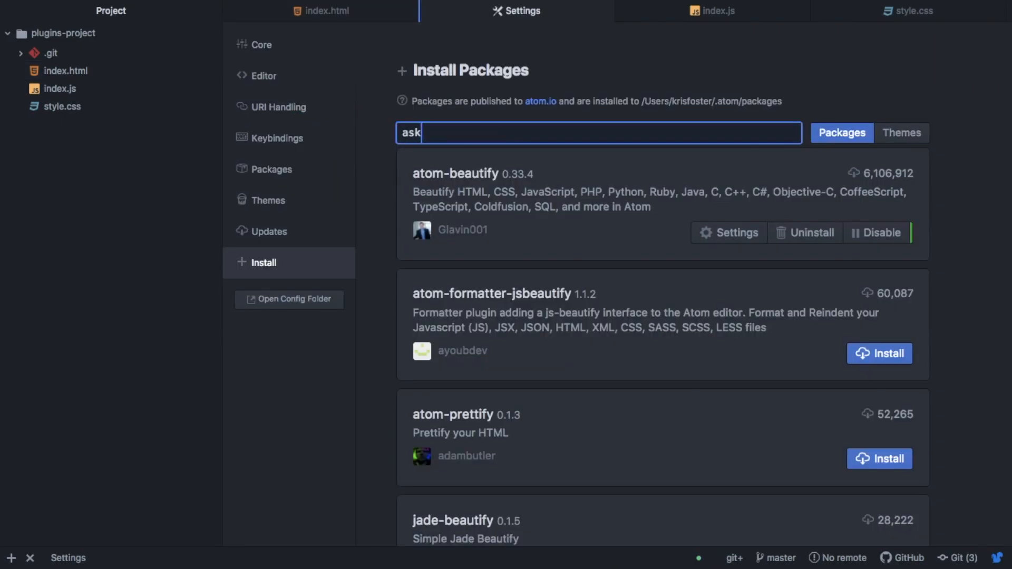
type("-stack")
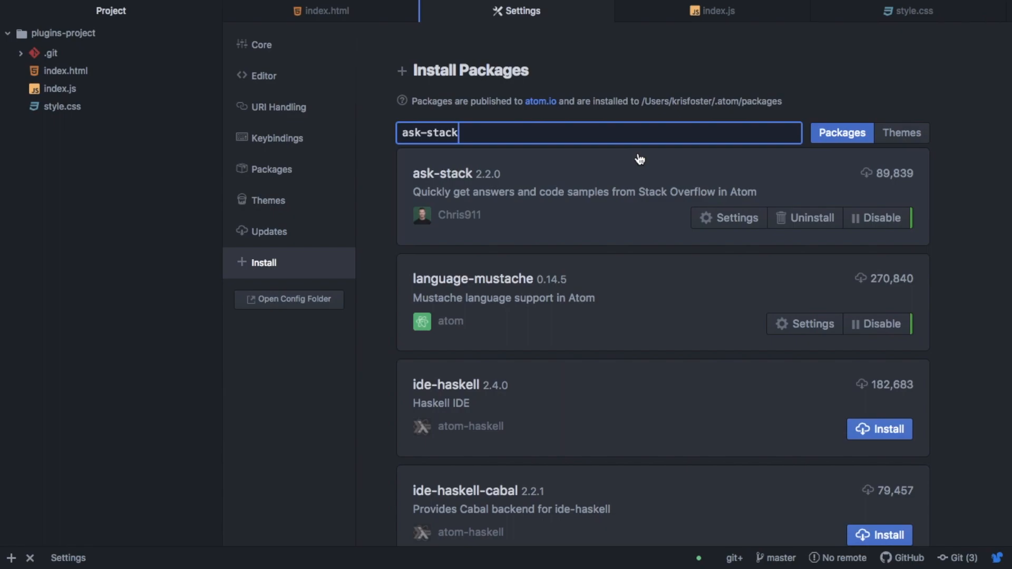
mouse_move(662, 21)
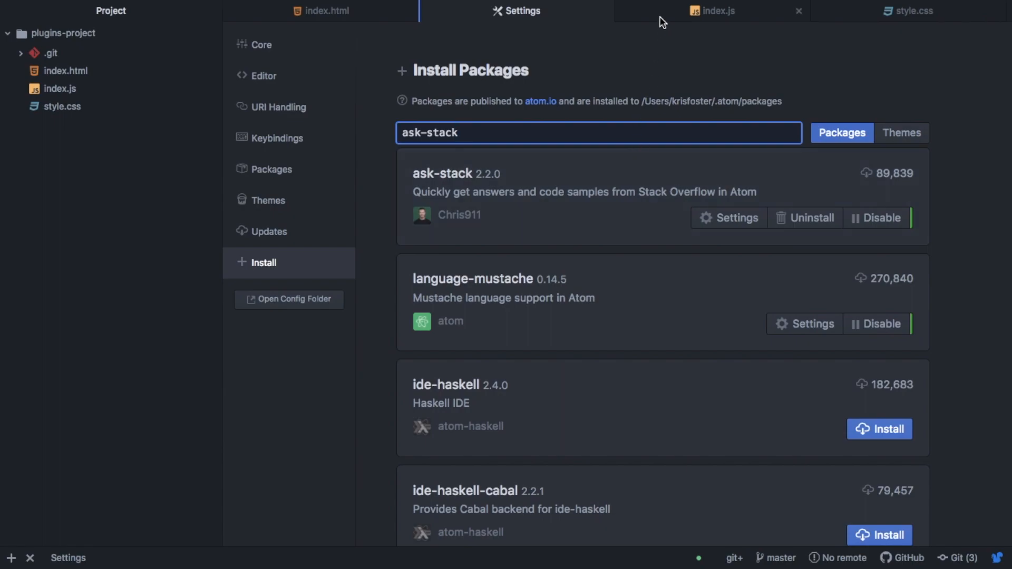
left_click(713, 10)
type("how to sort array")
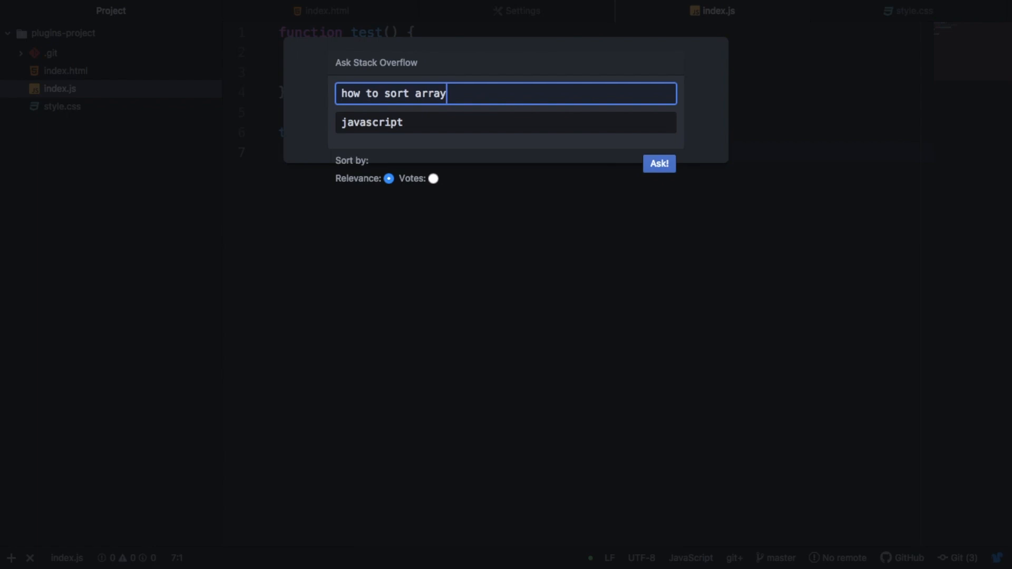
Step: Submit the Stack Overflow query "how to sort array of objects" tagged javascript
type("of objects")
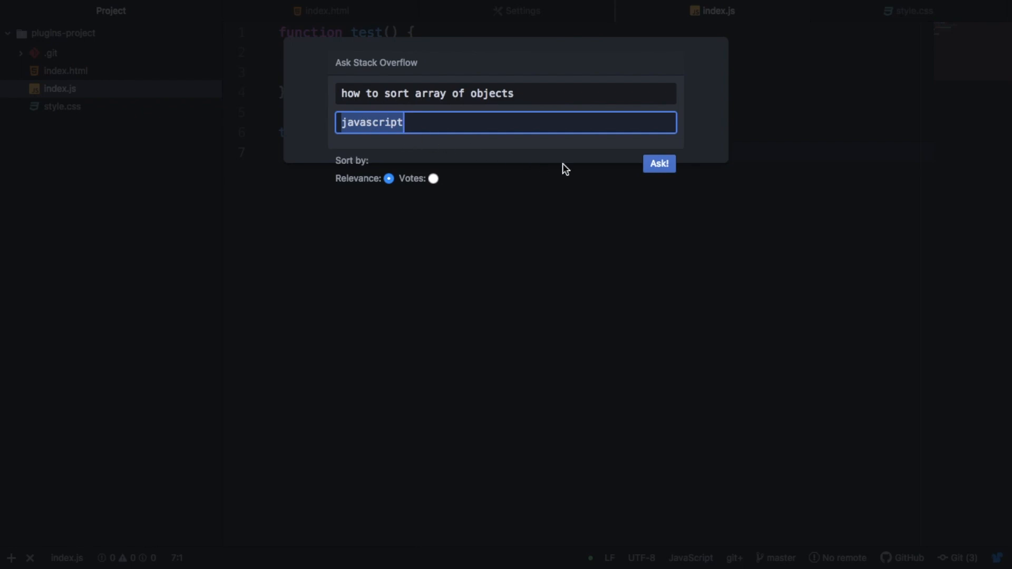
left_click(658, 163)
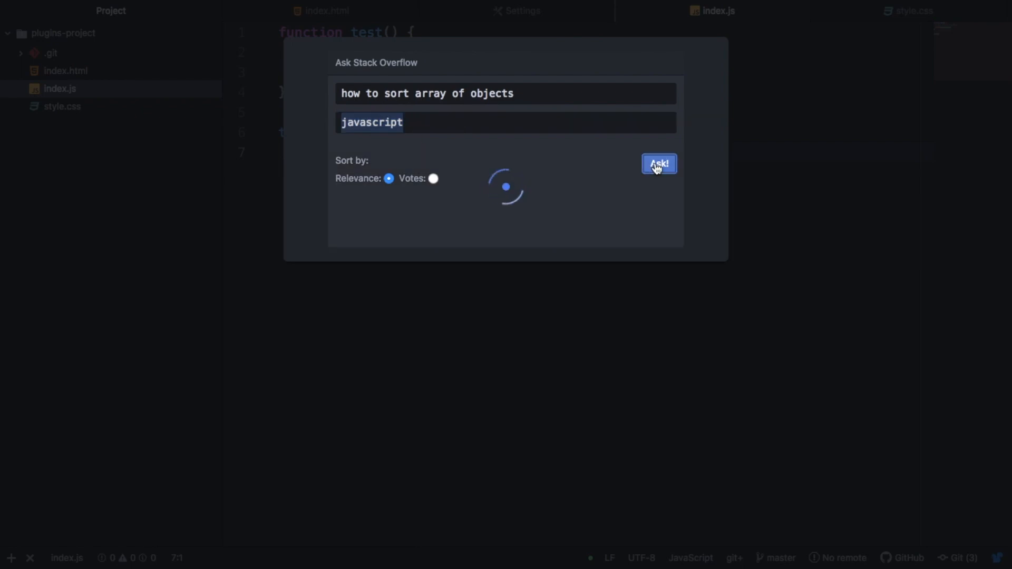
left_click(658, 164)
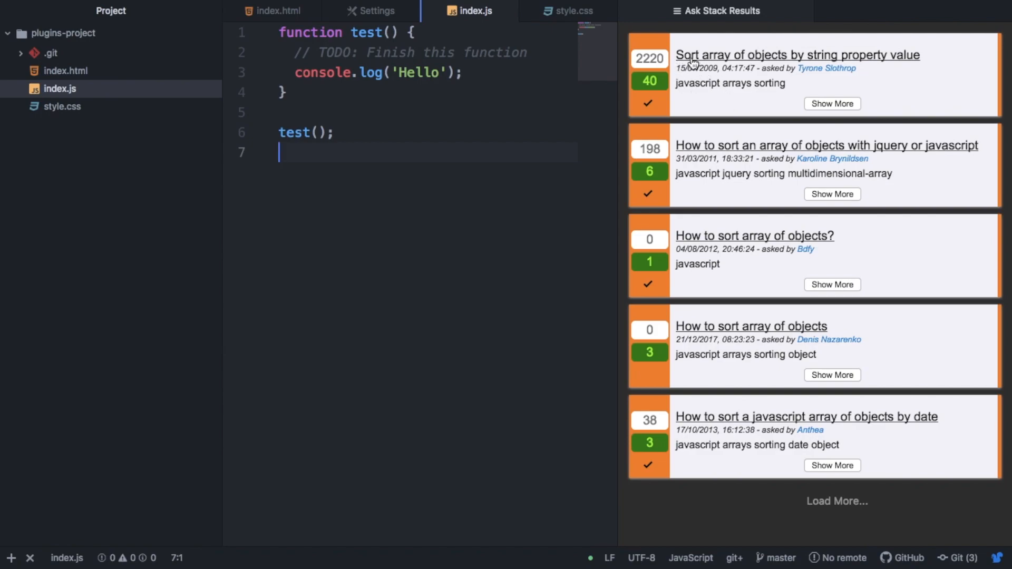
mouse_move(691, 63)
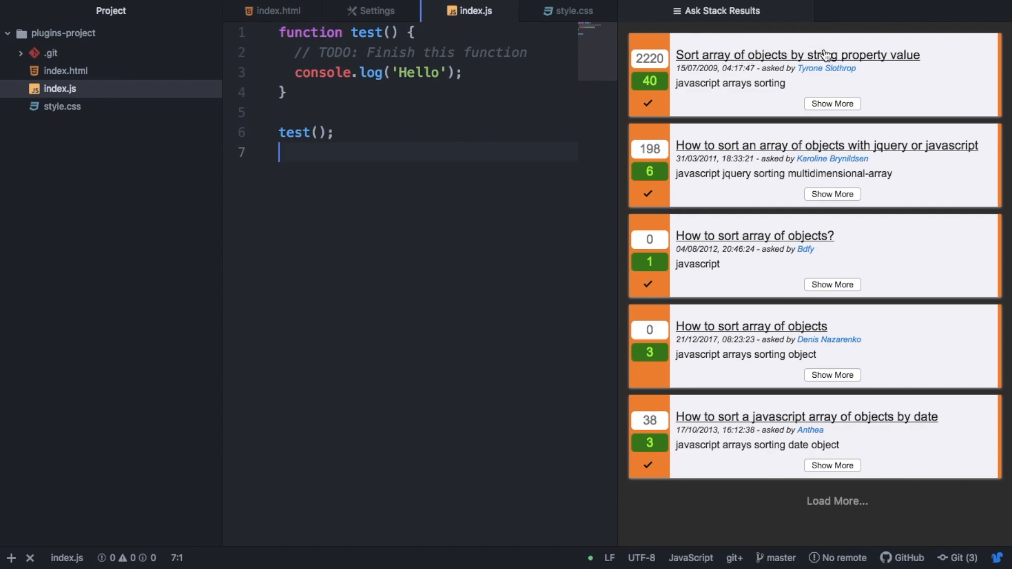
mouse_move(876, 115)
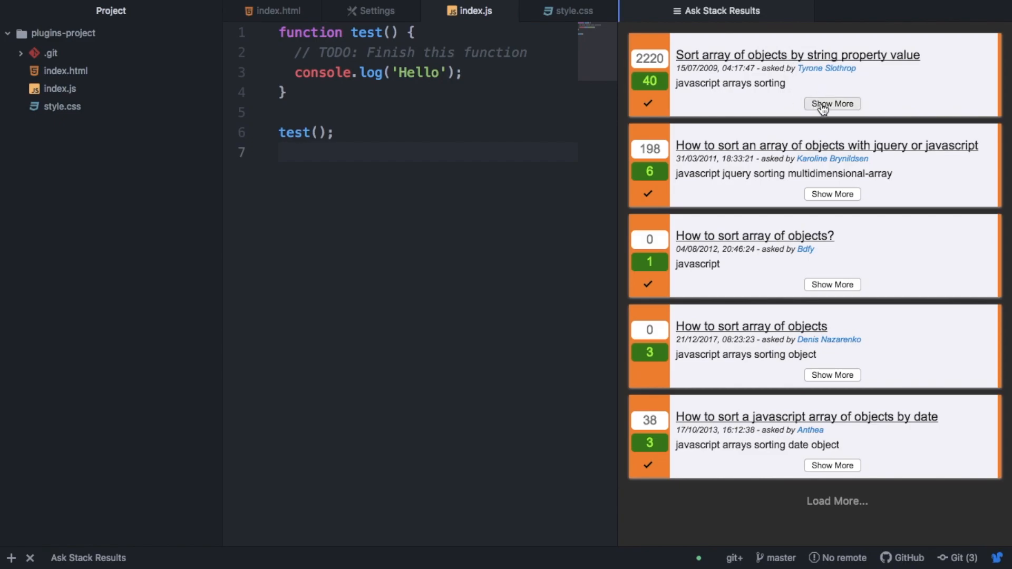
Step: Read the top result's full question and accepted answer, then return to the package installer
left_click(832, 105)
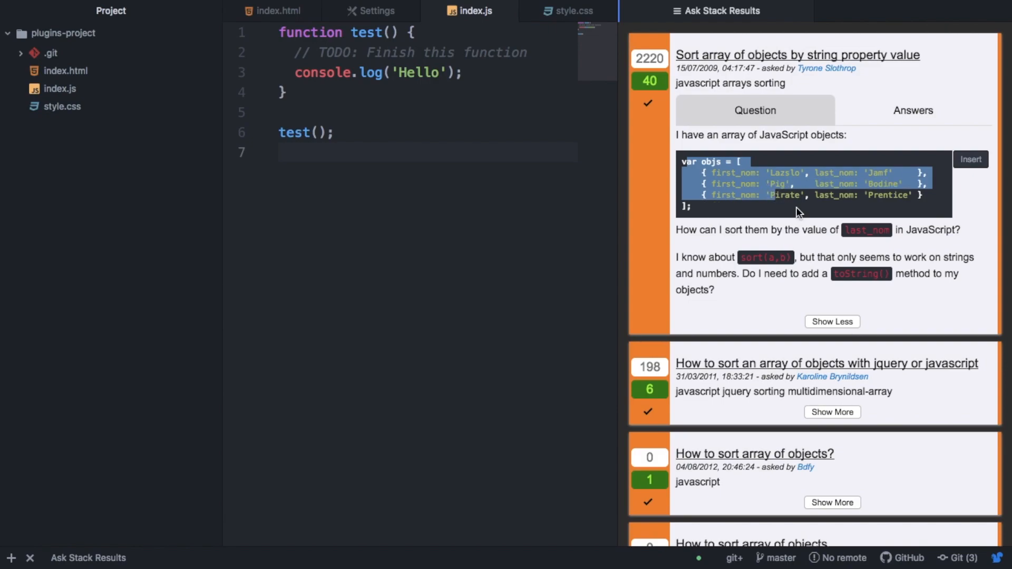
mouse_move(885, 234)
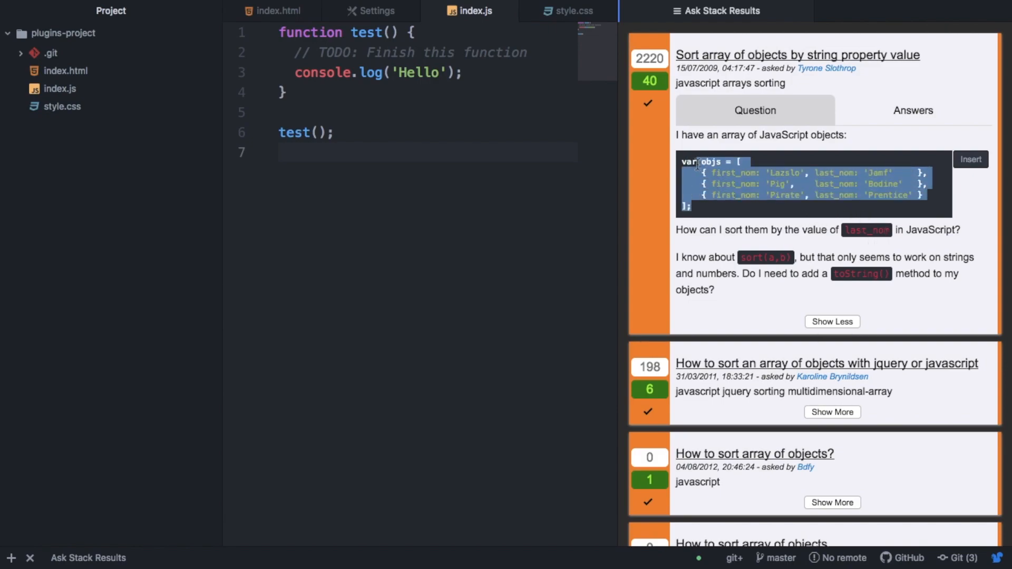
mouse_move(882, 128)
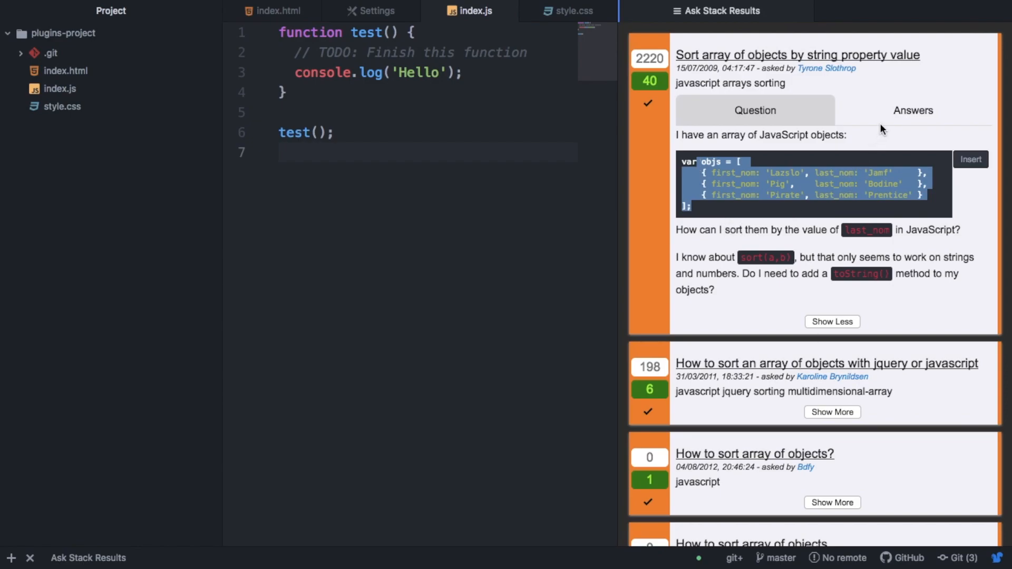
left_click(912, 110)
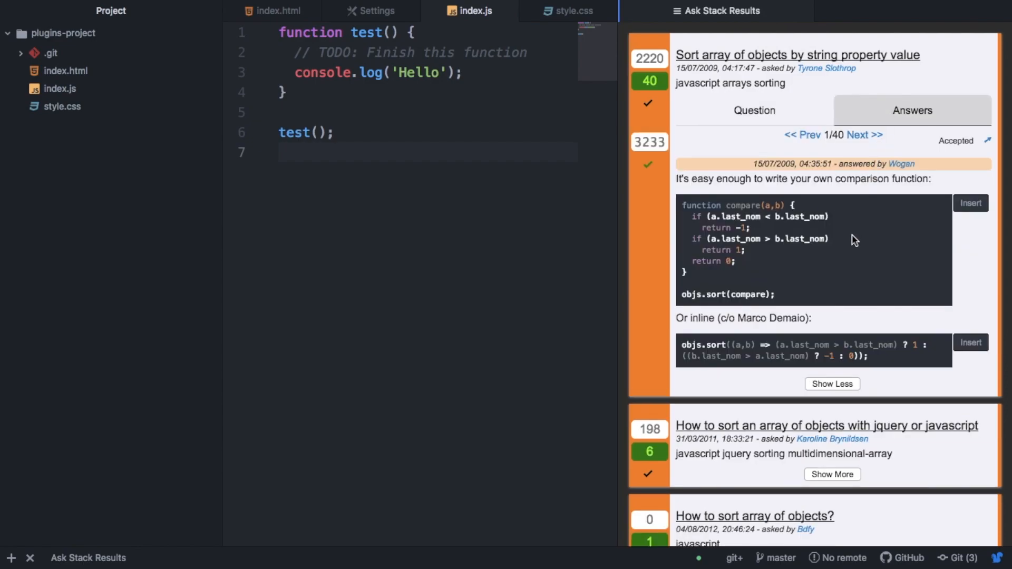
mouse_move(785, 306)
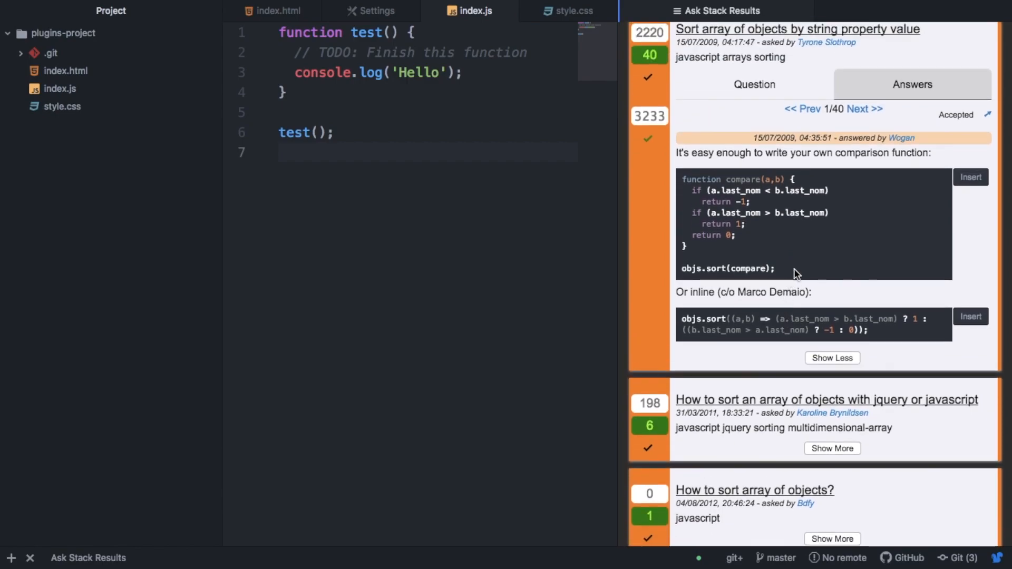
scroll("up", 3)
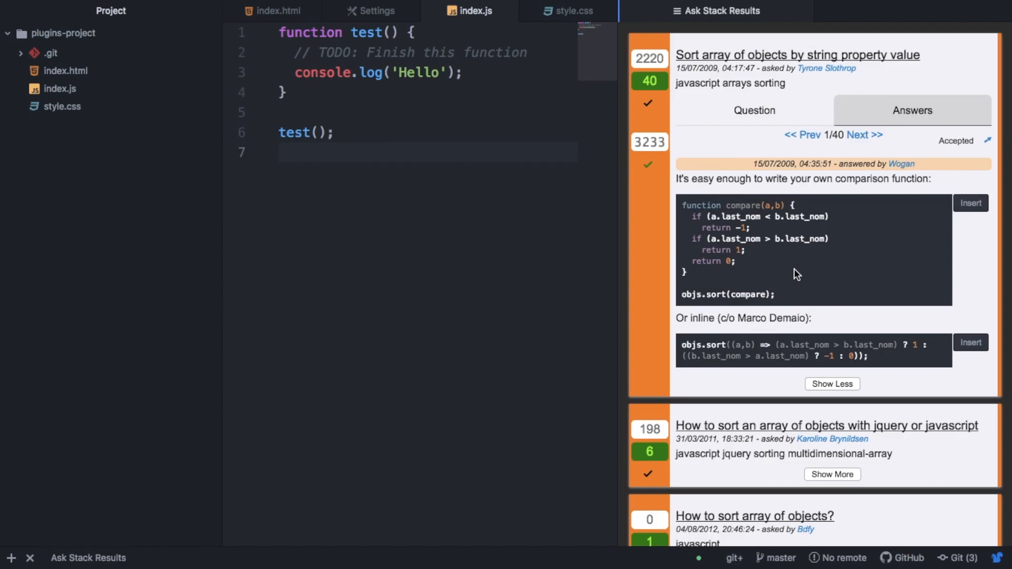
left_click(371, 11)
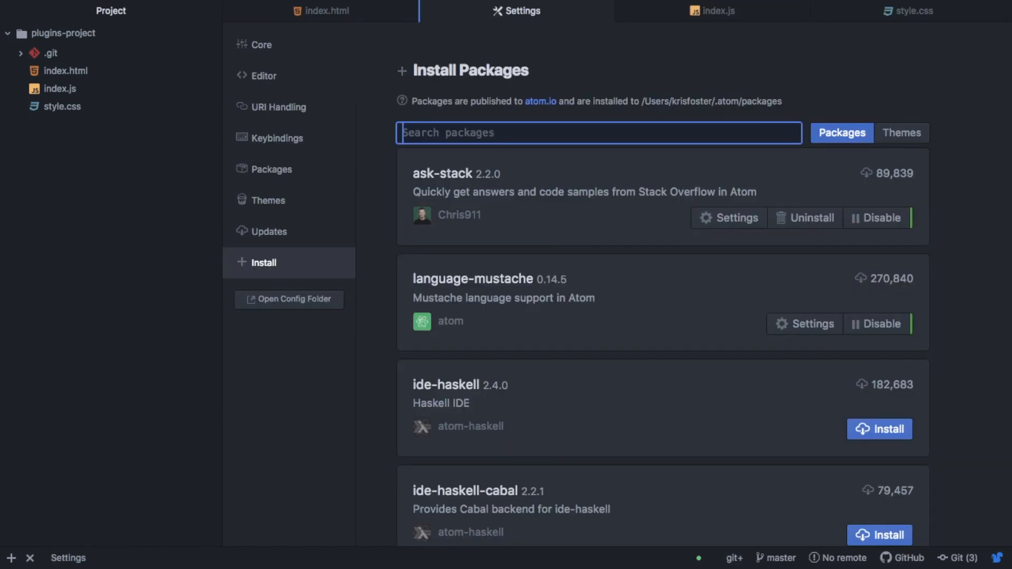
Step: Search the package installer for 'git-plus', showing git-plus 8.6.2 installed
type("git-")
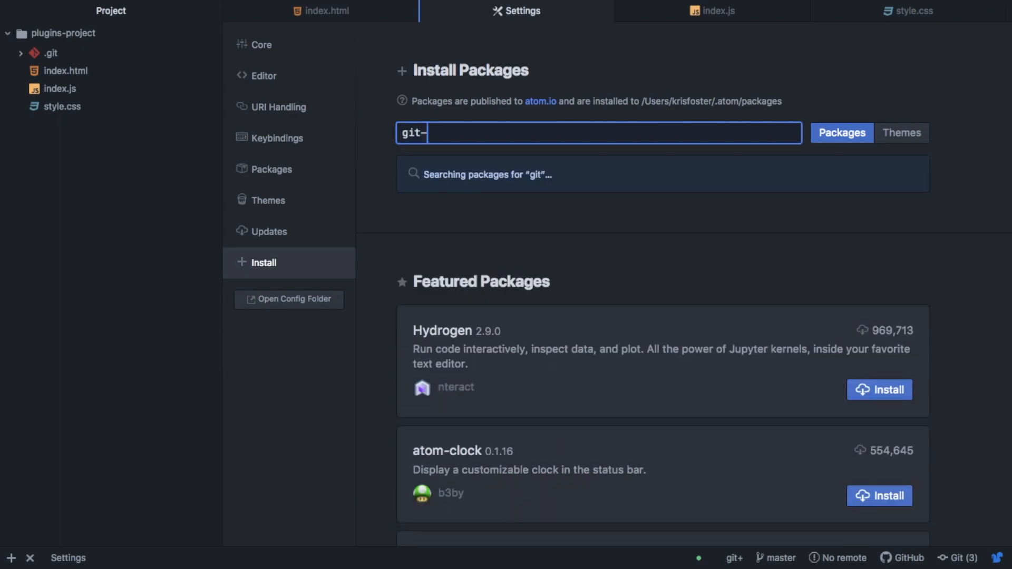
type("plus")
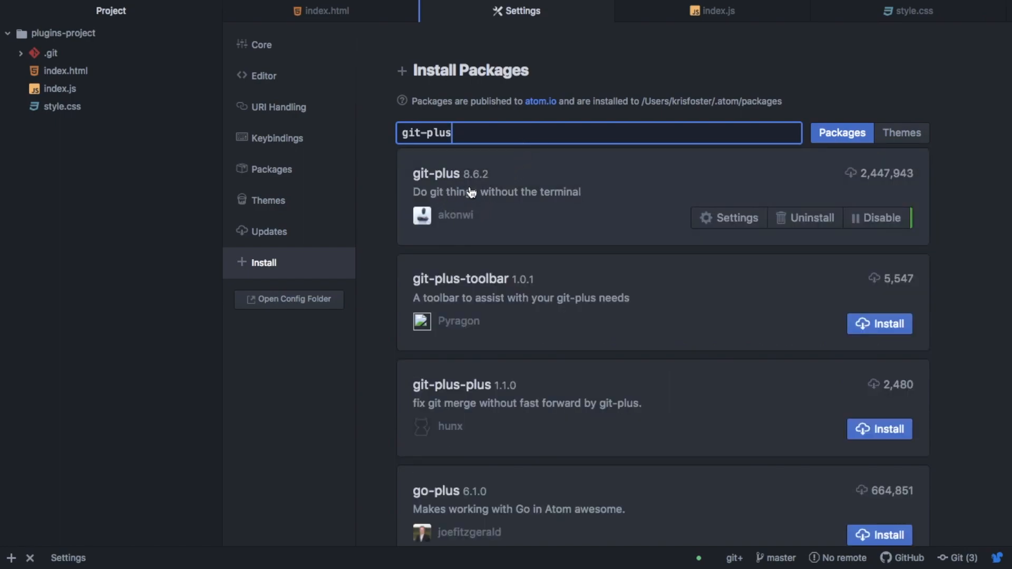
mouse_move(493, 194)
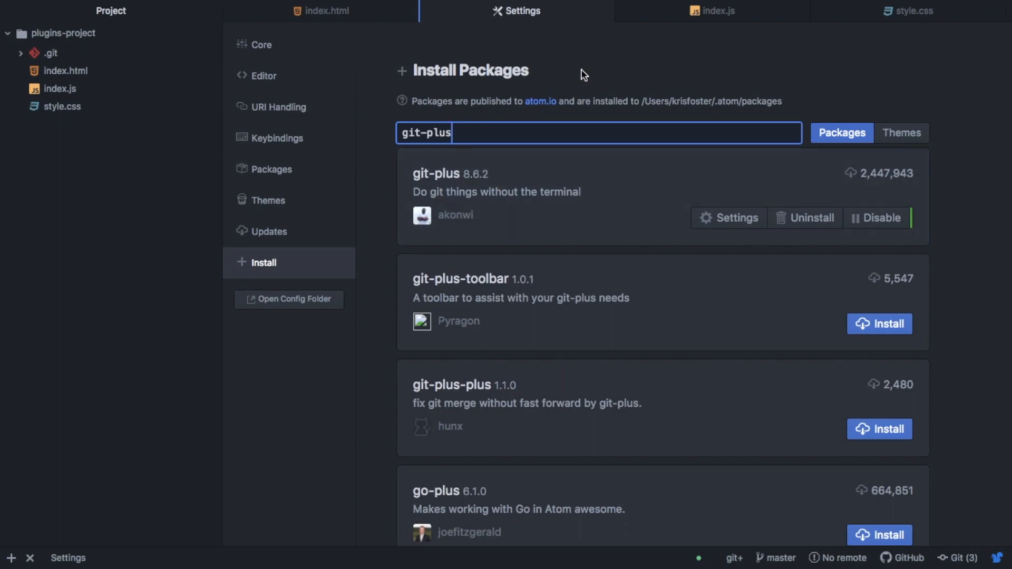
Step: Return to index.html and run git status in the terminal, listing three modified files
left_click(327, 11)
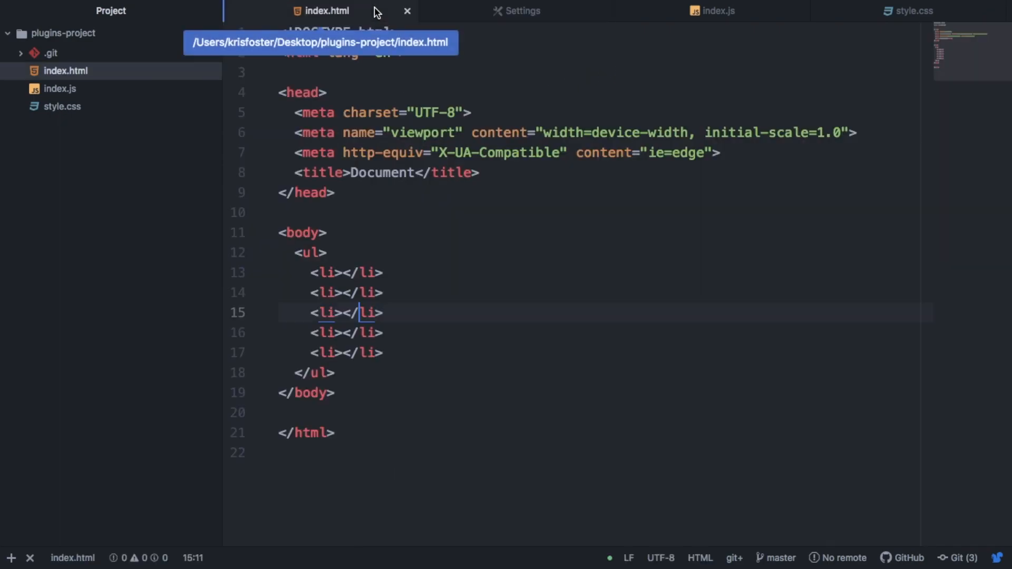
mouse_move(607, 370)
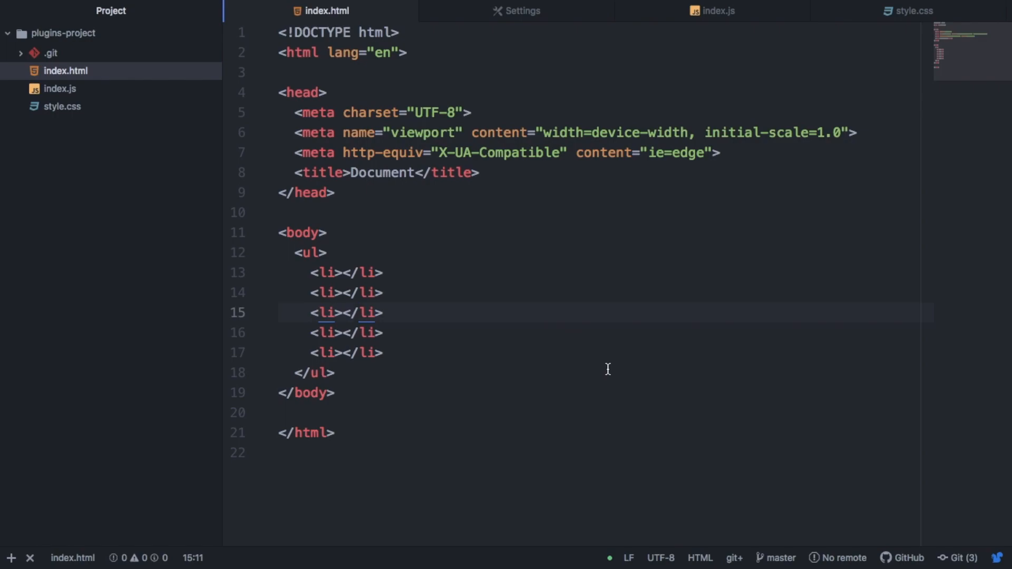
left_click(358, 312)
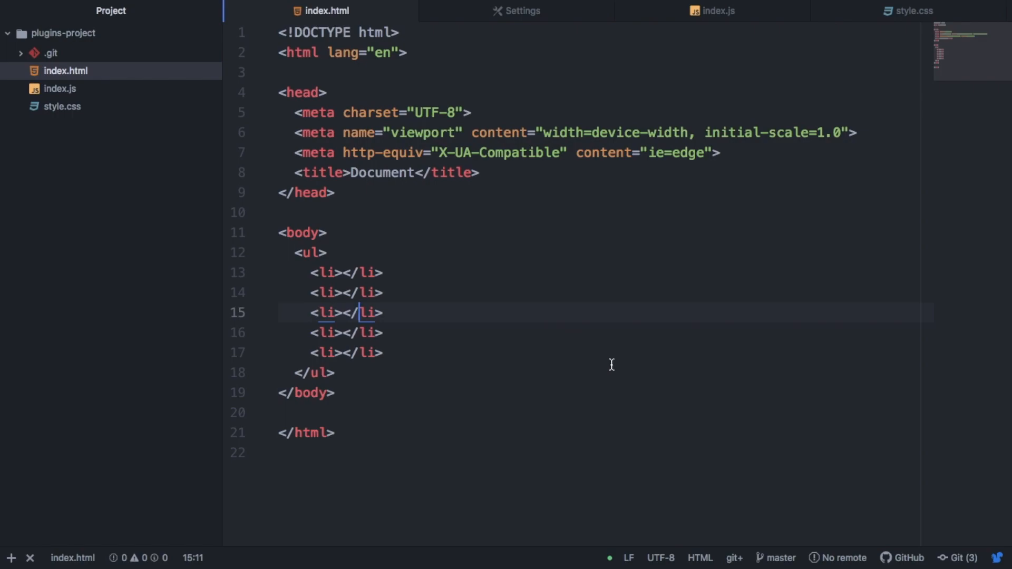
mouse_move(36, 551)
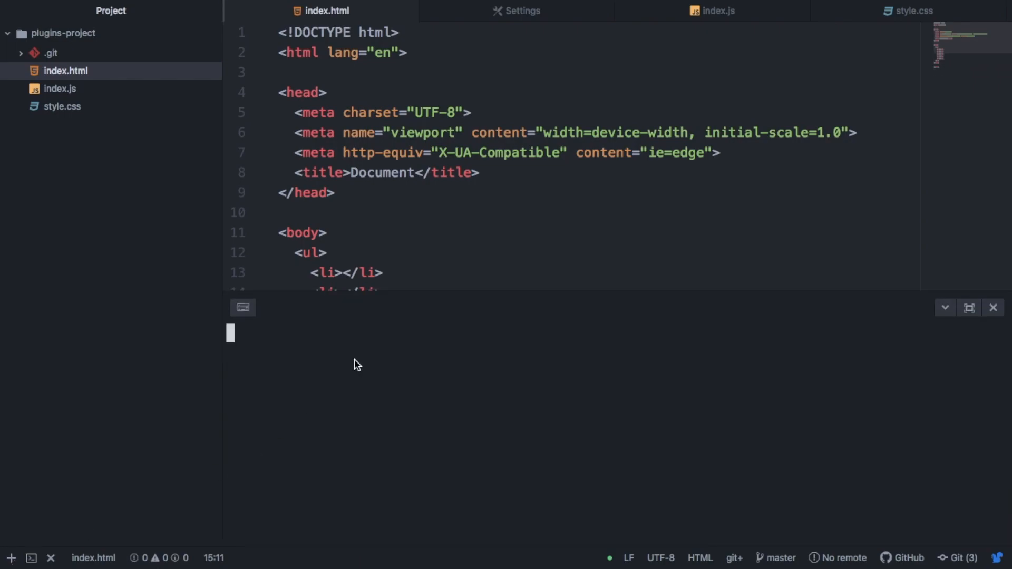
type("git st")
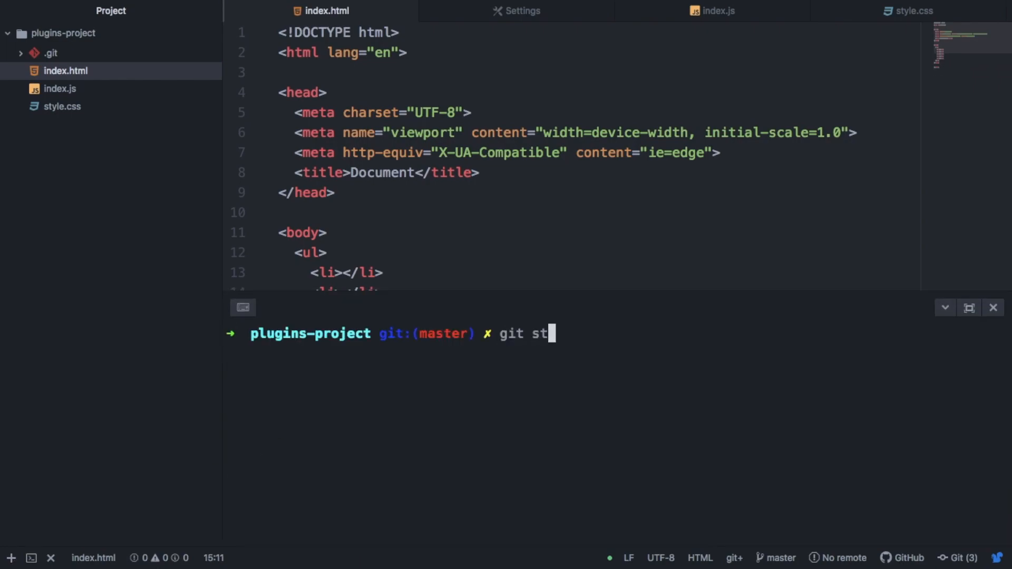
key("Return")
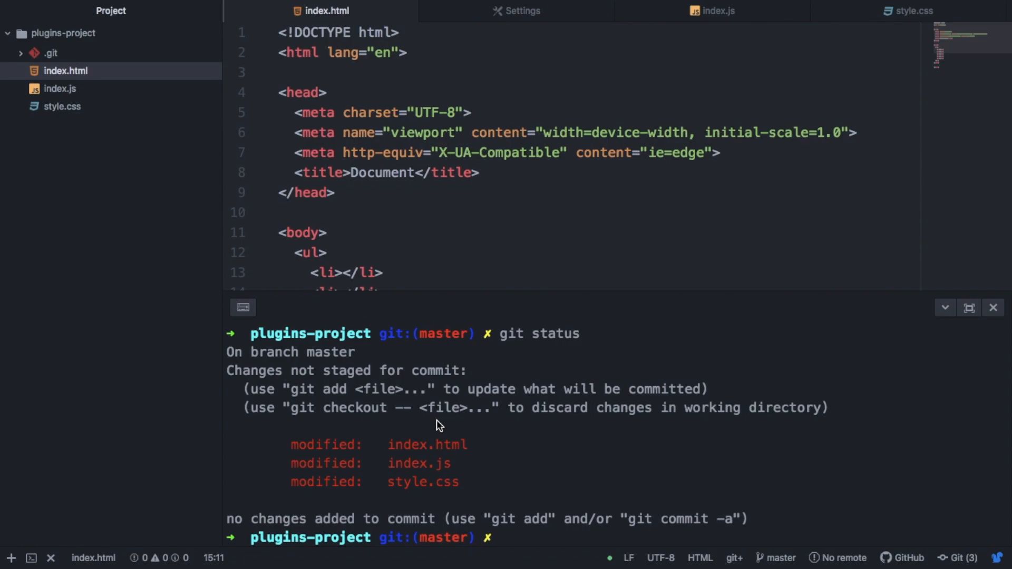
mouse_move(754, 362)
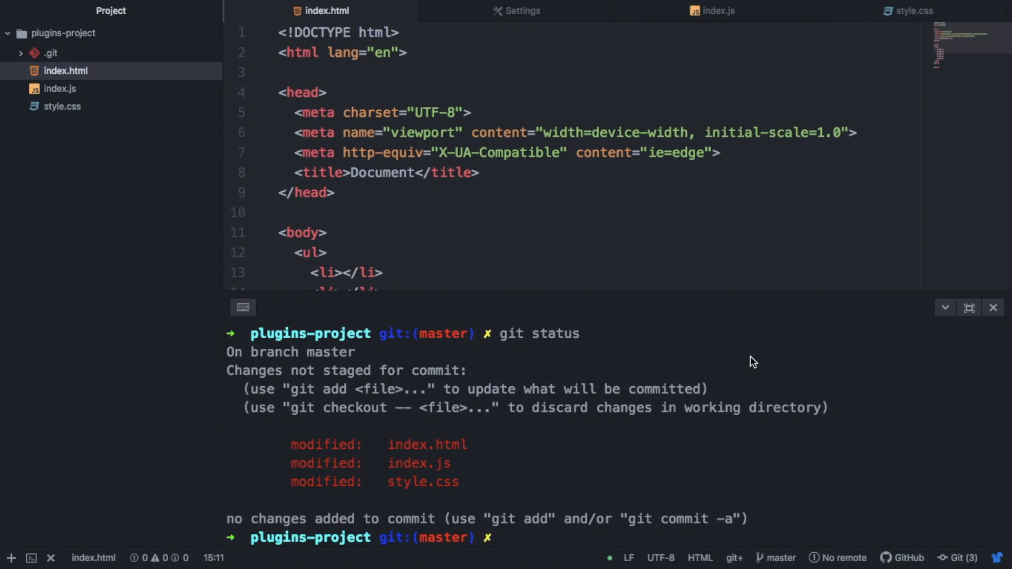
mouse_move(968, 308)
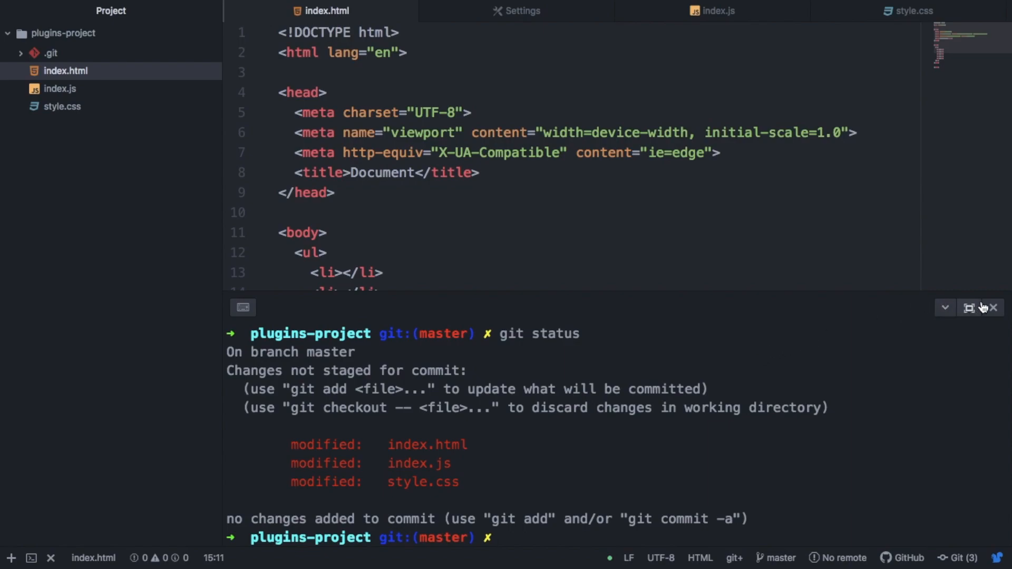
Step: Review the unstaged changes in index.html and stage all three modified files
left_click(993, 307)
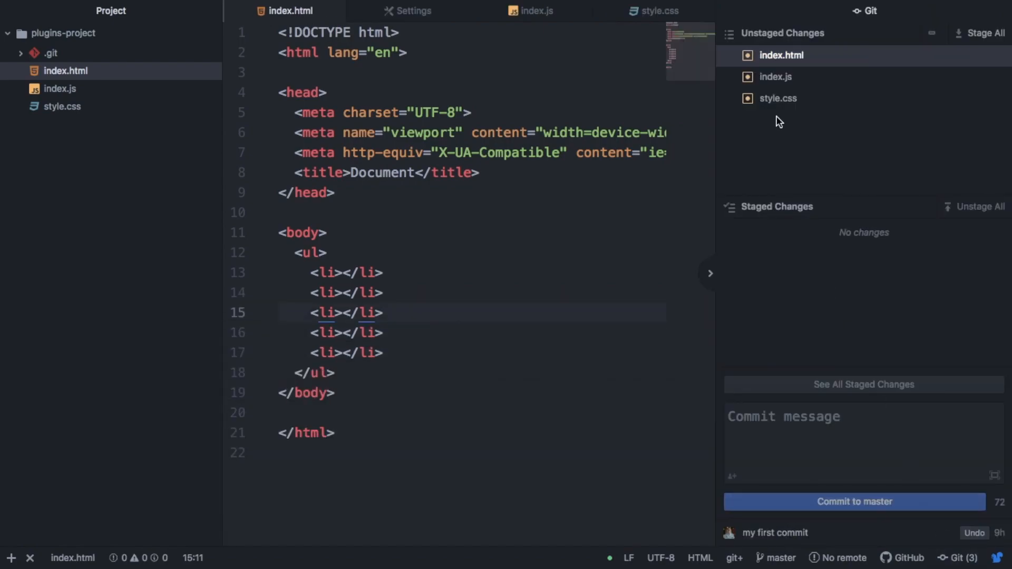
left_click(781, 55)
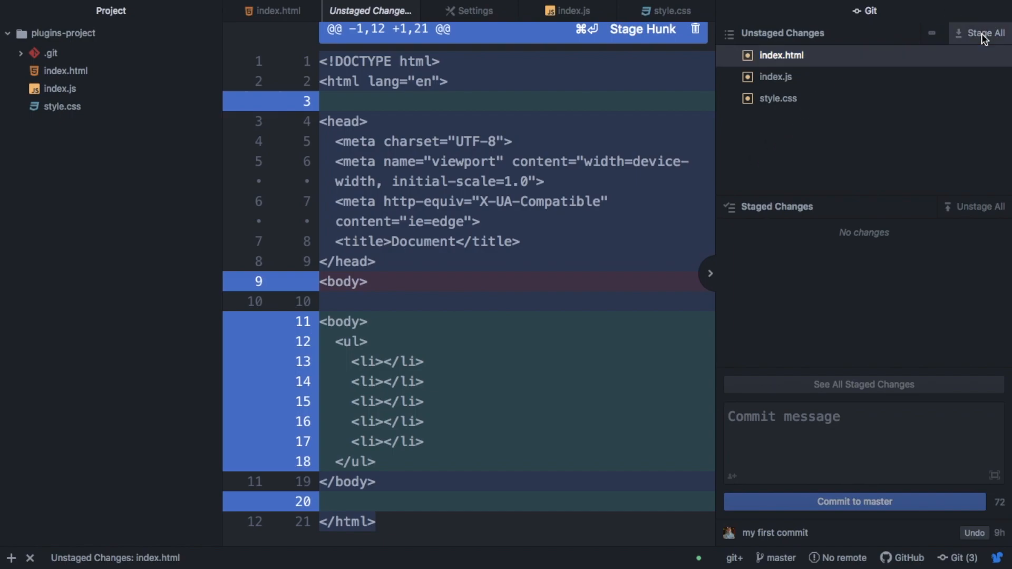
left_click(984, 33)
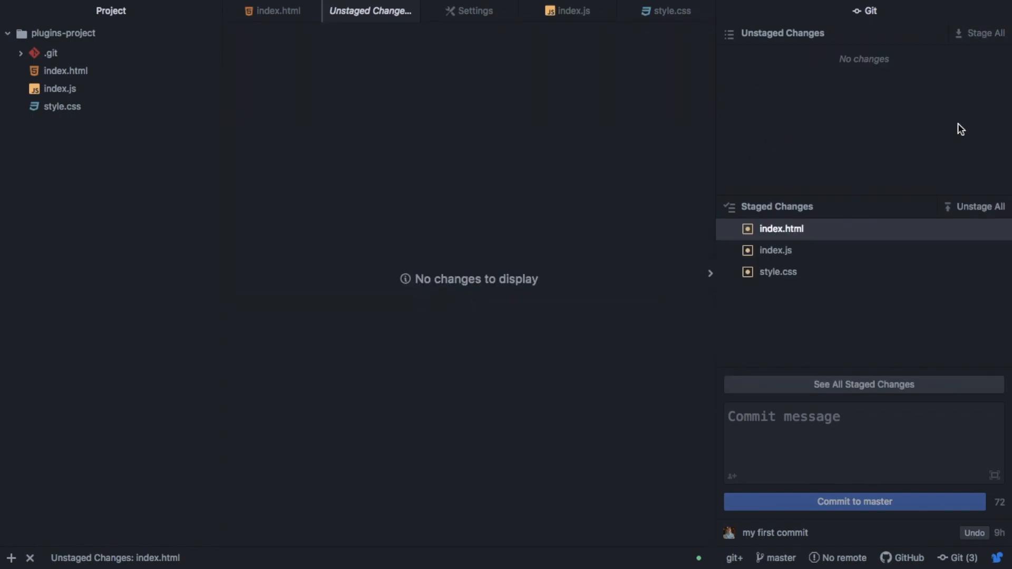
Step: Commit the staged files with message 'new changes' and return to the Settings tab
left_click(864, 442)
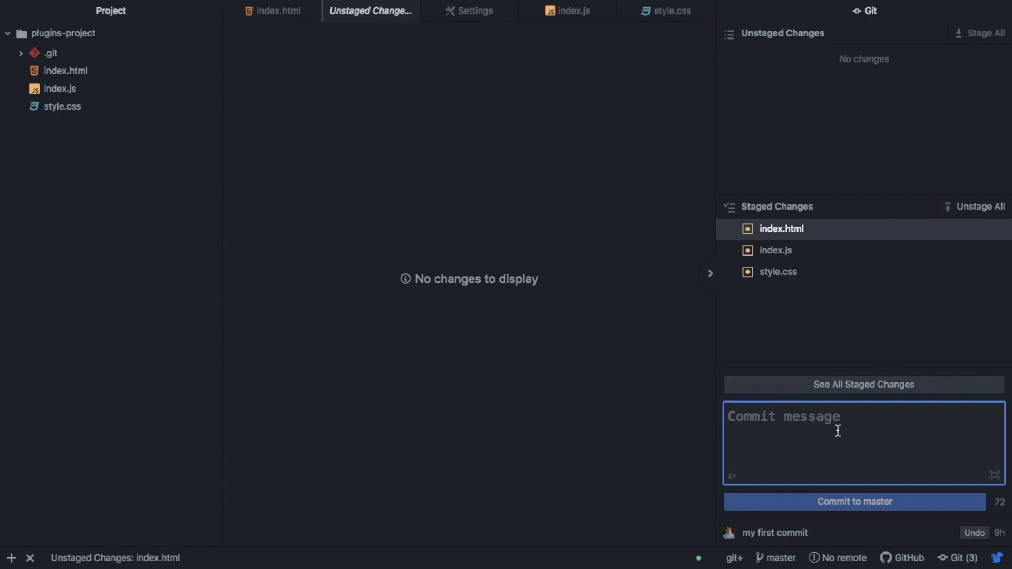
type("n")
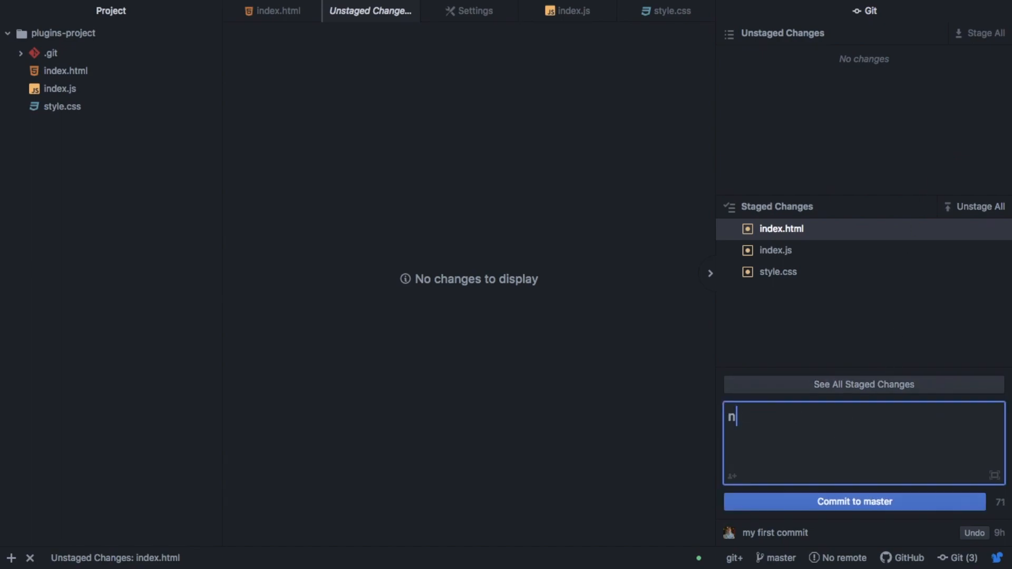
type("ew chang")
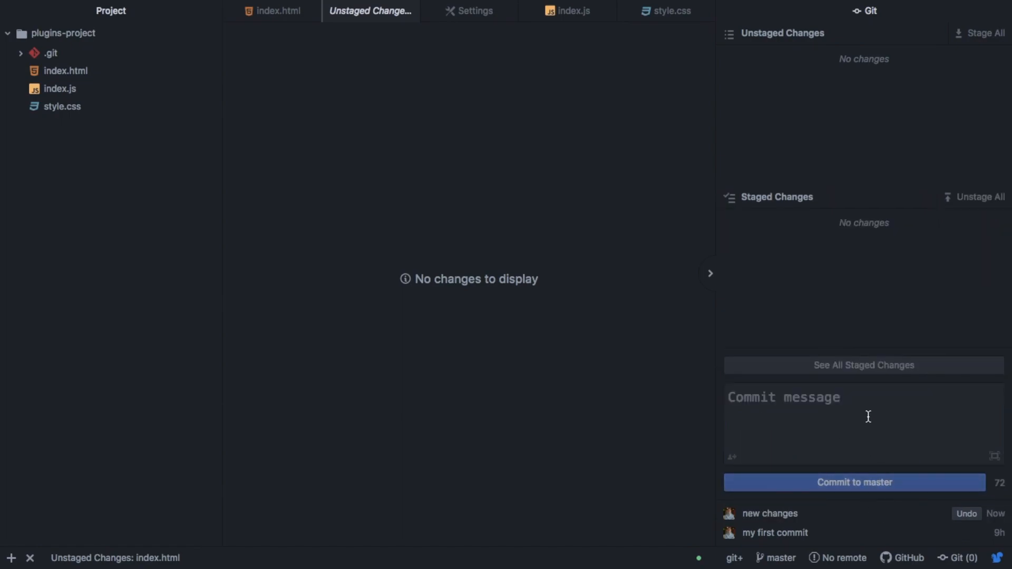
mouse_move(863, 499)
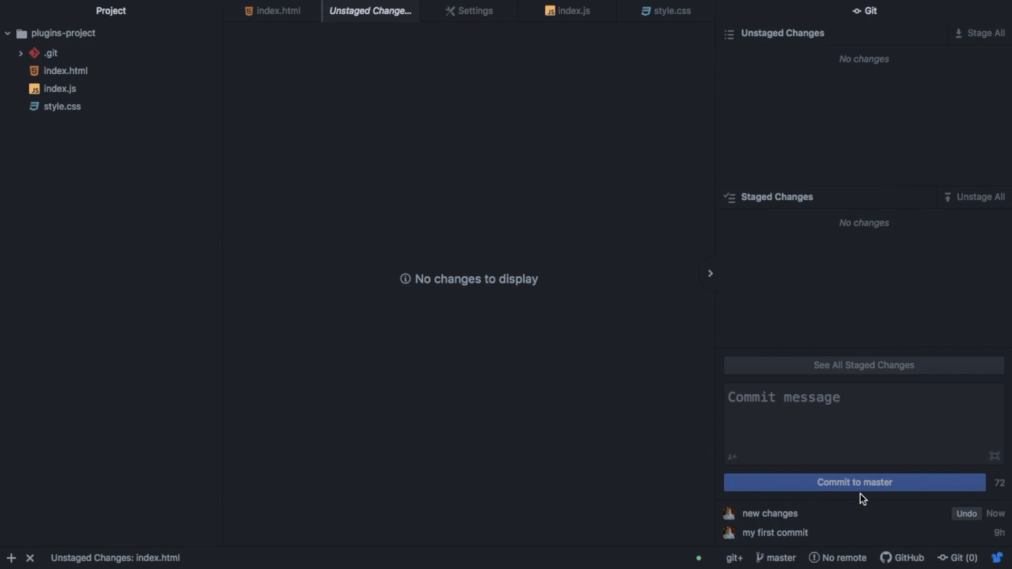
left_click(477, 11)
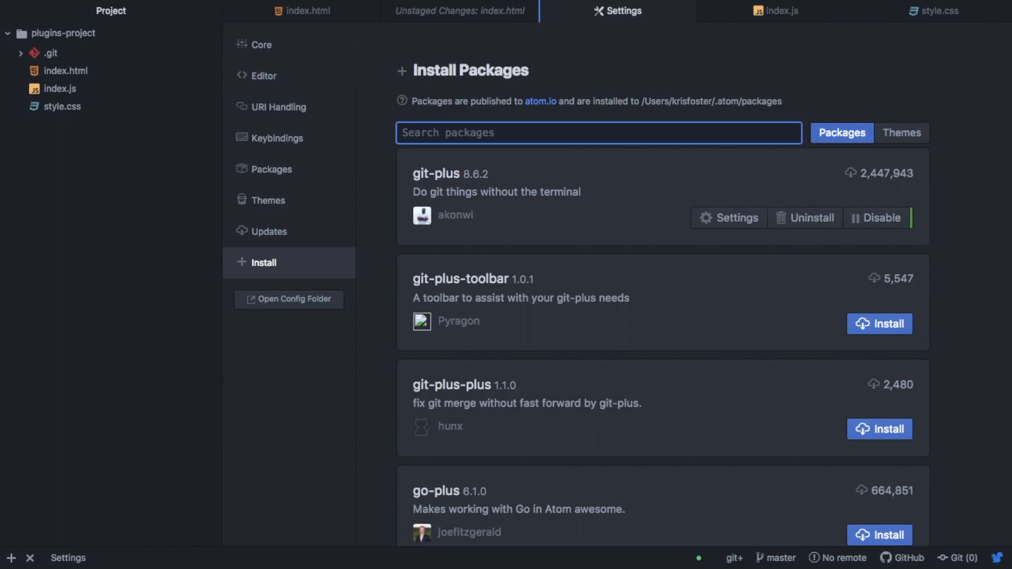
Step: Search packages for 'git' to confirm git-blame 1.8.0 installed, then show index.html
type("git-blame")
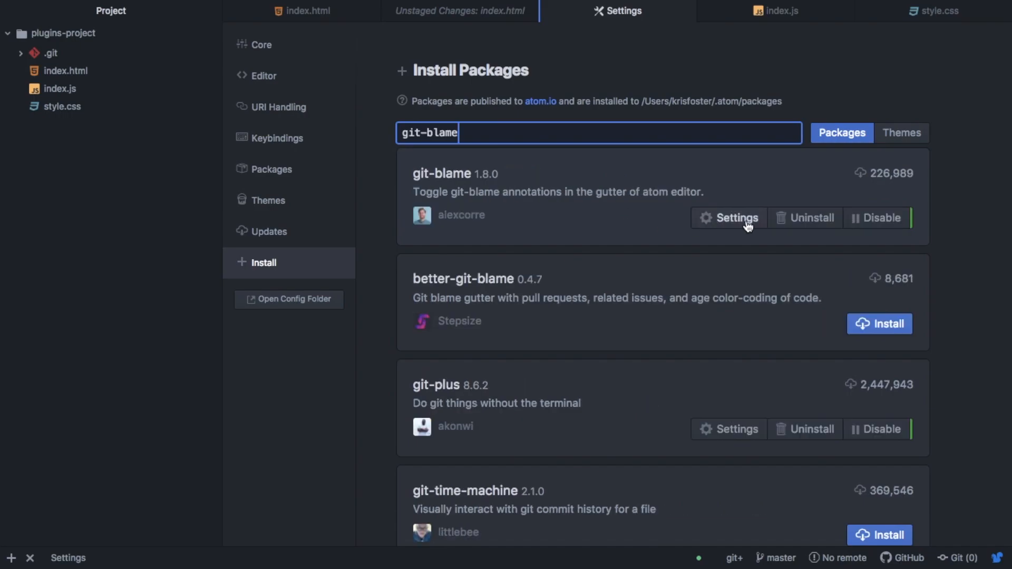
mouse_move(303, 11)
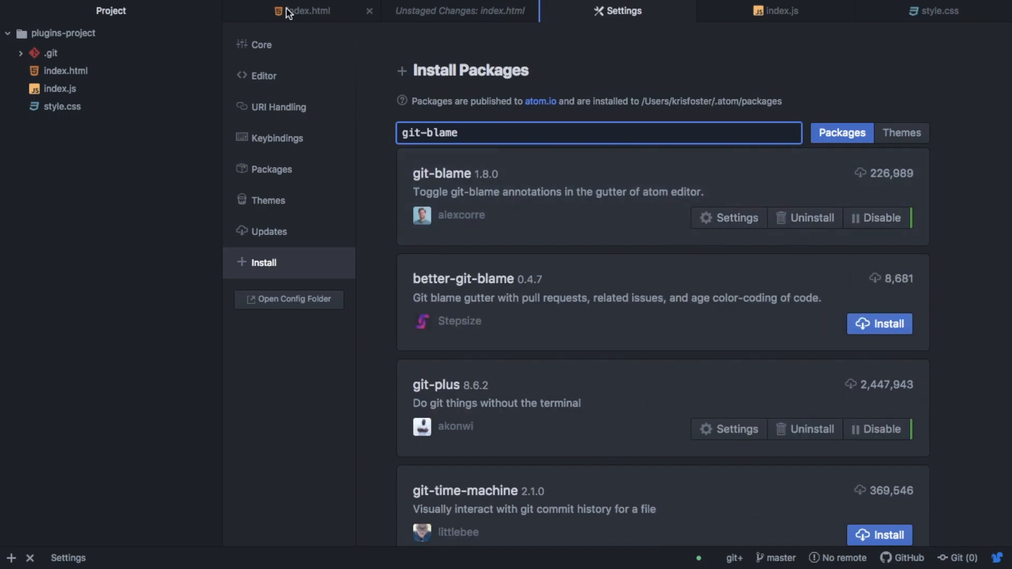
left_click(306, 10)
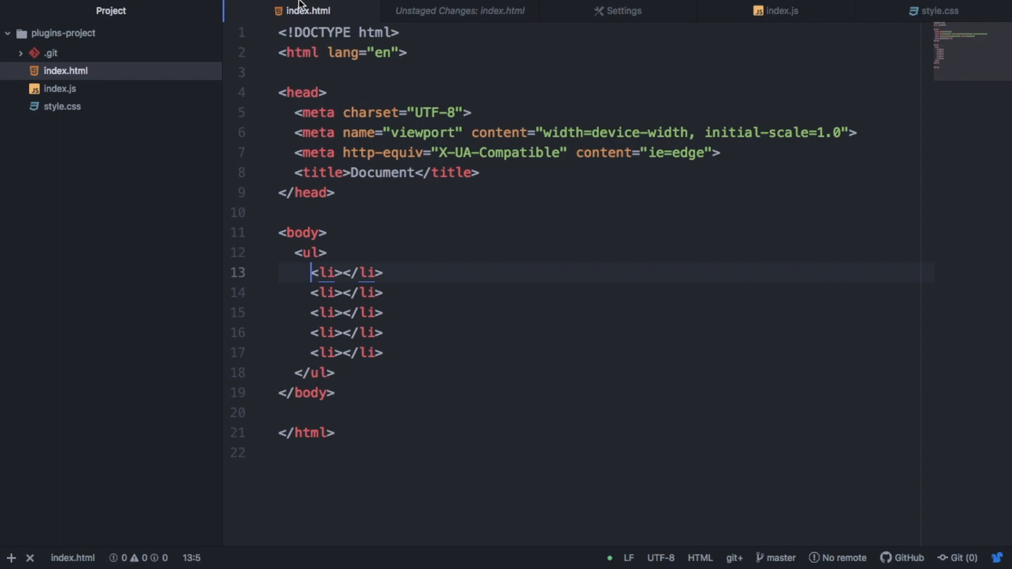
Step: Toggle Git Blame from the Packages menu to annotate every line of index.html
left_click(295, 7)
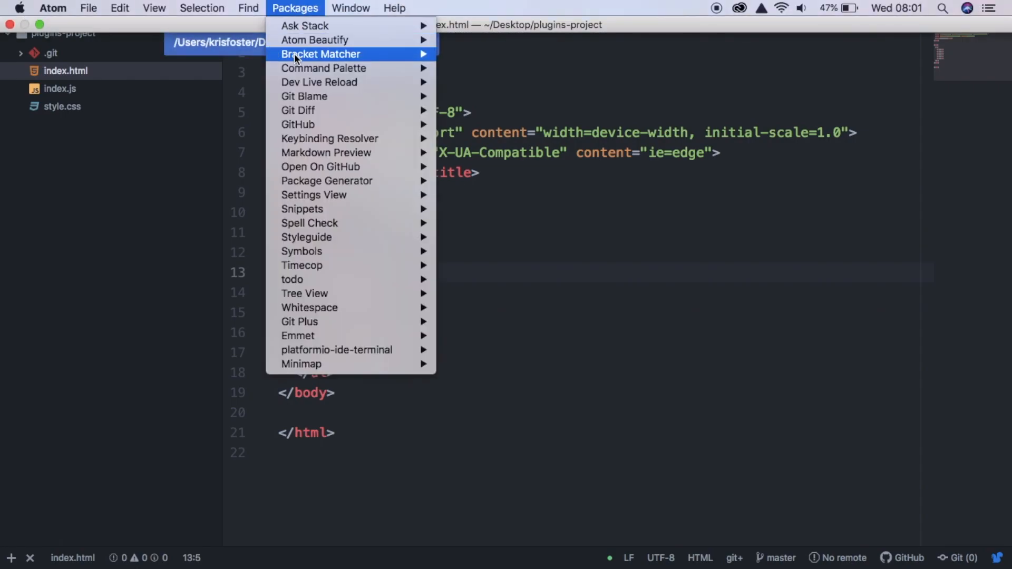
mouse_move(303, 96)
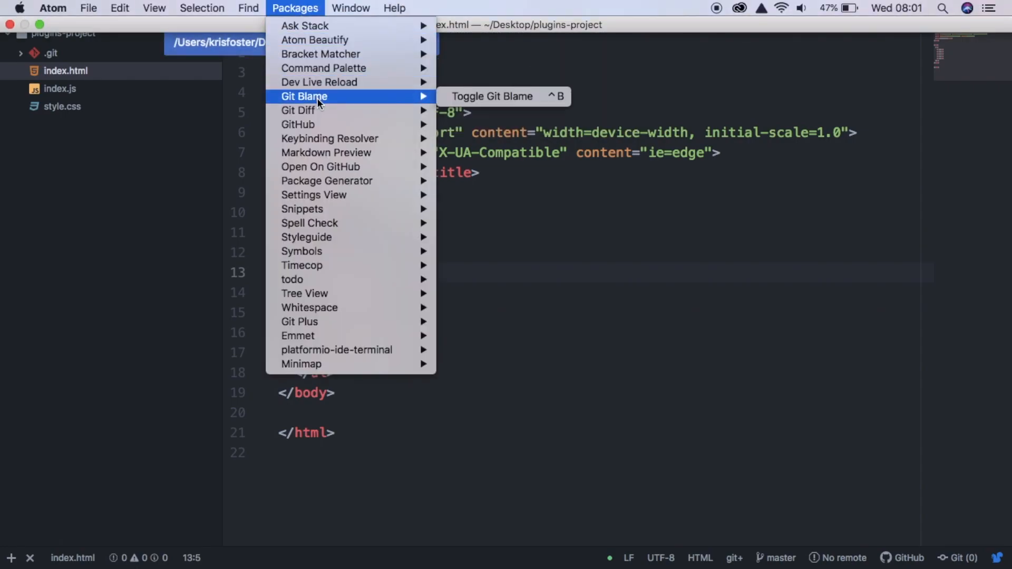
left_click(491, 96)
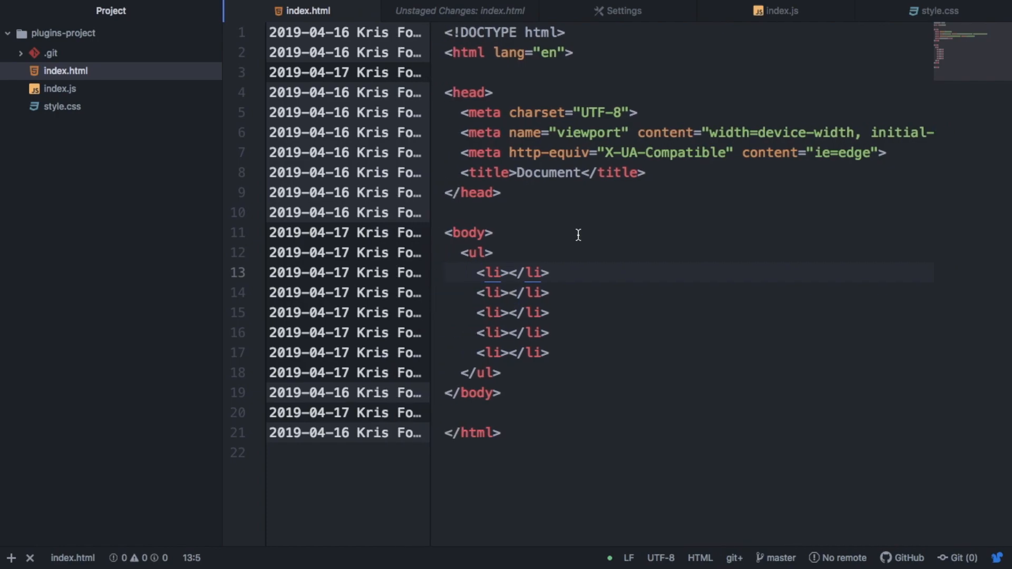
left_click(477, 272)
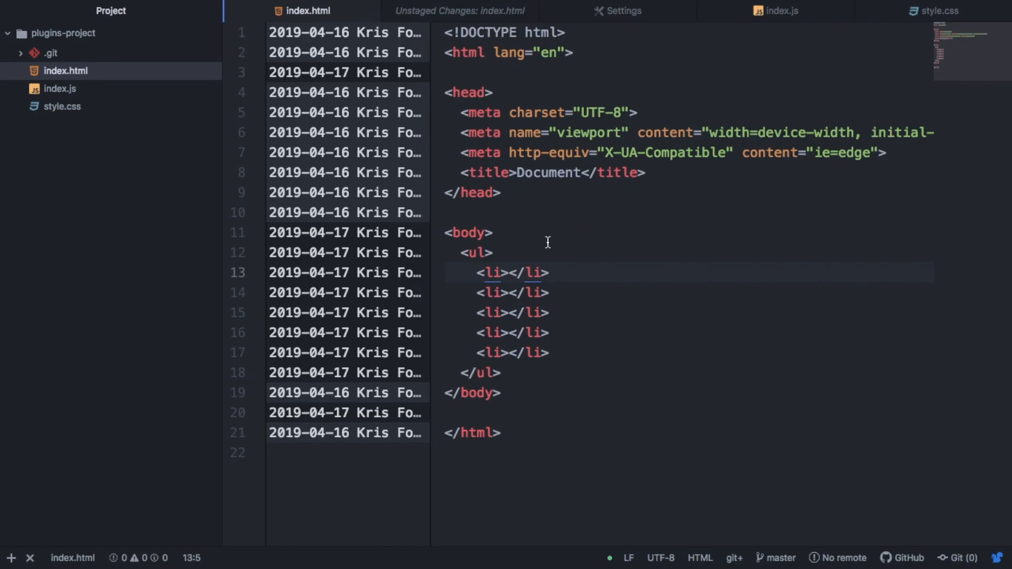
left_click(476, 272)
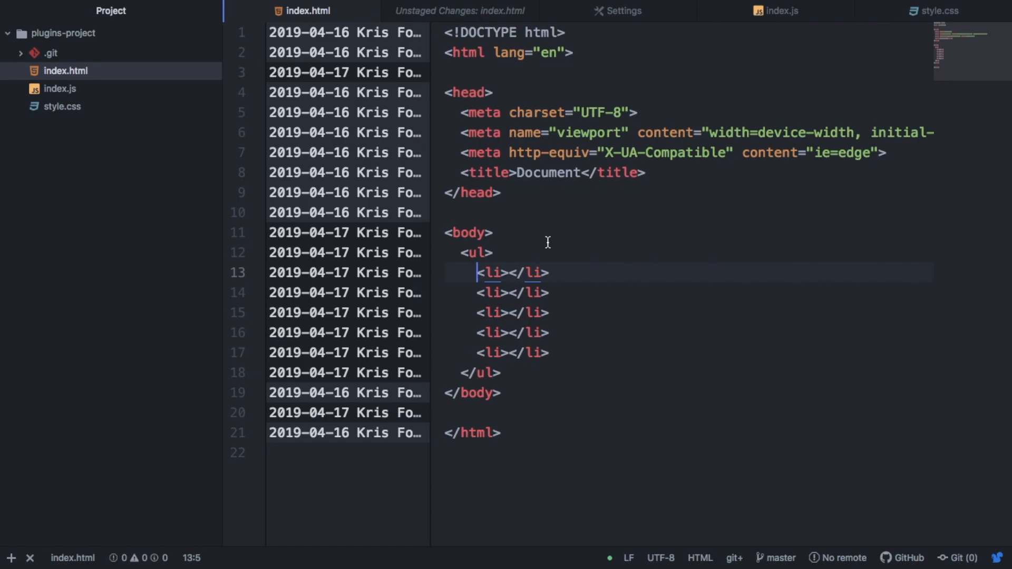
mouse_move(404, 263)
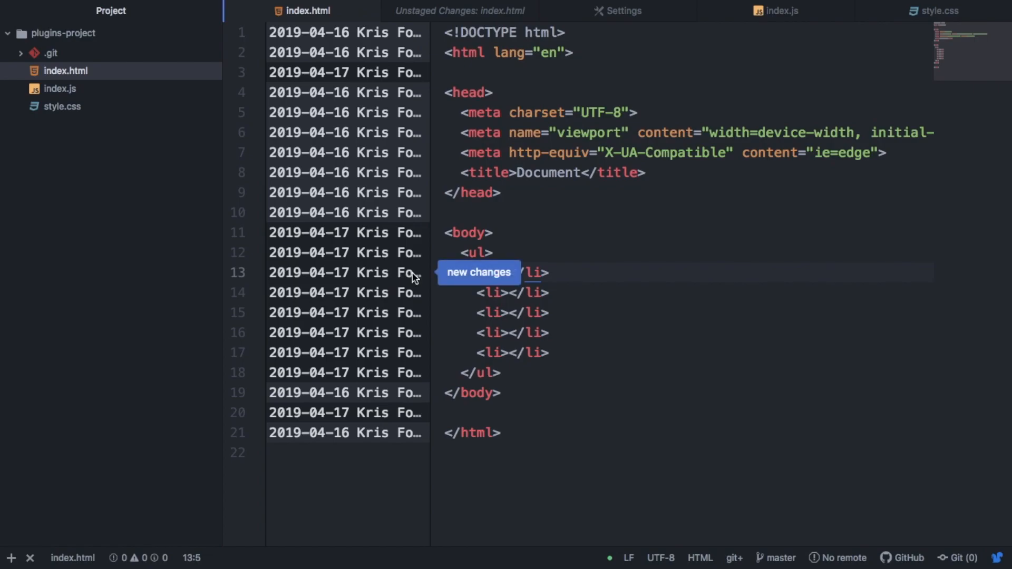
mouse_move(404, 283)
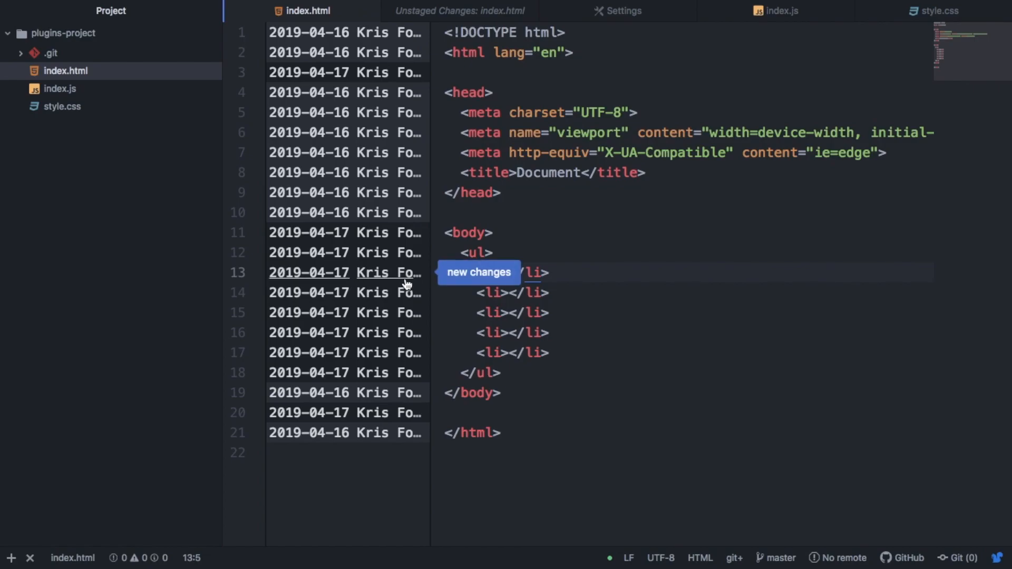
mouse_move(453, 280)
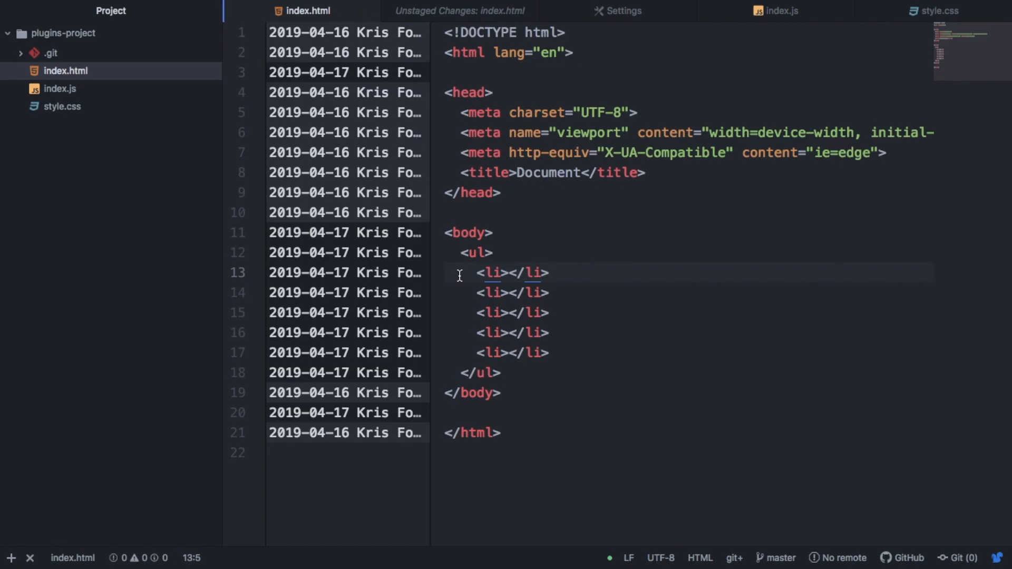
left_click(478, 272)
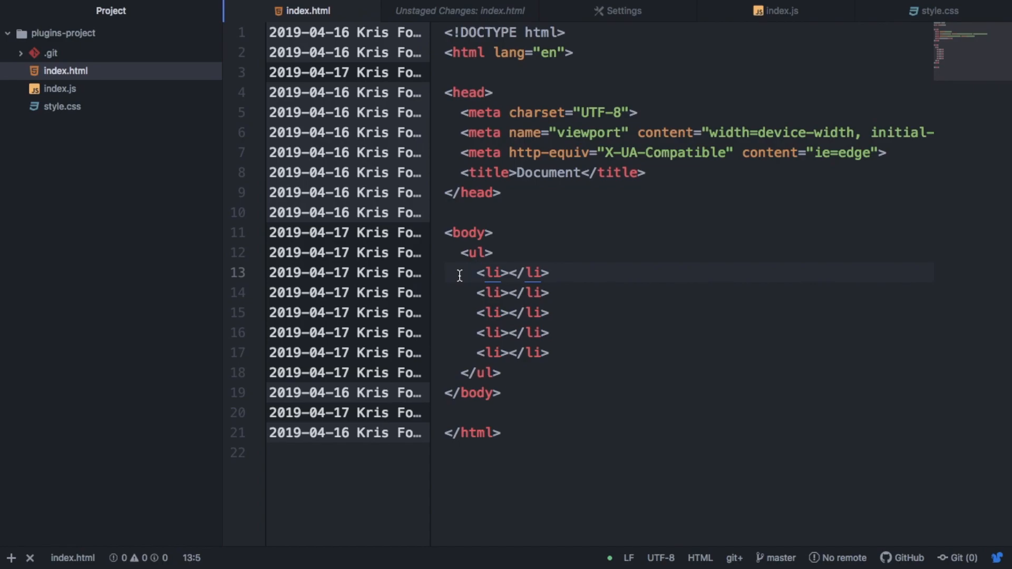
left_click(477, 272)
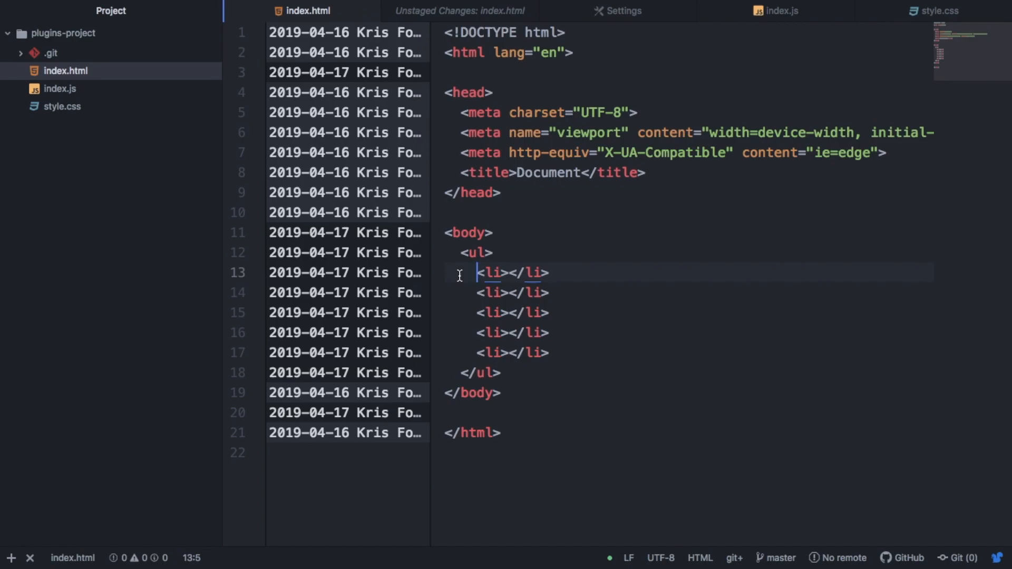